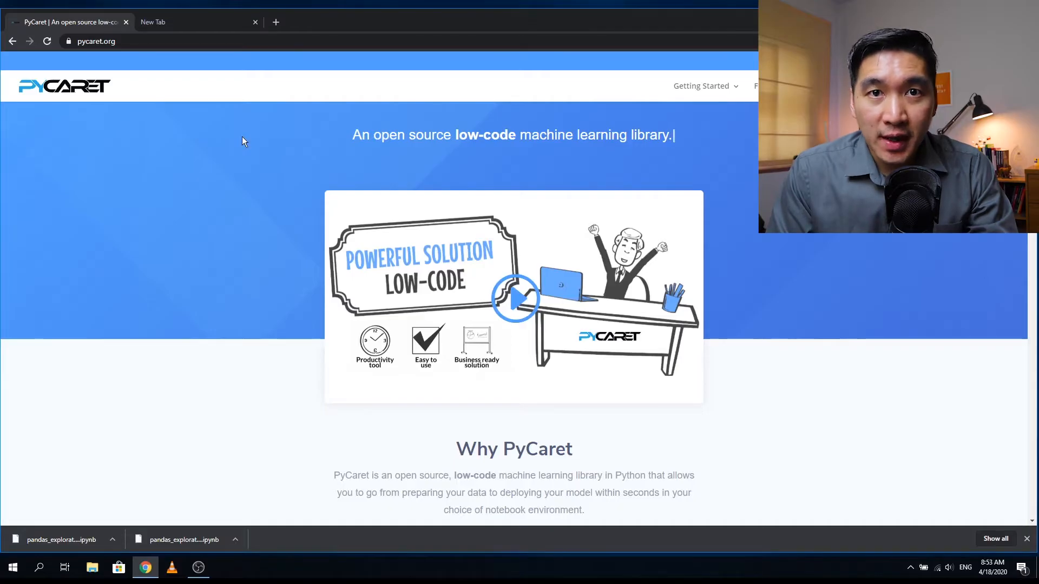
mouse_move(96, 55)
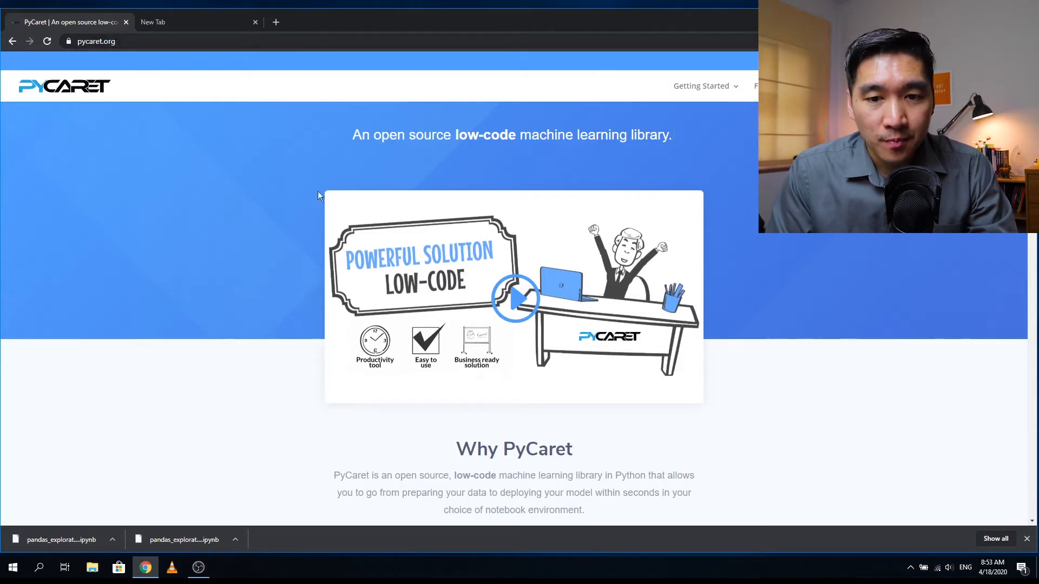
mouse_move(243, 294)
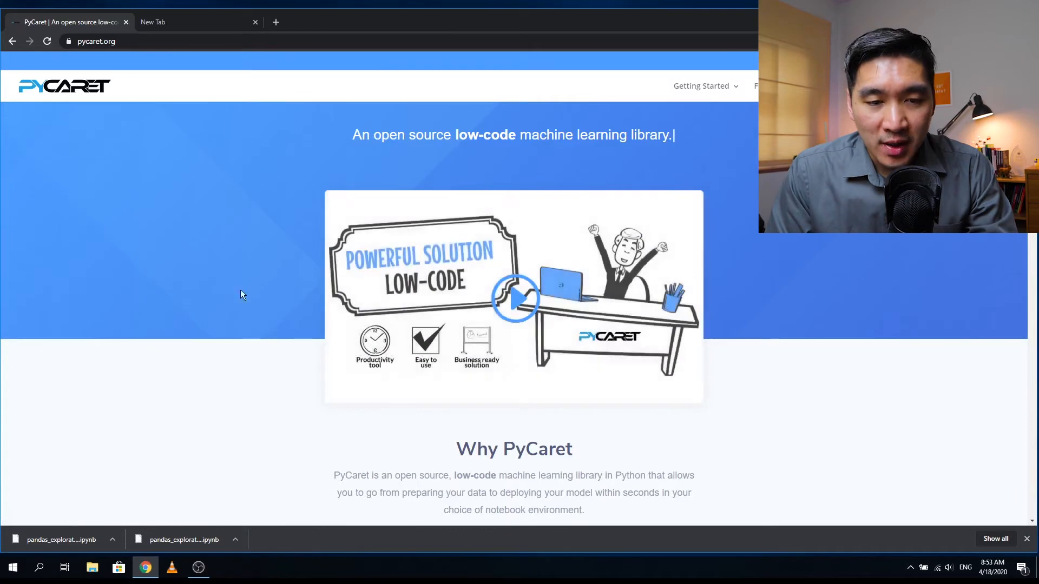
Play the introductory video on the PyCaret homepage.
left_click(514, 298)
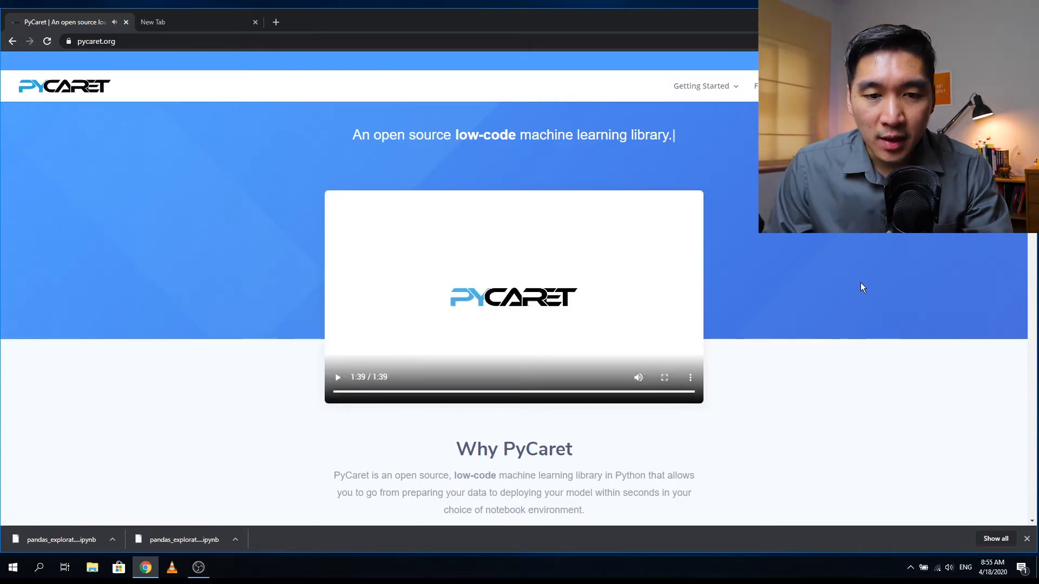
mouse_move(753, 153)
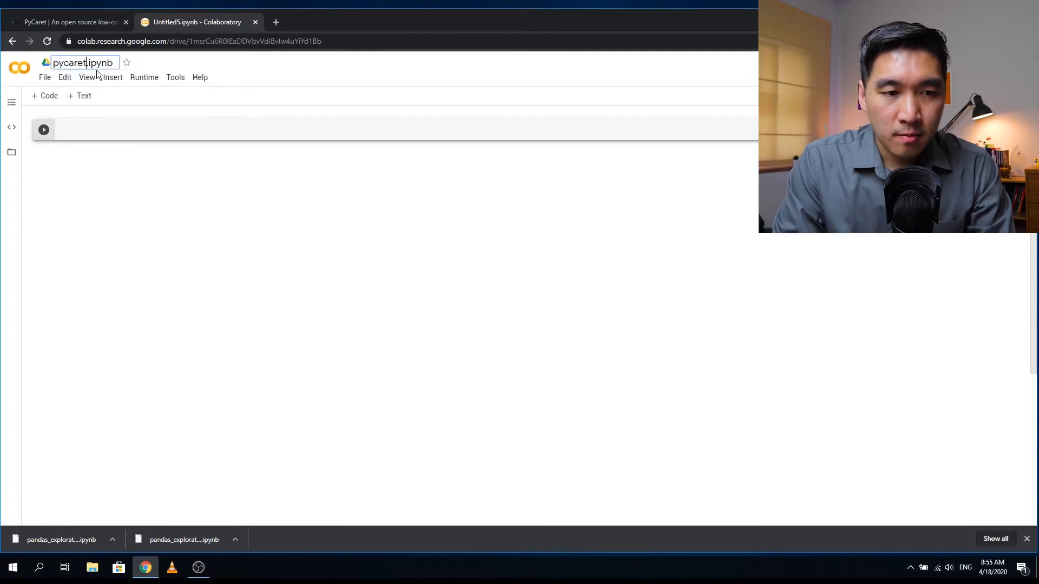
Name the notebook pycaret.ipynb and run a '!pip install pycaret' cell.
left_click(70, 22)
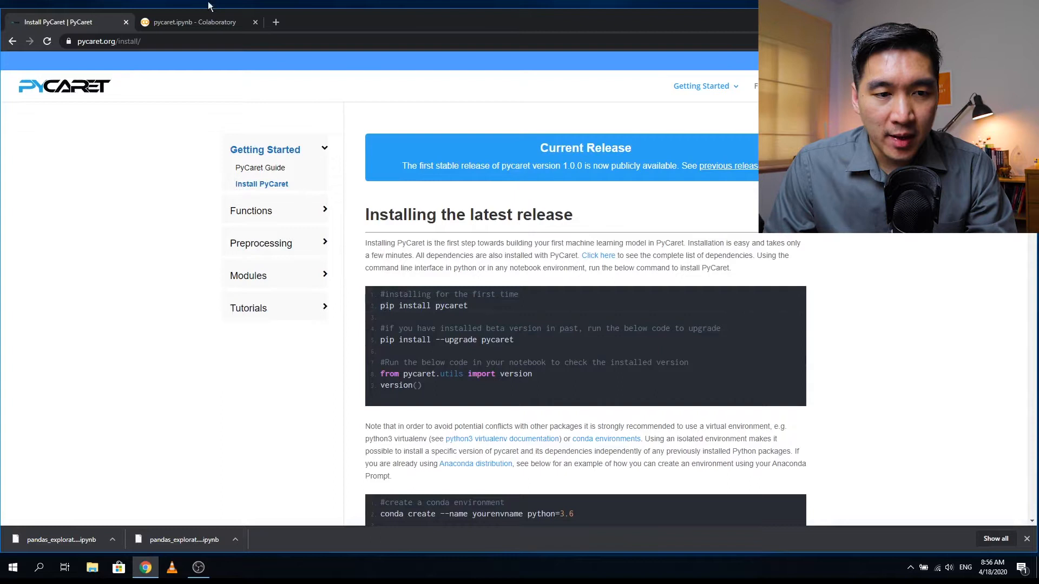
left_click(189, 22)
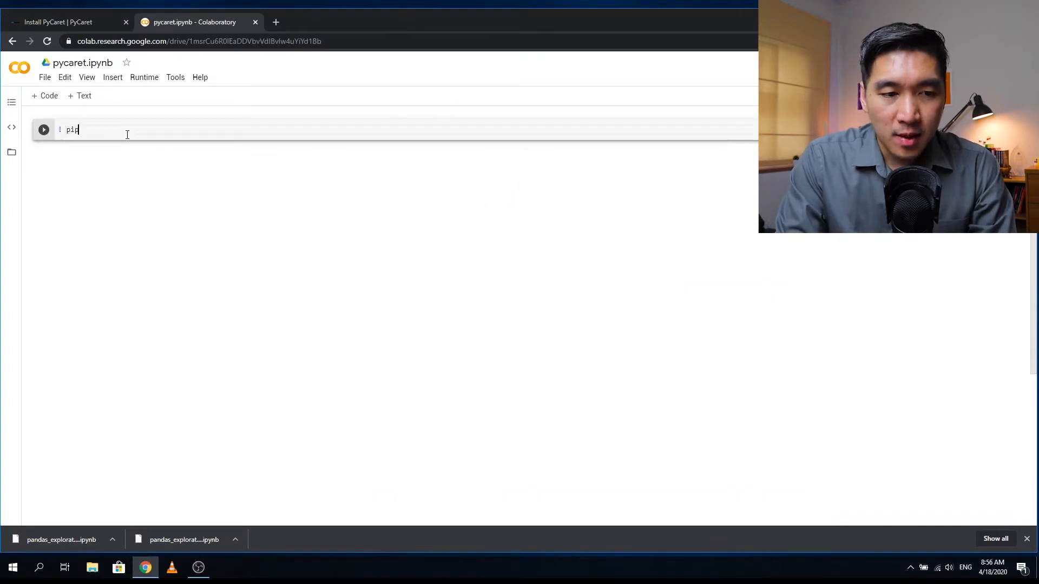
type("install pycaret")
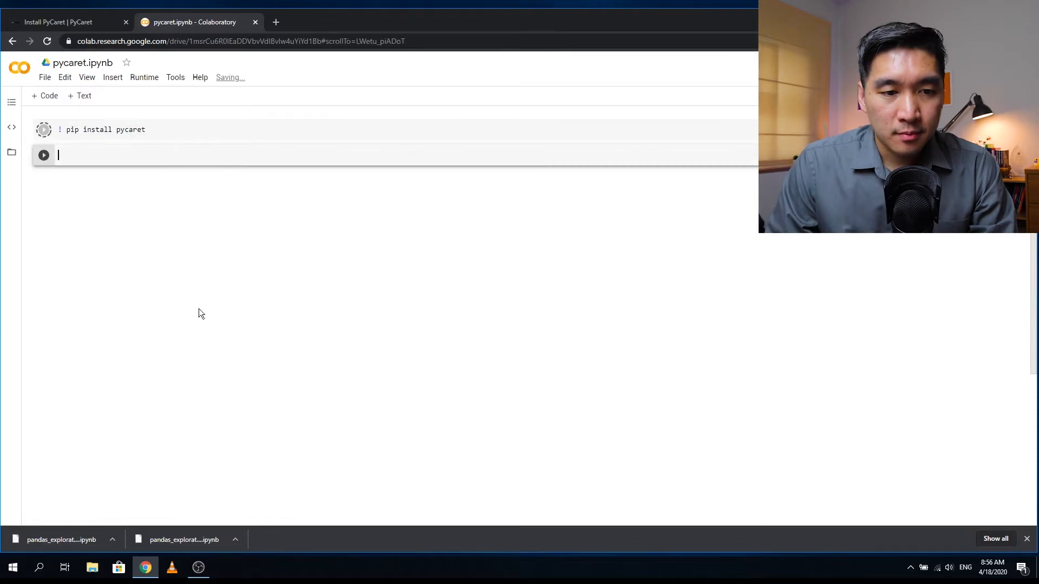
left_click(59, 22)
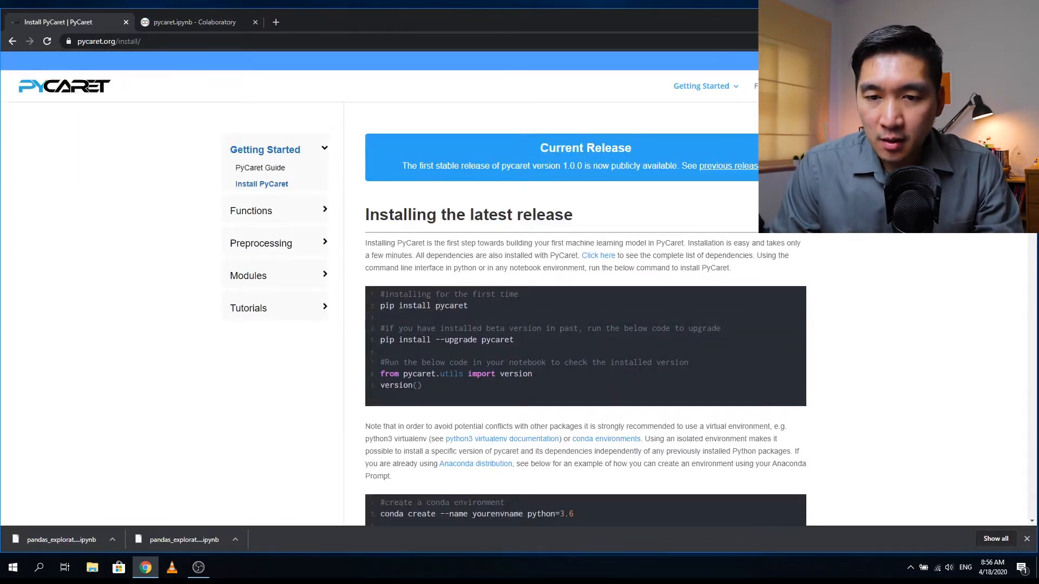
From the PyCaret Guide, reach Modules > Classification and copy the setup example code.
left_click(259, 168)
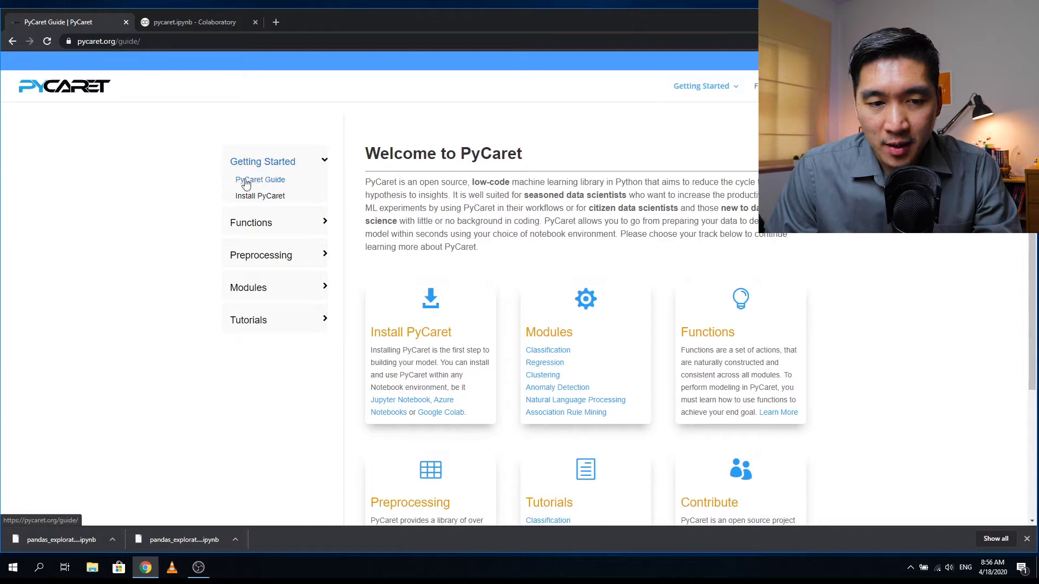
scroll("down", 3)
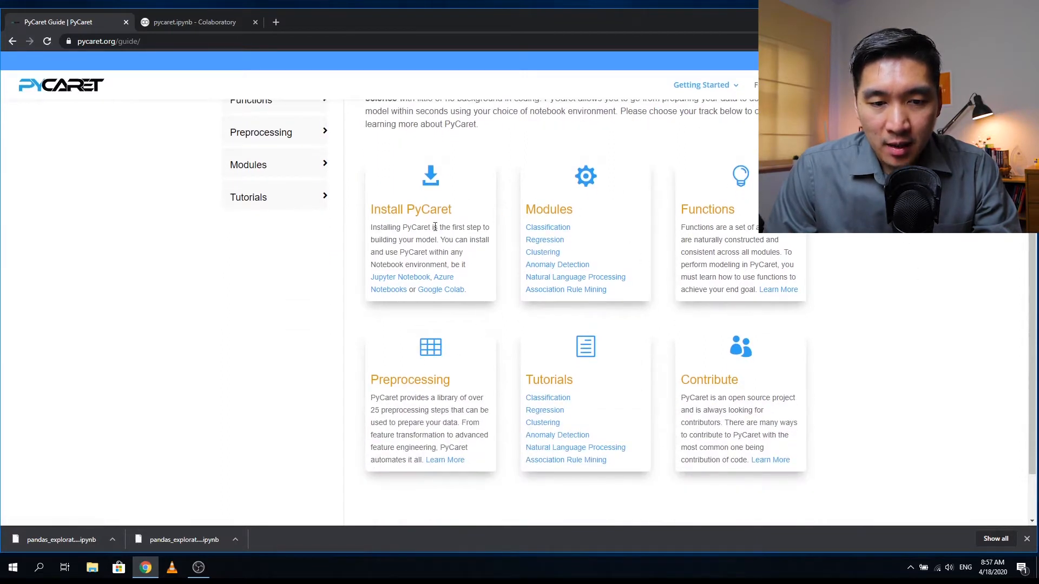
mouse_move(389, 212)
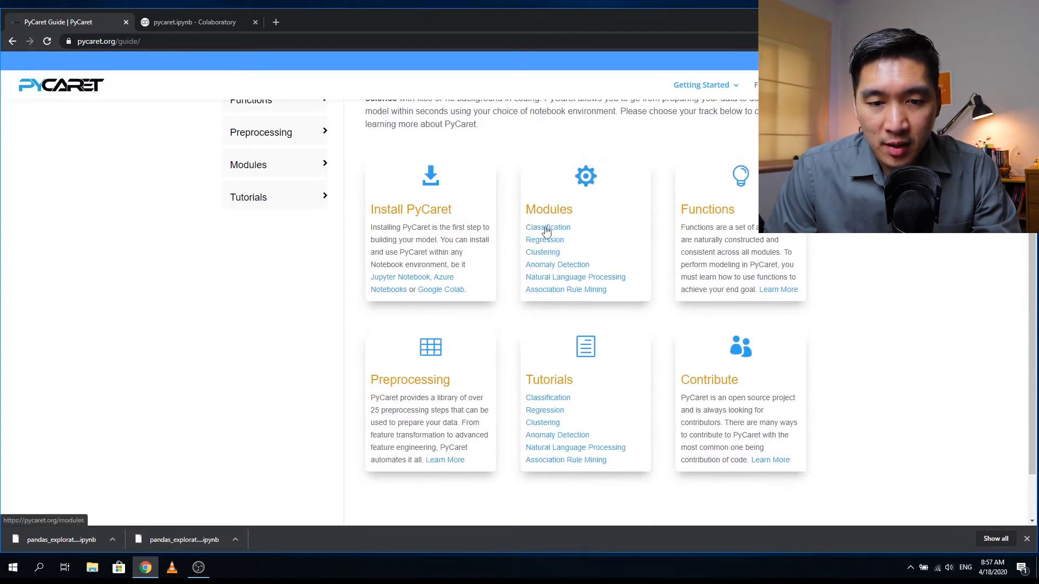
mouse_move(545, 255)
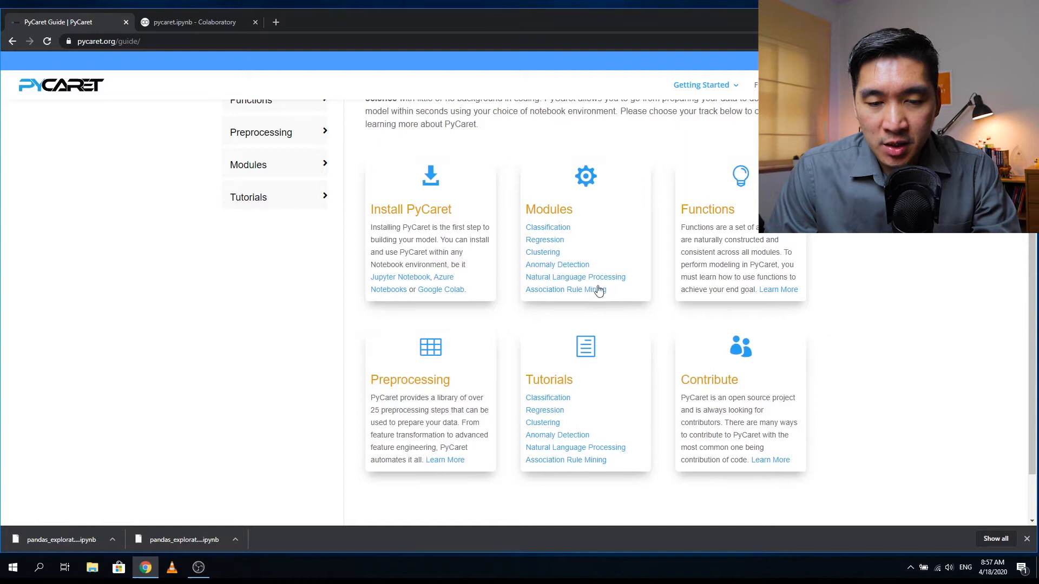
mouse_move(709, 212)
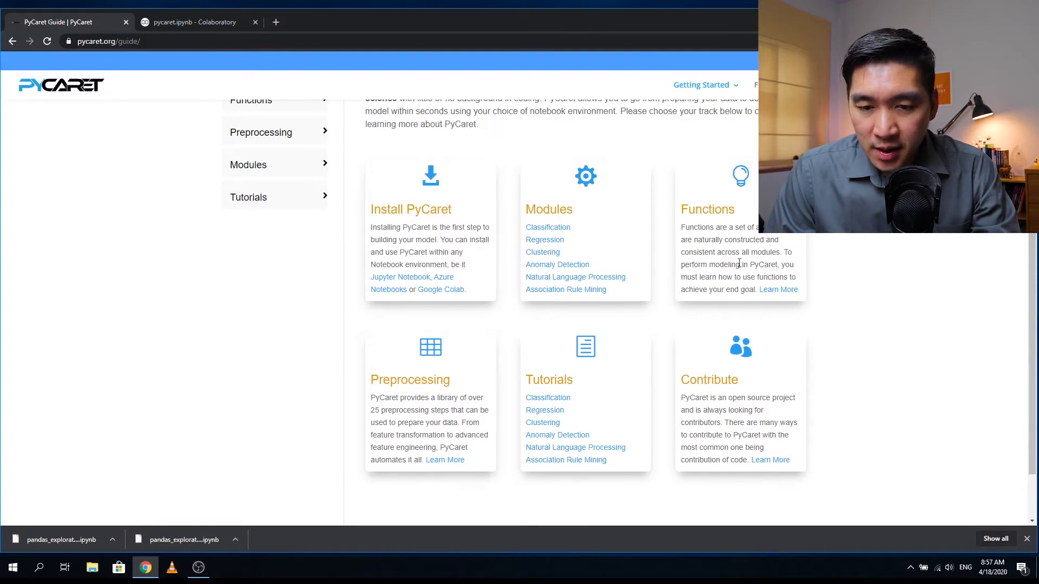
mouse_move(722, 258)
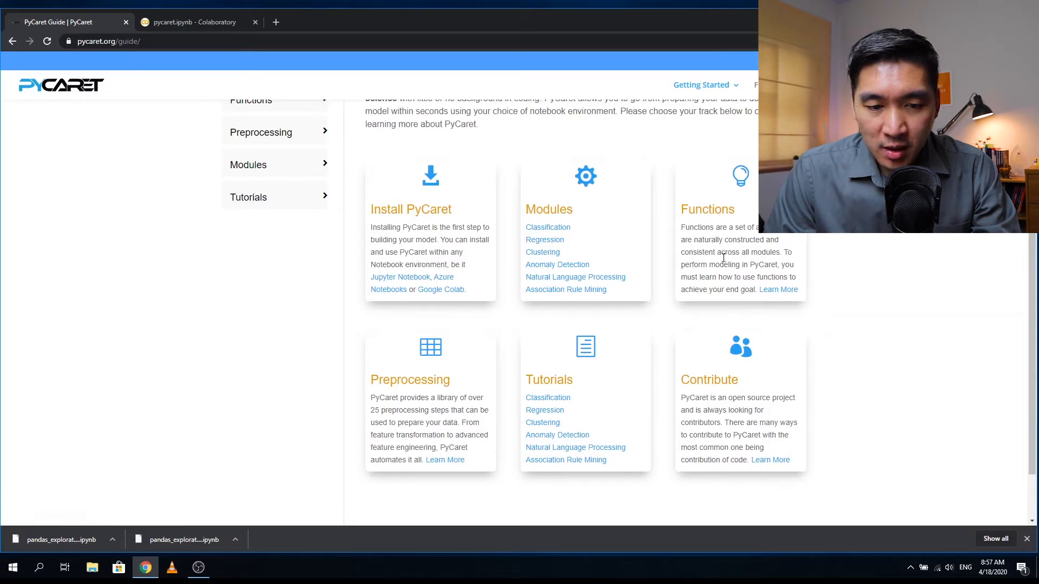
mouse_move(392, 381)
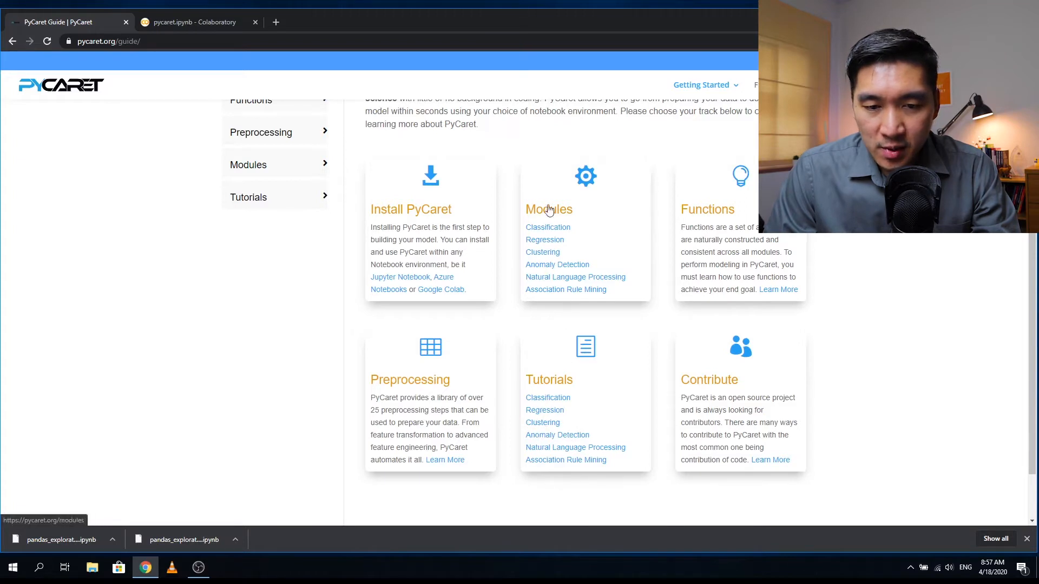
mouse_move(753, 443)
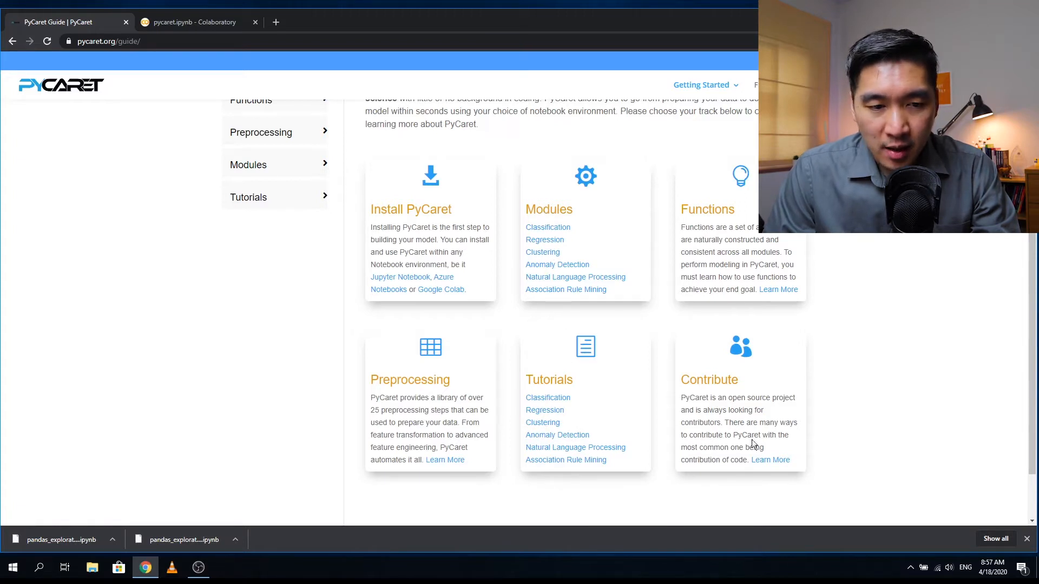
mouse_move(748, 413)
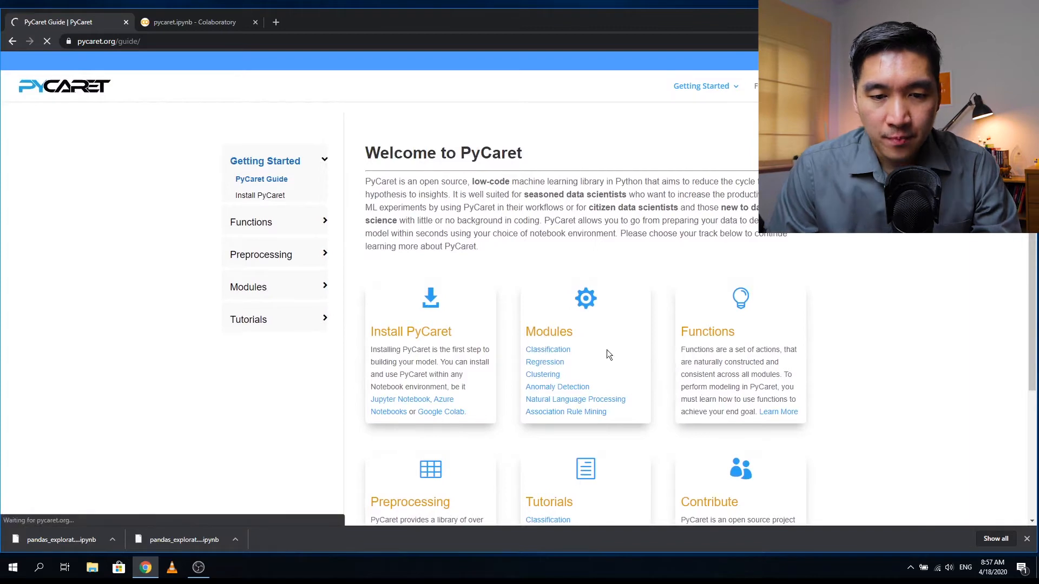
left_click(547, 349)
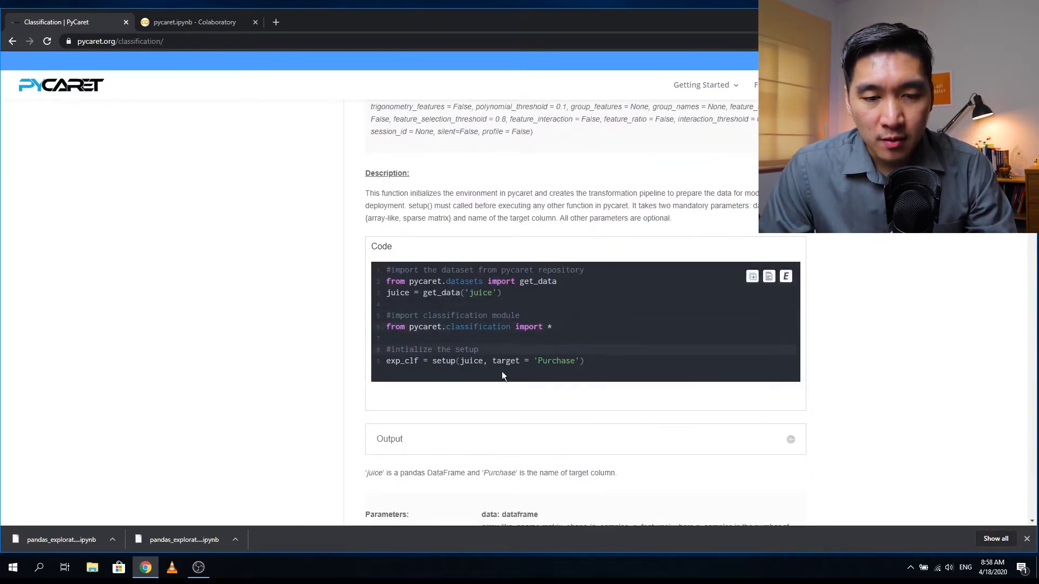
left_click_drag(386, 270, 585, 360)
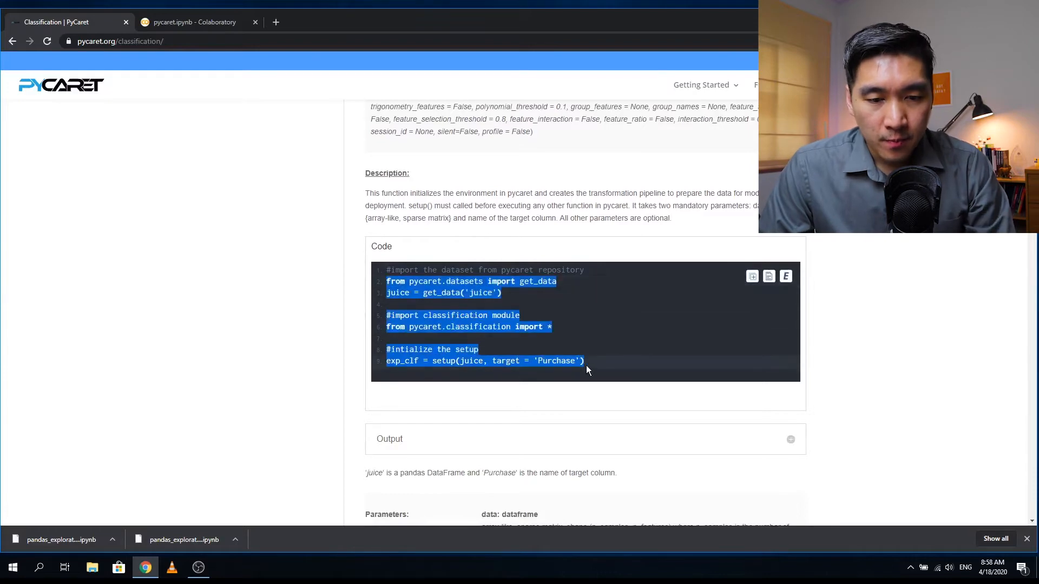
left_click(192, 22)
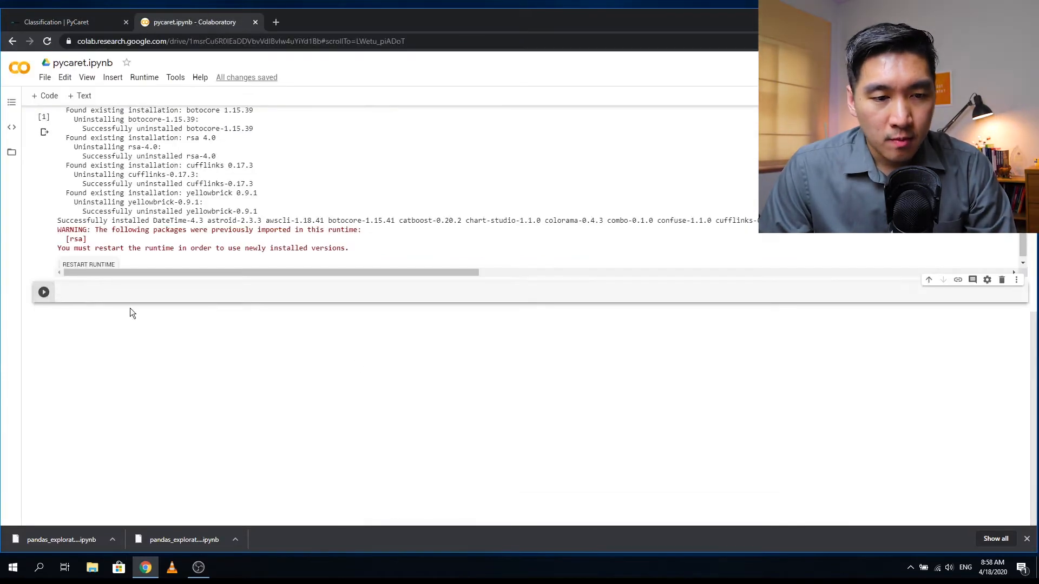
Paste the setup code, load get_data('iris'), swap juice for iris and 'Purchase' for 'species', and run it.
left_click(43, 292)
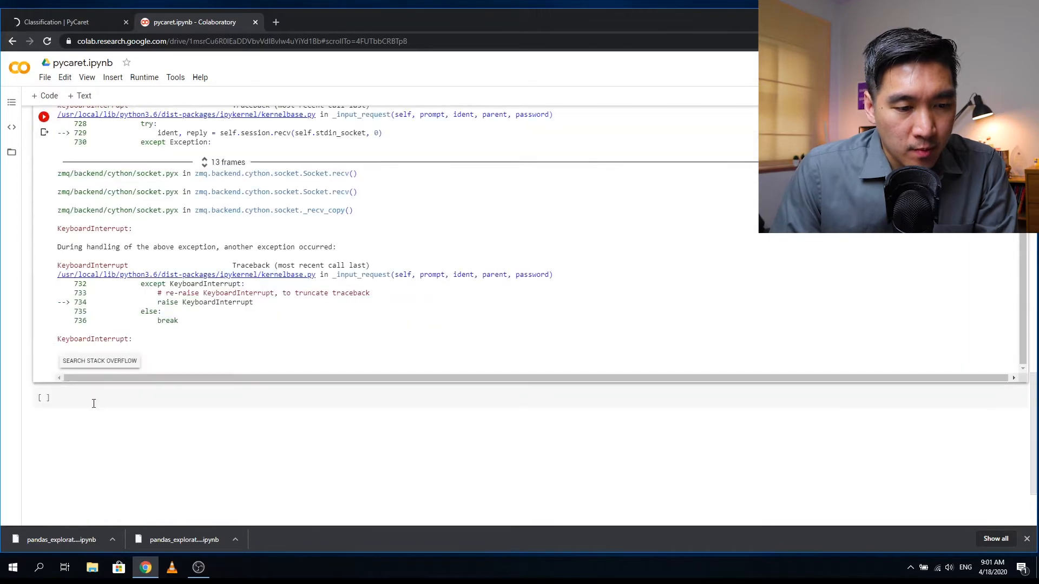
type("get_data('iris")
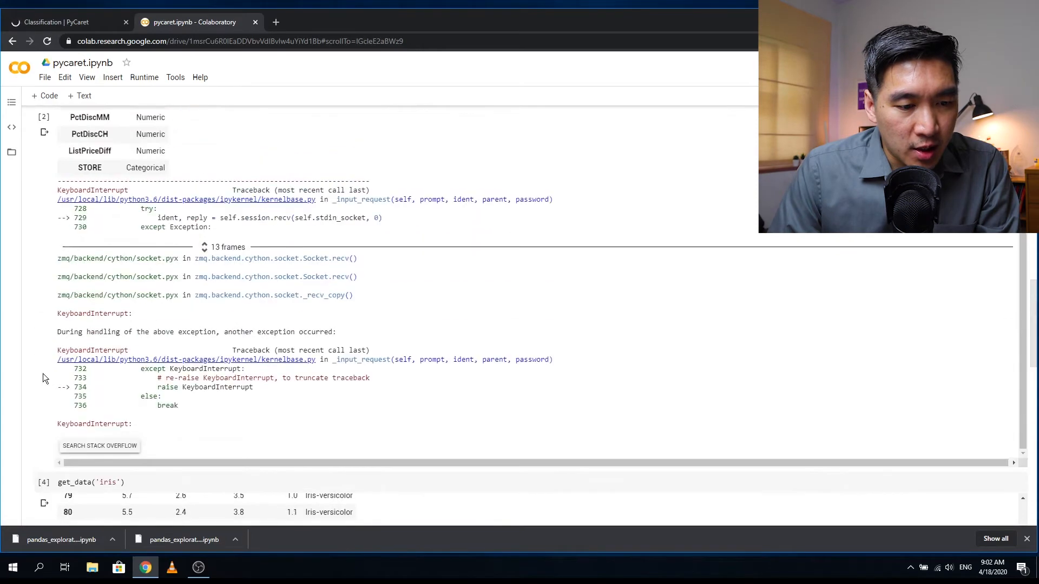
scroll("down", 3)
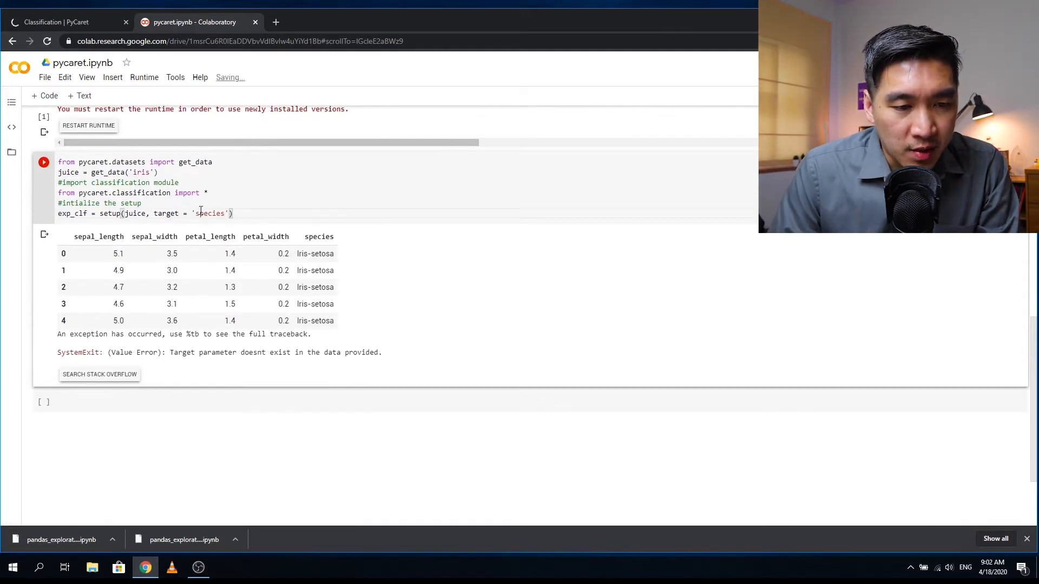
double_click(135, 214)
type("ris")
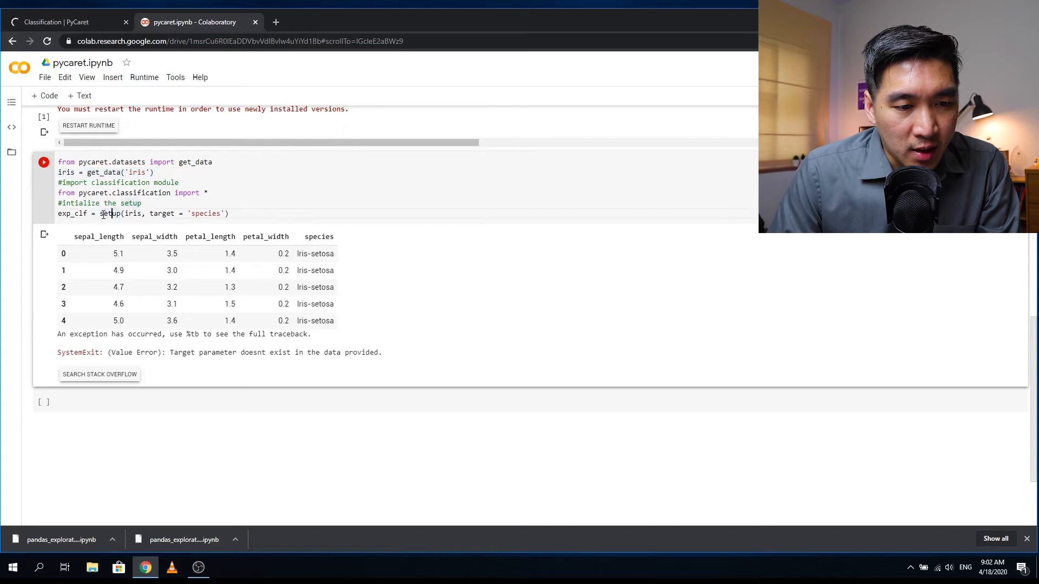
double_click(131, 213)
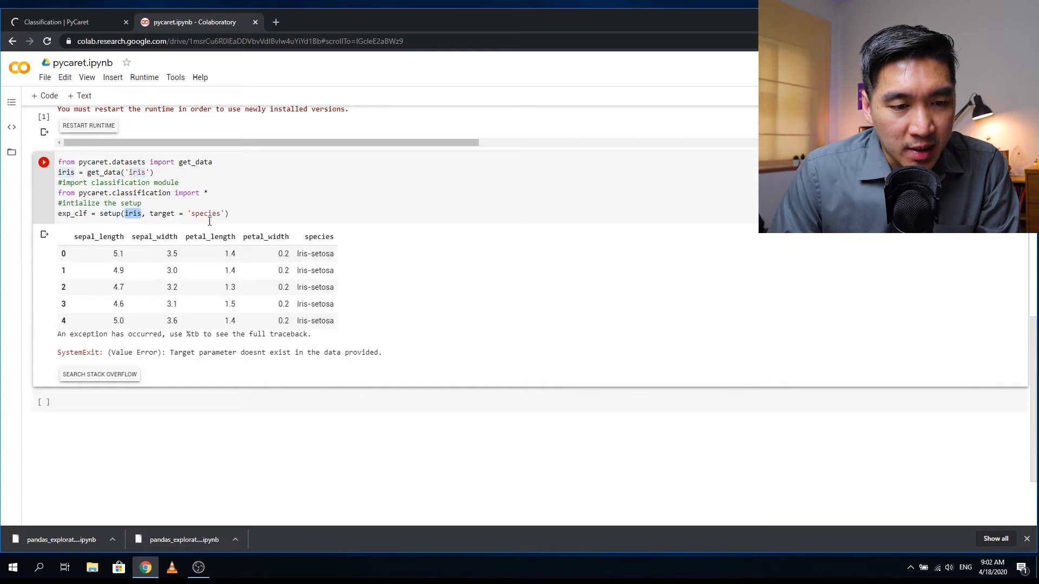
left_click(44, 162)
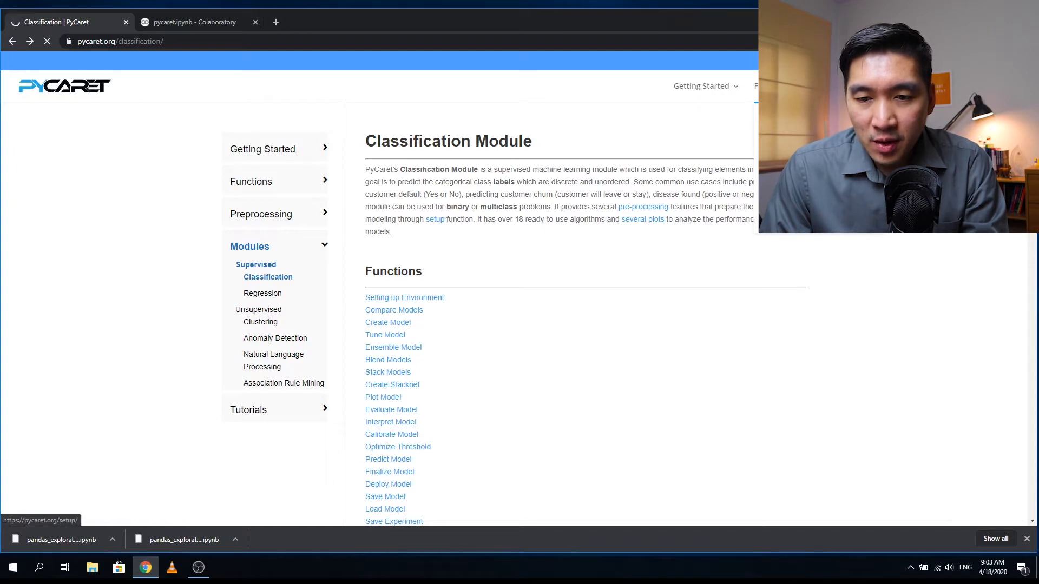
mouse_move(394, 309)
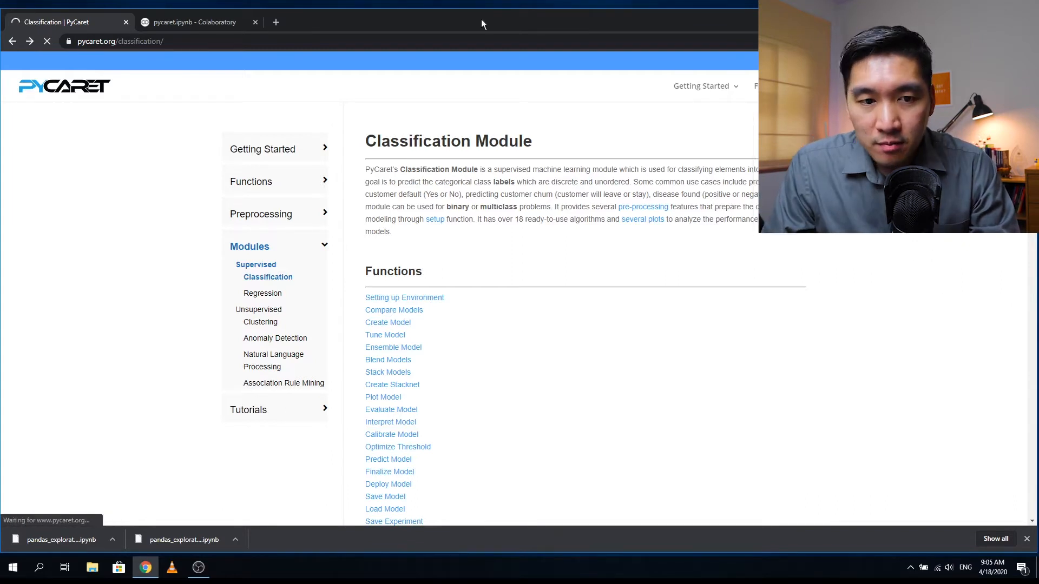
Rerun the setup cell on iris and accept the inferred column data types.
left_click(195, 21)
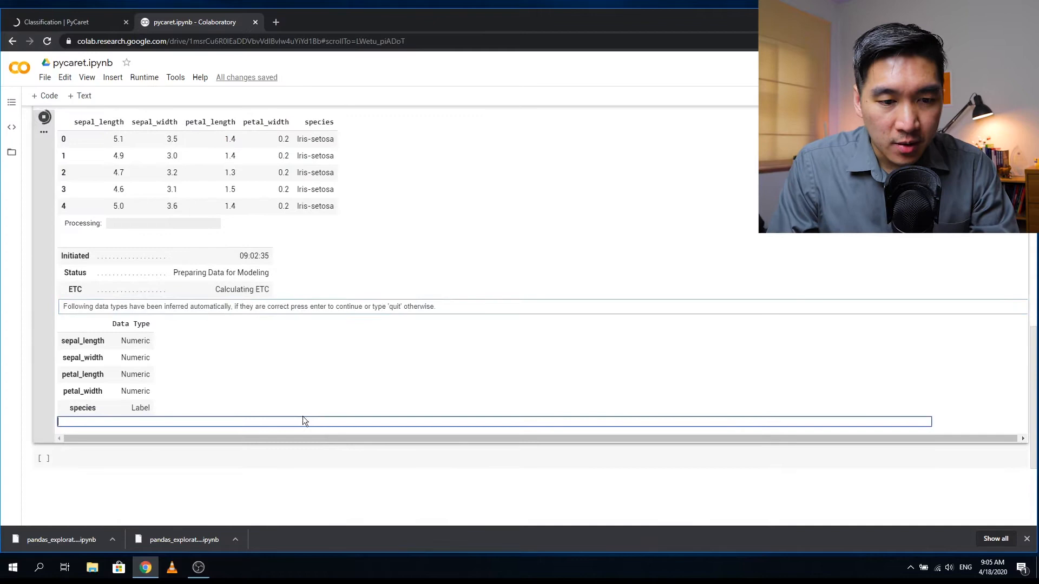
key("enter")
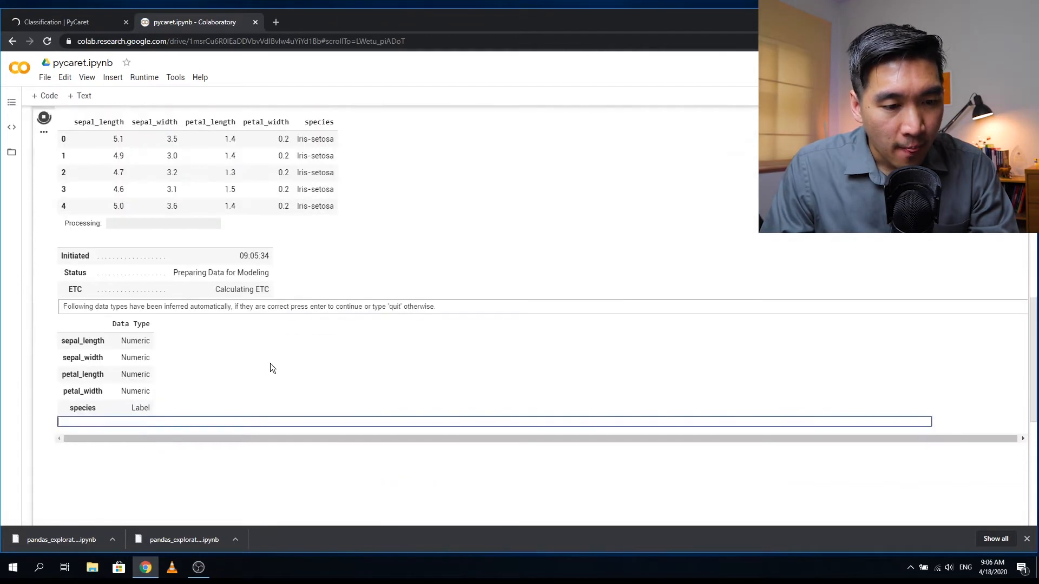
mouse_move(83, 309)
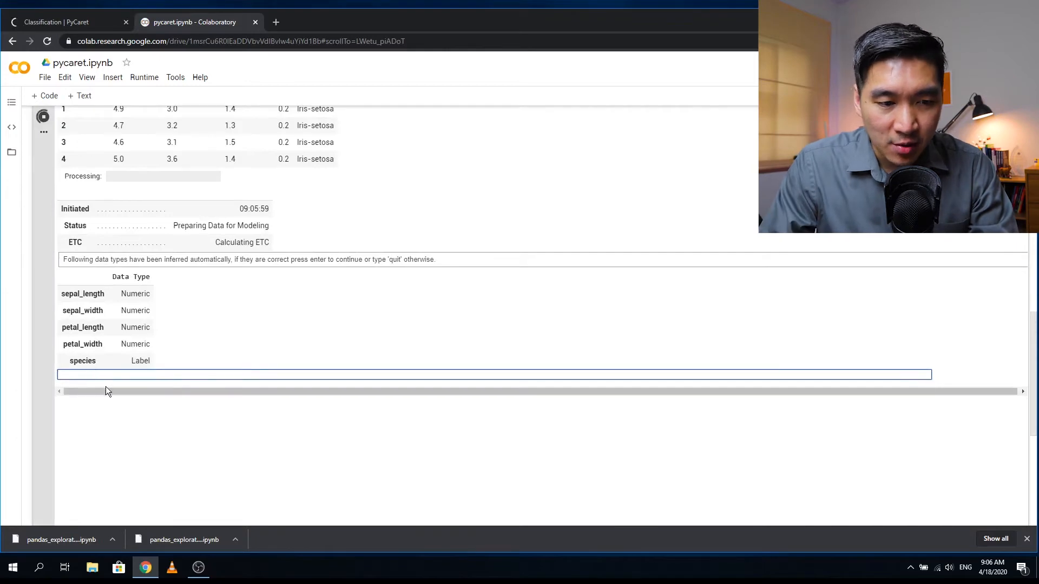
key("enter")
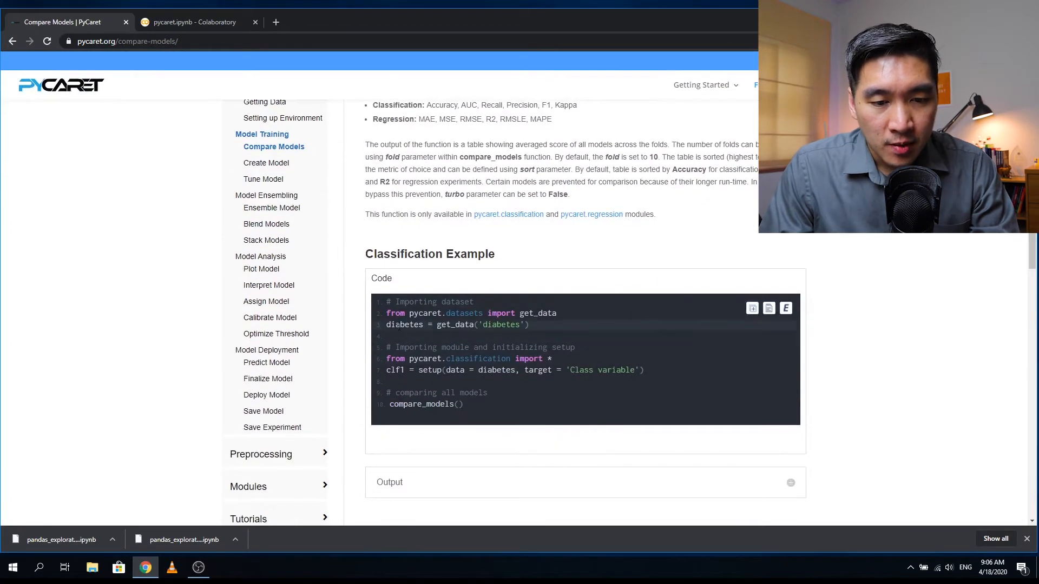
Review the compare_models() classification example and return to the notebook to run it.
left_click_drag(387, 301, 529, 324)
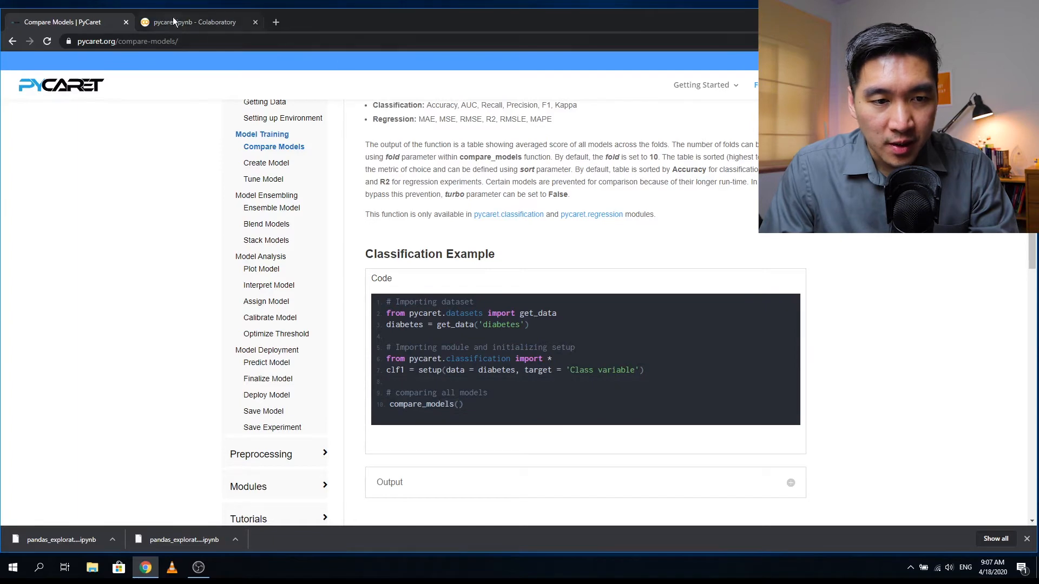
left_click(189, 22)
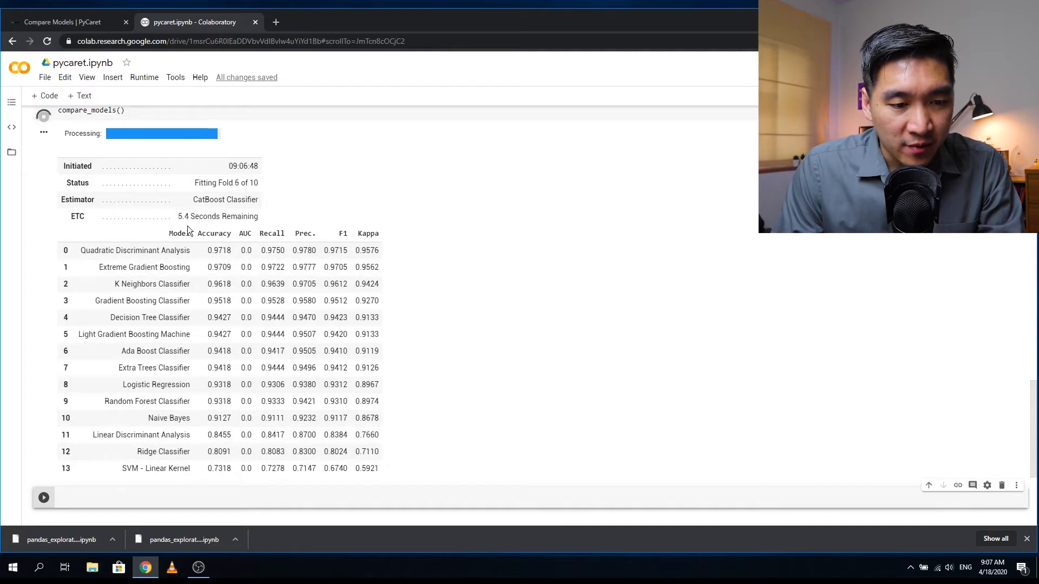
mouse_move(203, 319)
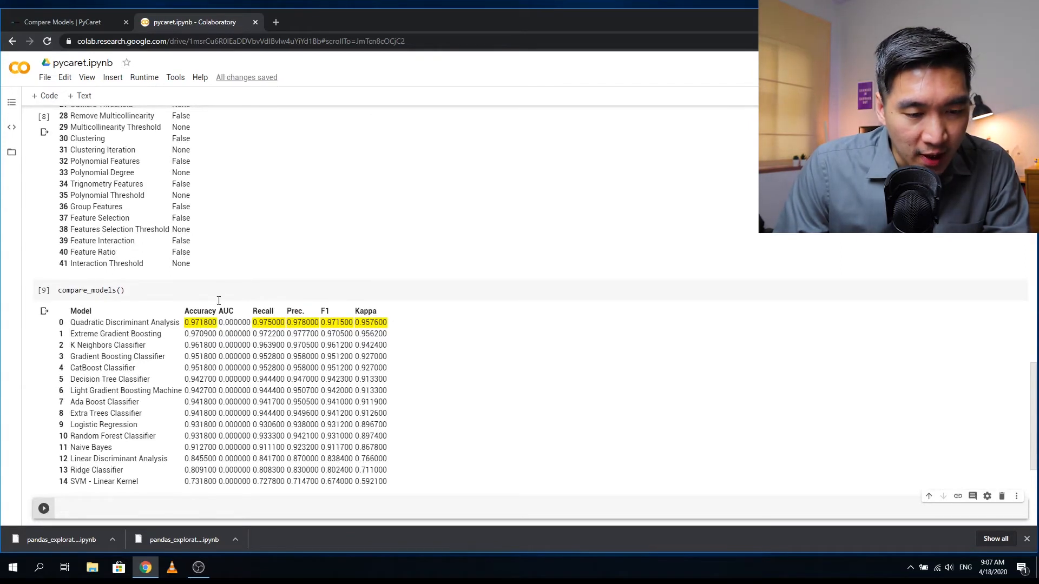
mouse_move(219, 383)
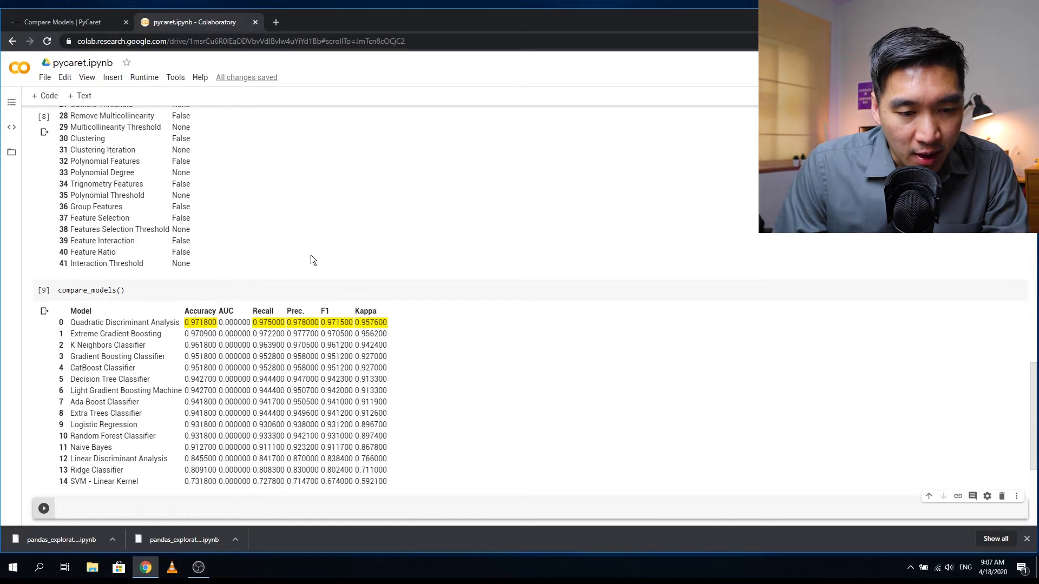
mouse_move(67, 329)
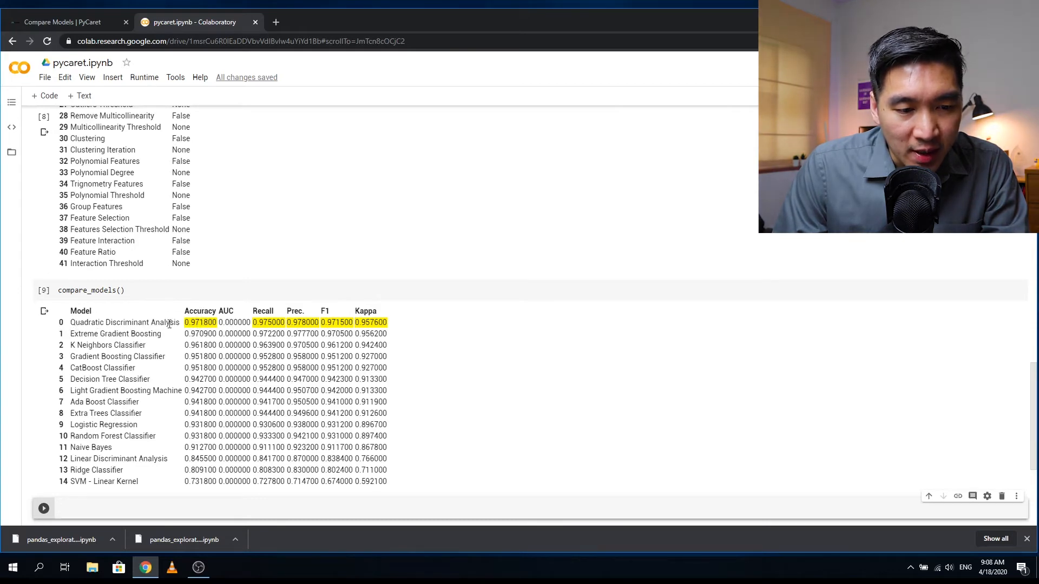
mouse_move(199, 312)
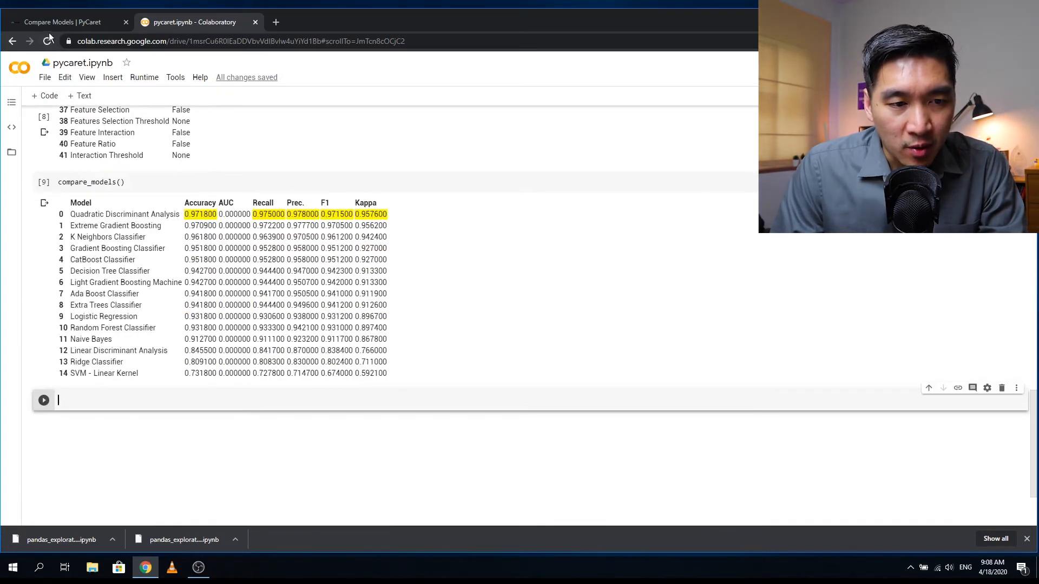
Browse the Create Model docs' estimator table and check the notebook's top-ranked model.
left_click(65, 21)
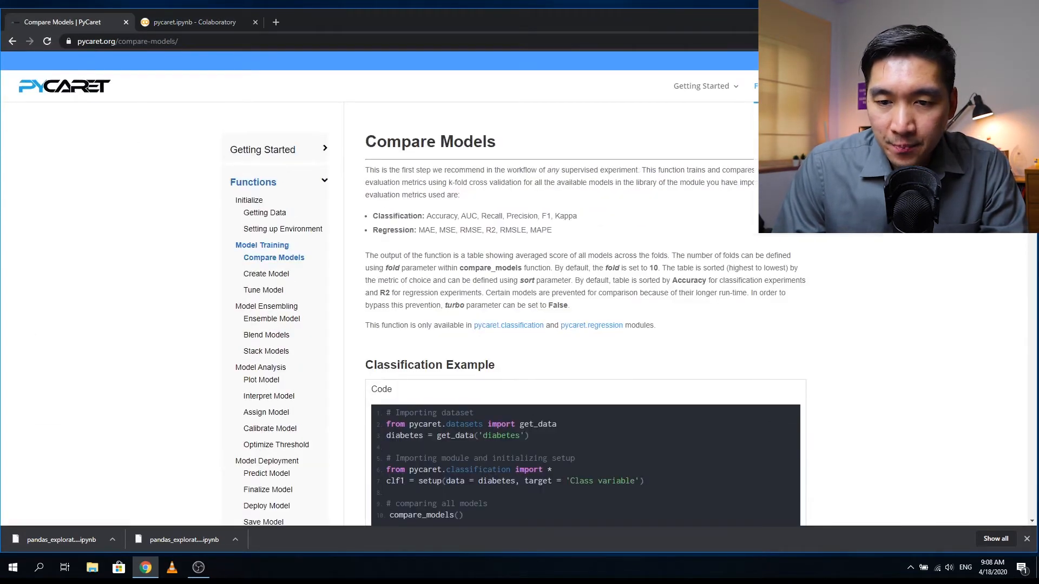
left_click(266, 274)
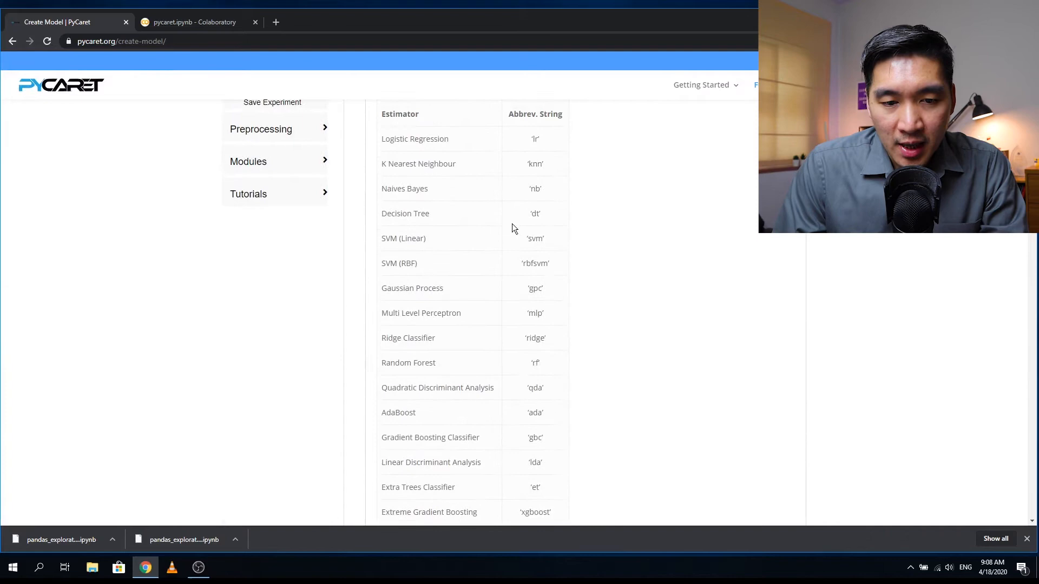
scroll("down", 3)
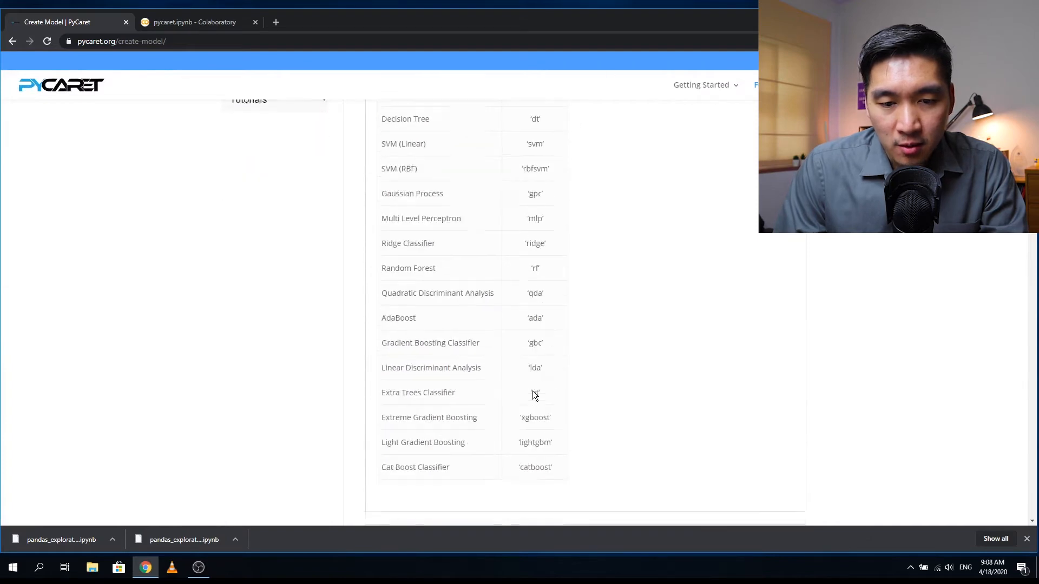
scroll("down", 3)
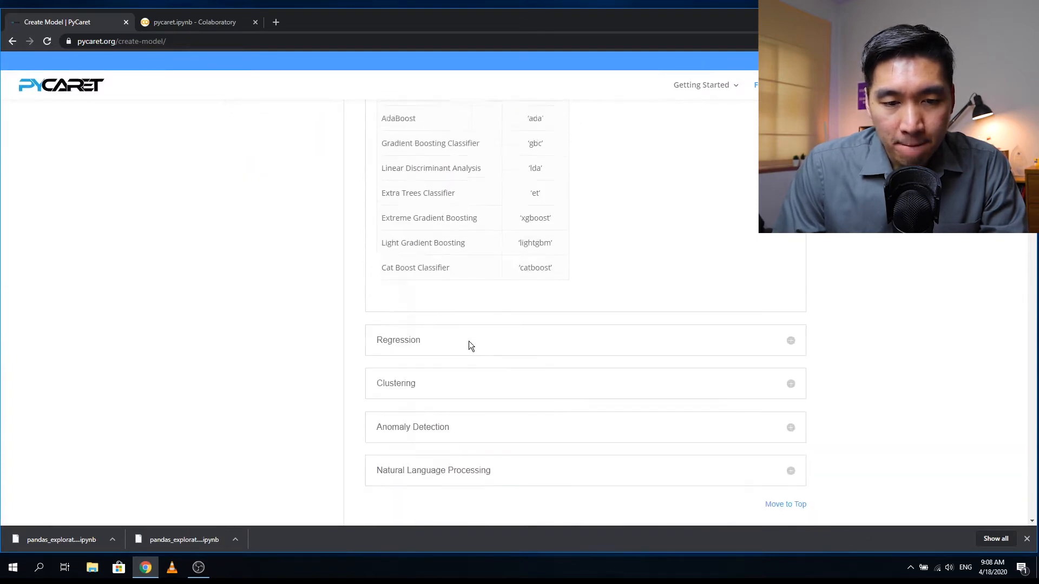
left_click(189, 22)
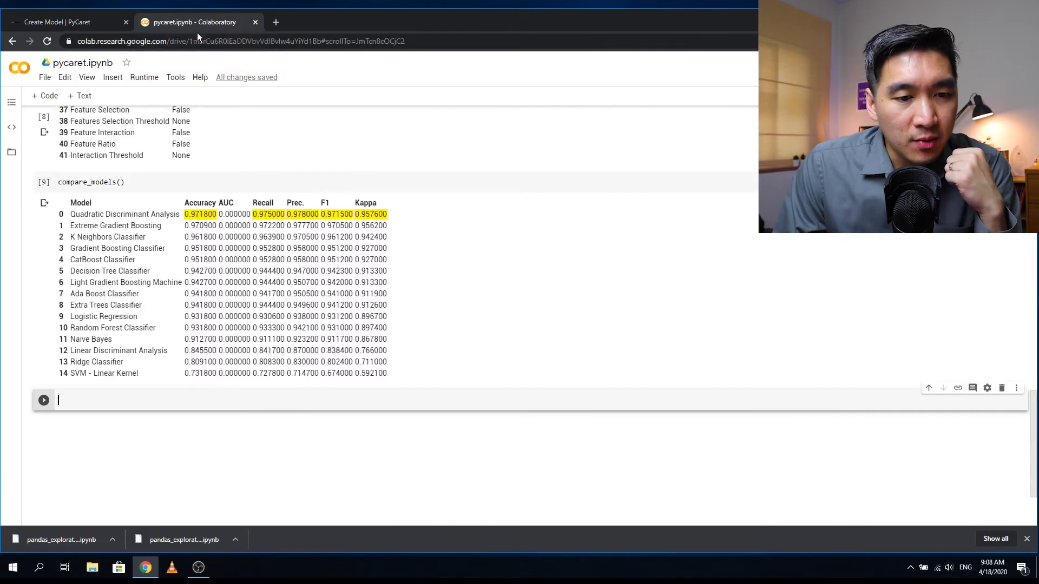
Copy the 'qda' code and example line, then run qda = create_model('qda') for 10-fold scores.
left_click(65, 22)
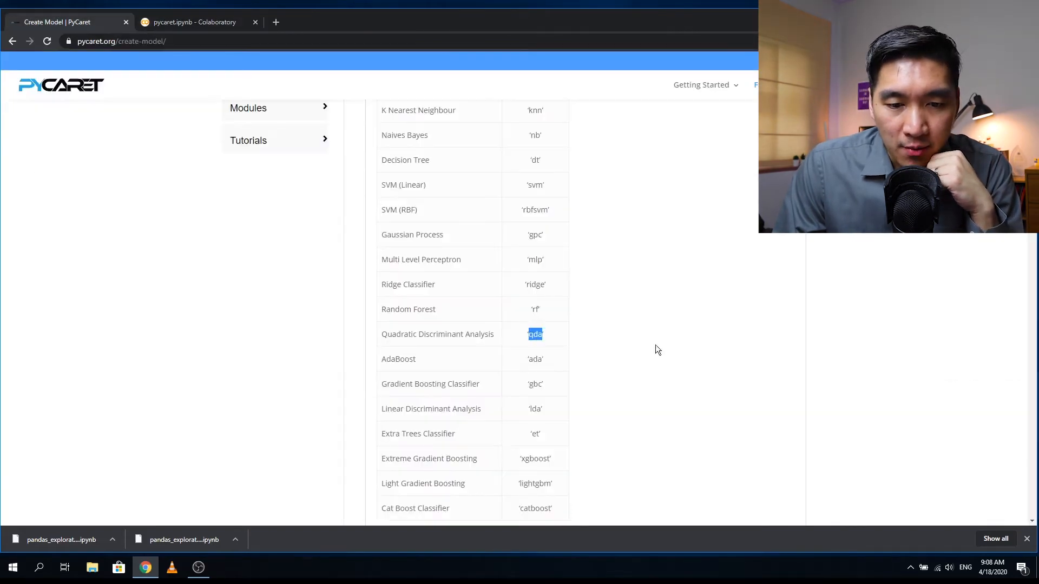
scroll("down", 3)
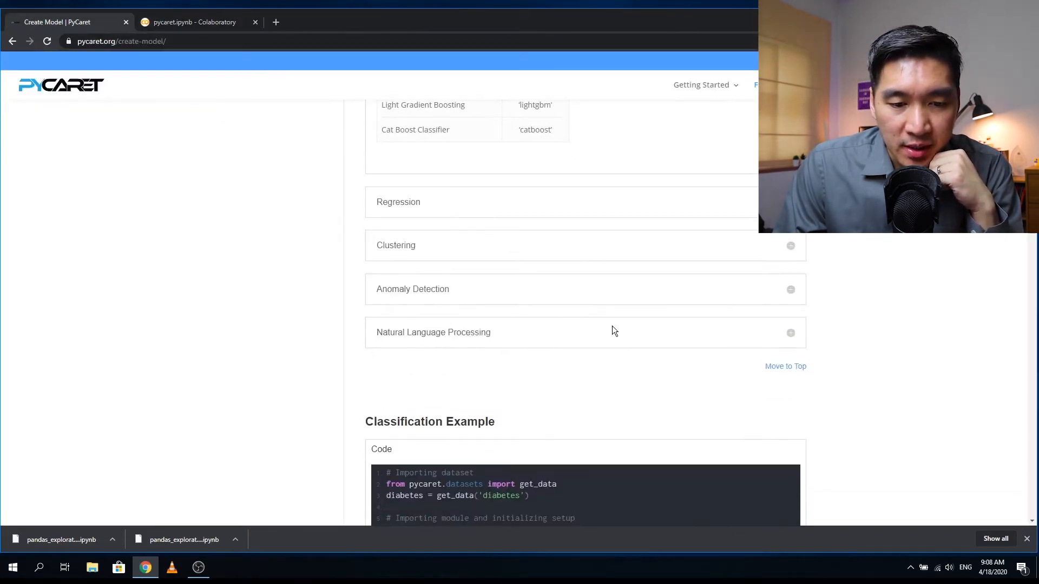
scroll("down", 3)
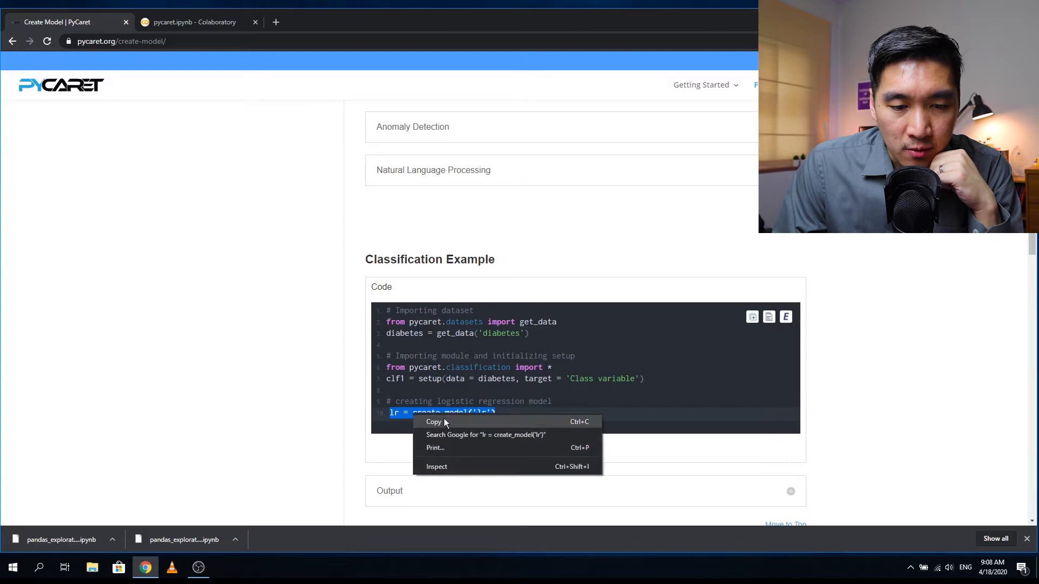
left_click(189, 22)
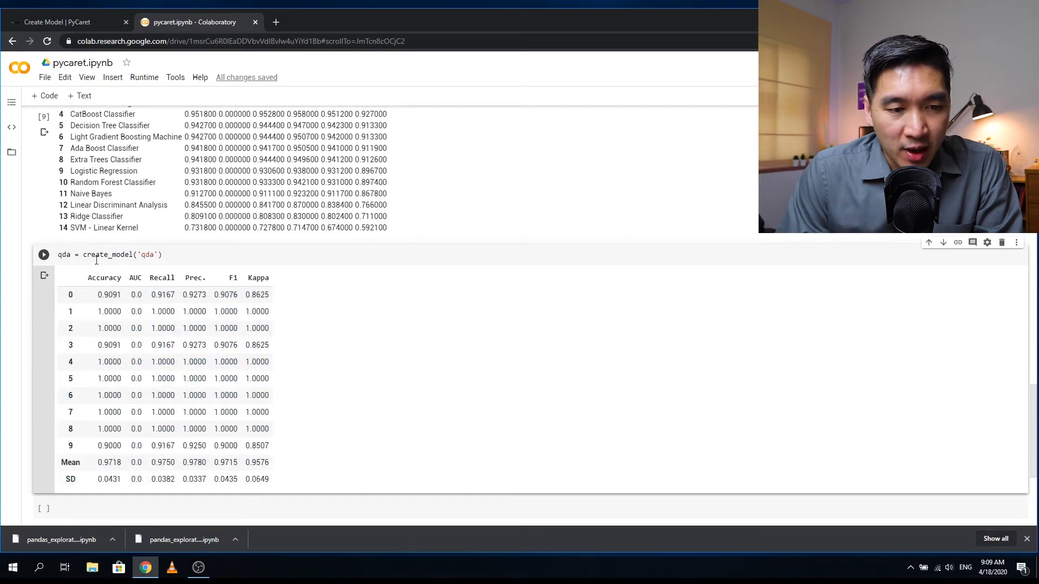
left_click(65, 22)
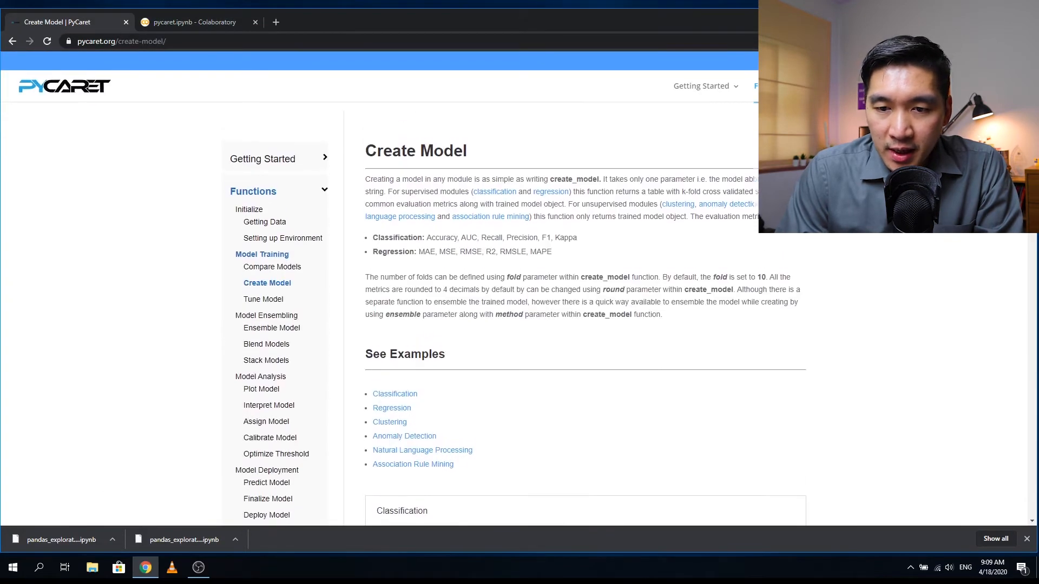
Take the Tune Model example and run tune_model('rf', n_iter = 50, optimize = 'mae'), which fails as unsupported.
left_click(48, 41)
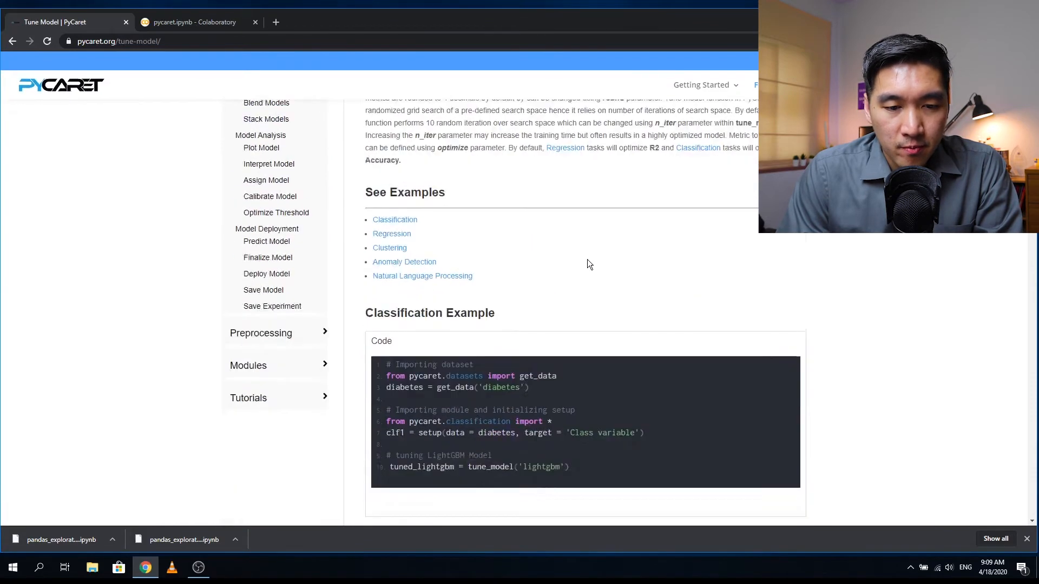
scroll("down", 3)
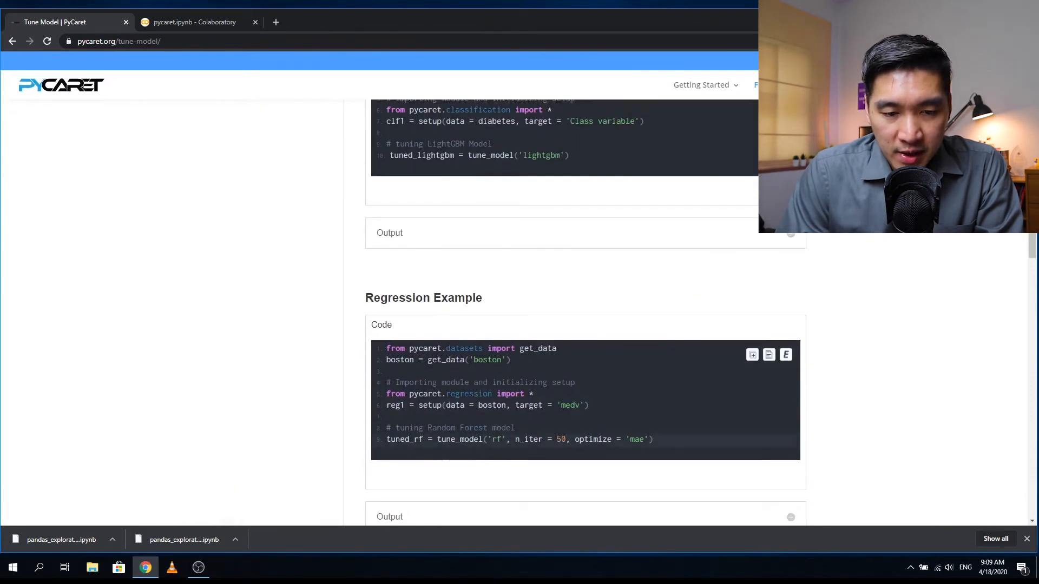
triple_click(519, 439)
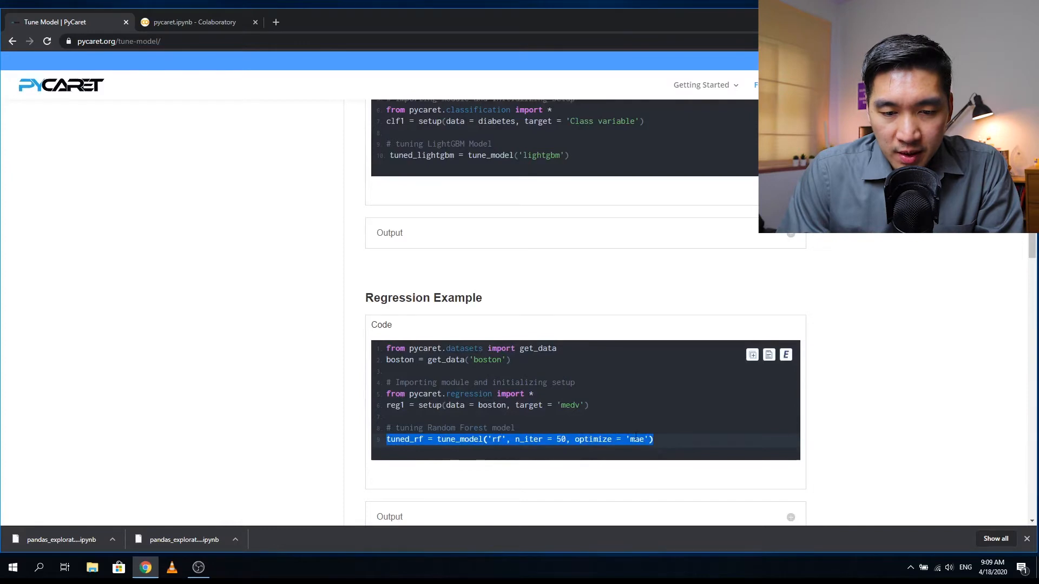
left_click(195, 22)
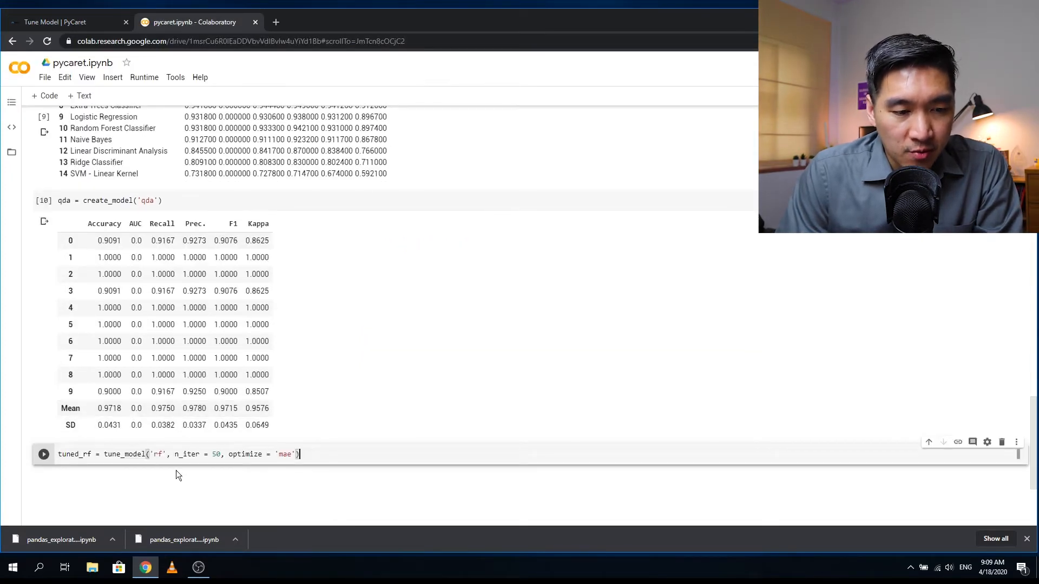
left_click(43, 455)
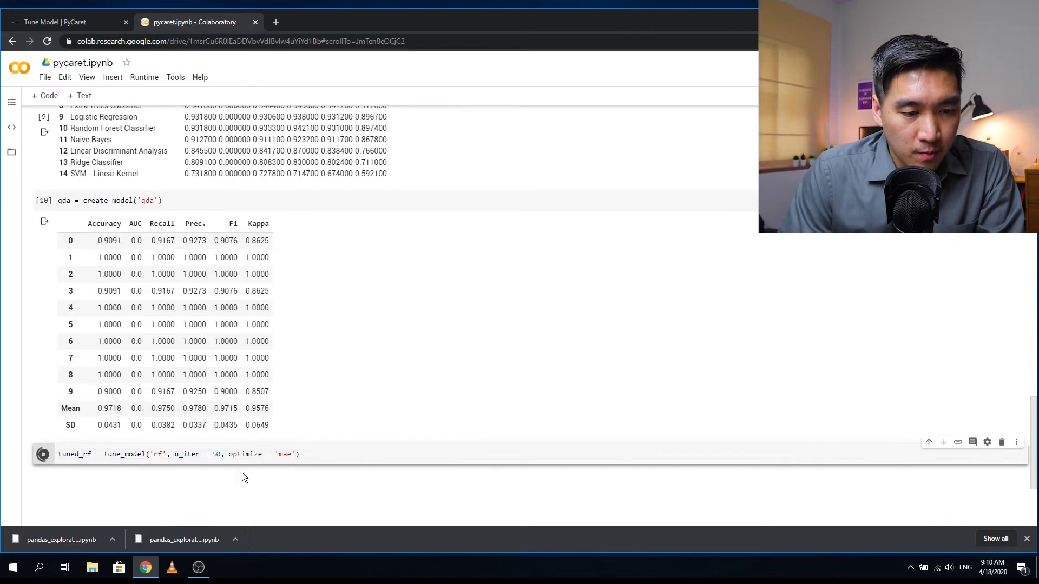
Check the tuned_lightgbm assignment in the Tune Model docs example and return to the notebook.
left_click(65, 22)
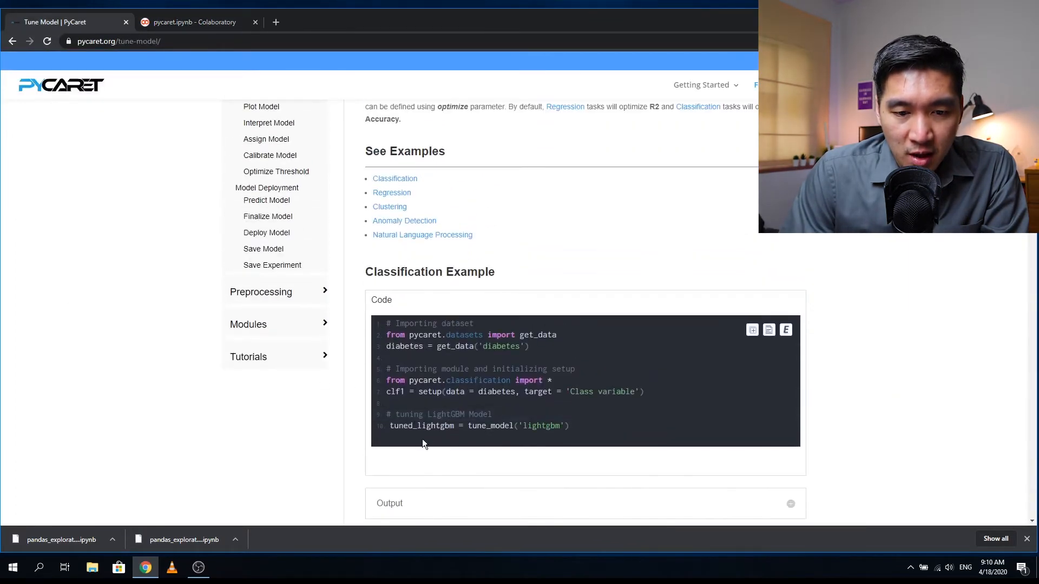
left_click_drag(390, 425, 493, 425)
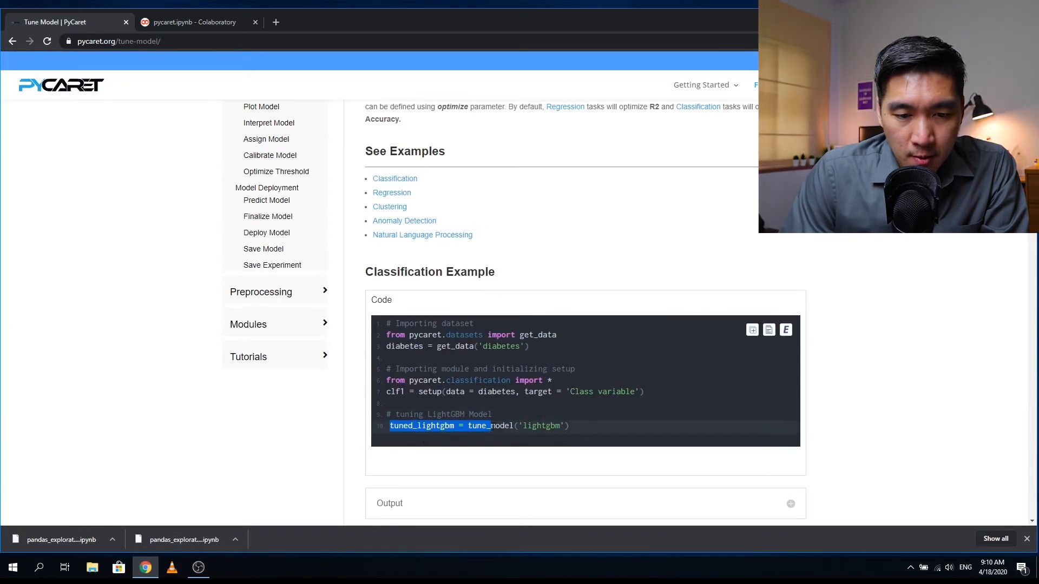
left_click(195, 21)
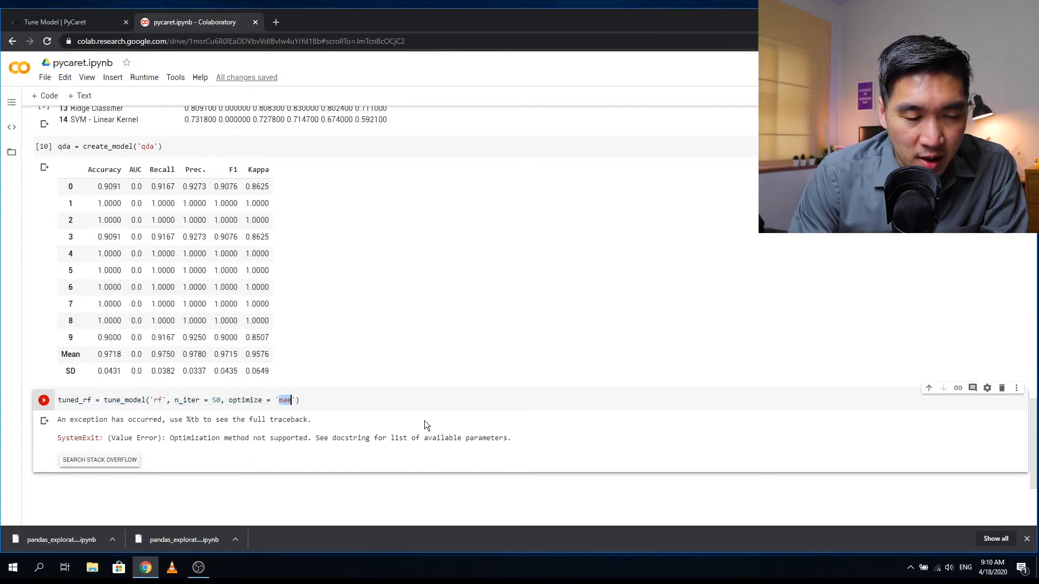
Retune the random forest with optimize='Accuracy', print tuned_rf, and compare n_estimators=10 against the Random Forest score.
type("Accuracy")
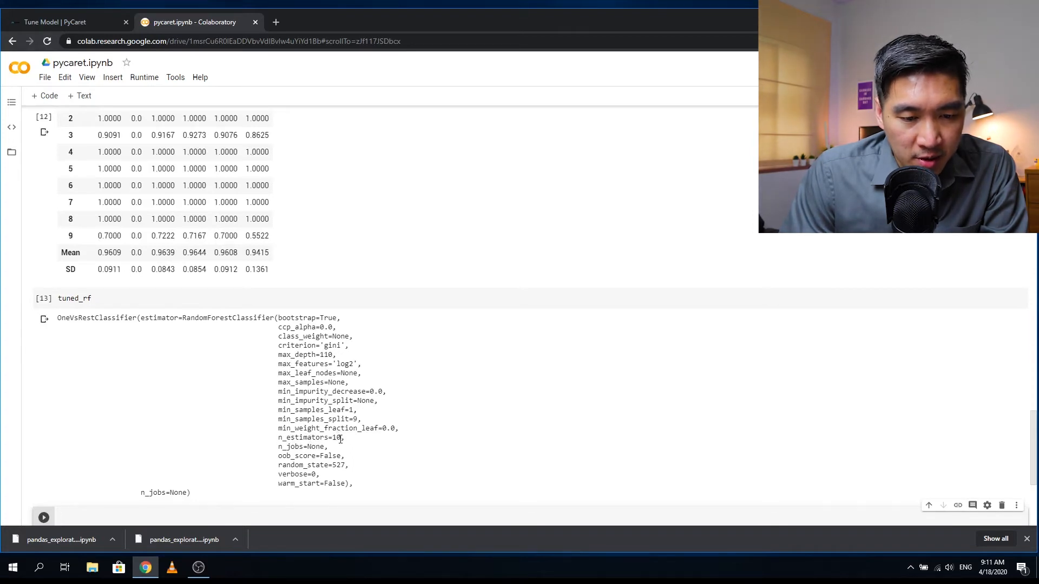
double_click(311, 437)
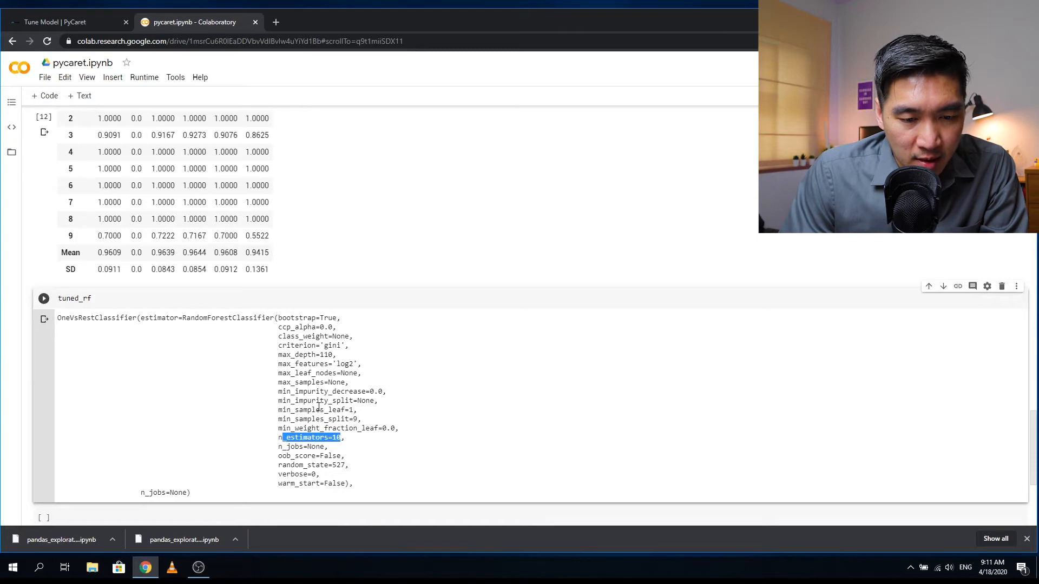
mouse_move(336, 372)
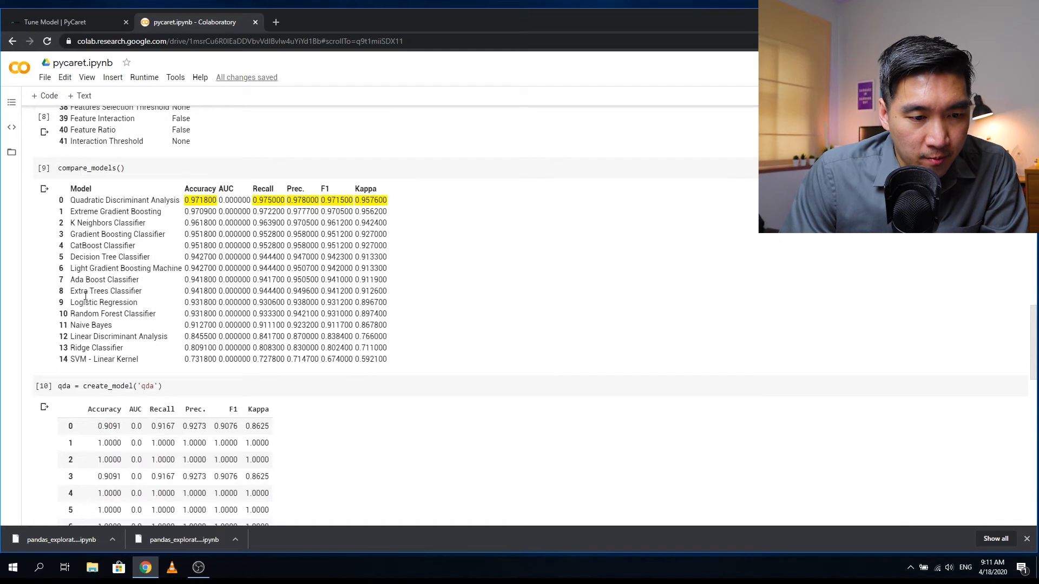
left_click_drag(87, 314, 211, 314)
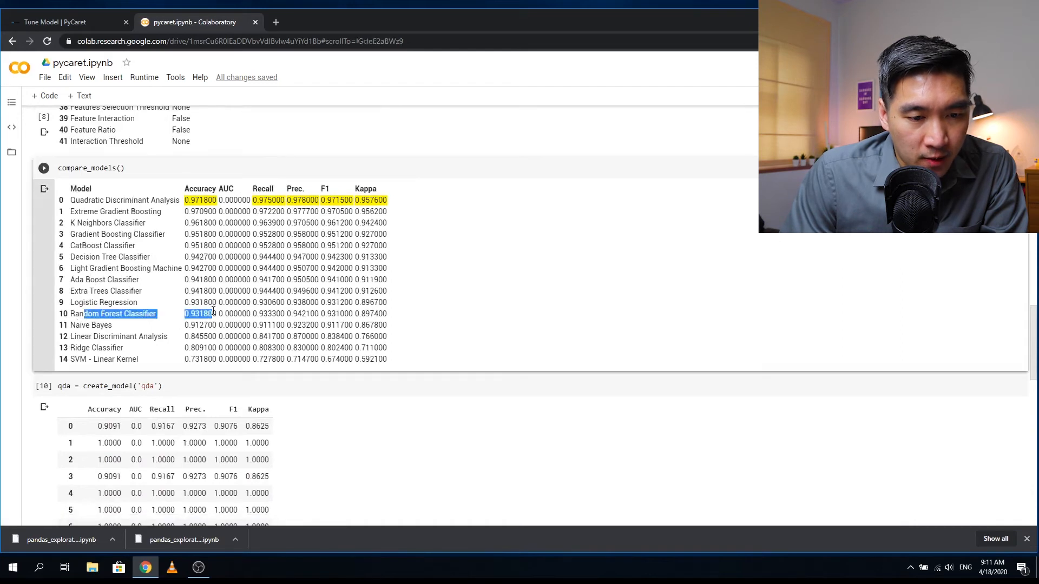
left_click(73, 320)
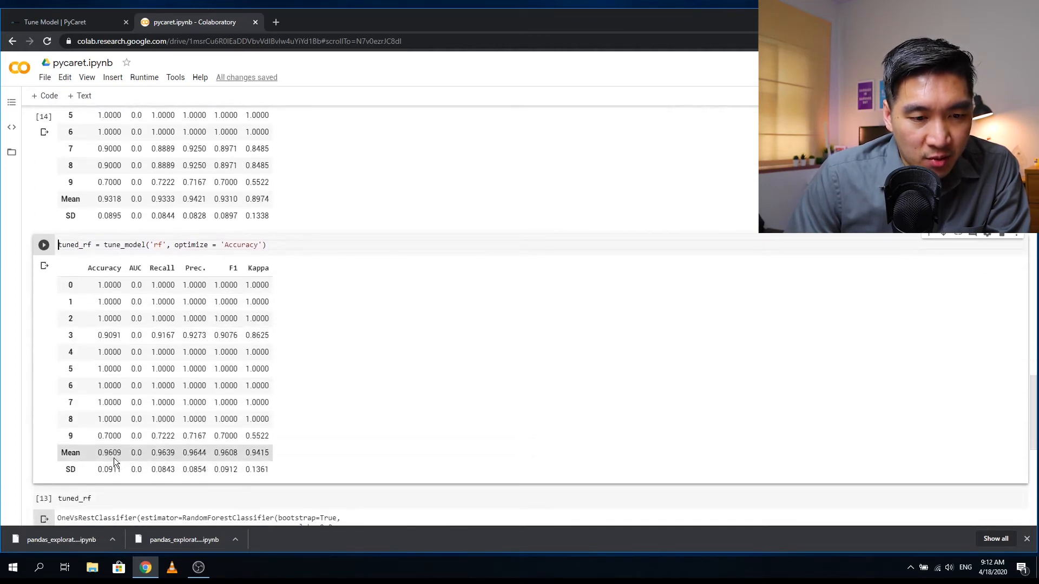
scroll("down", 3)
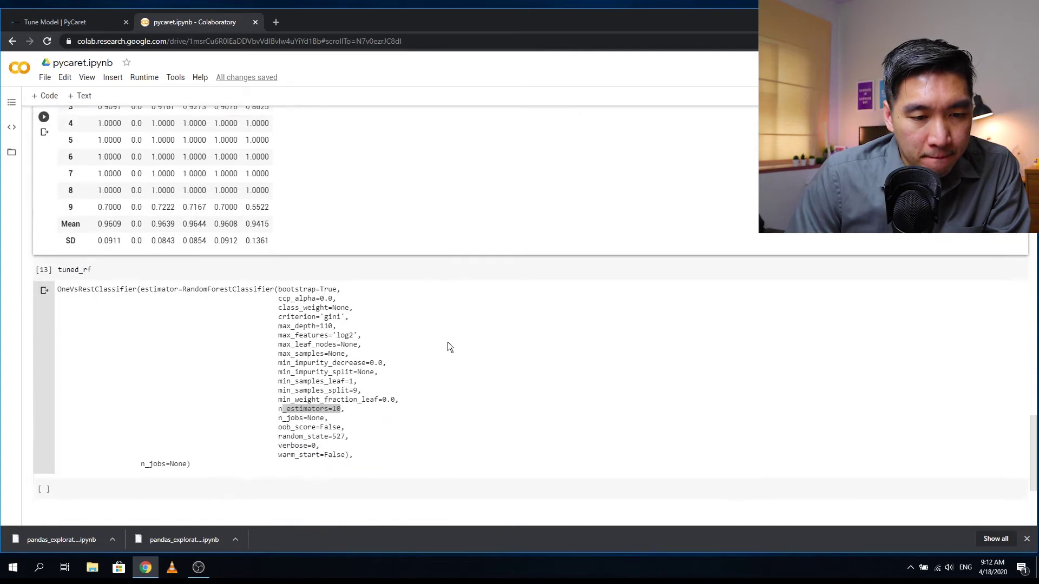
left_click(65, 22)
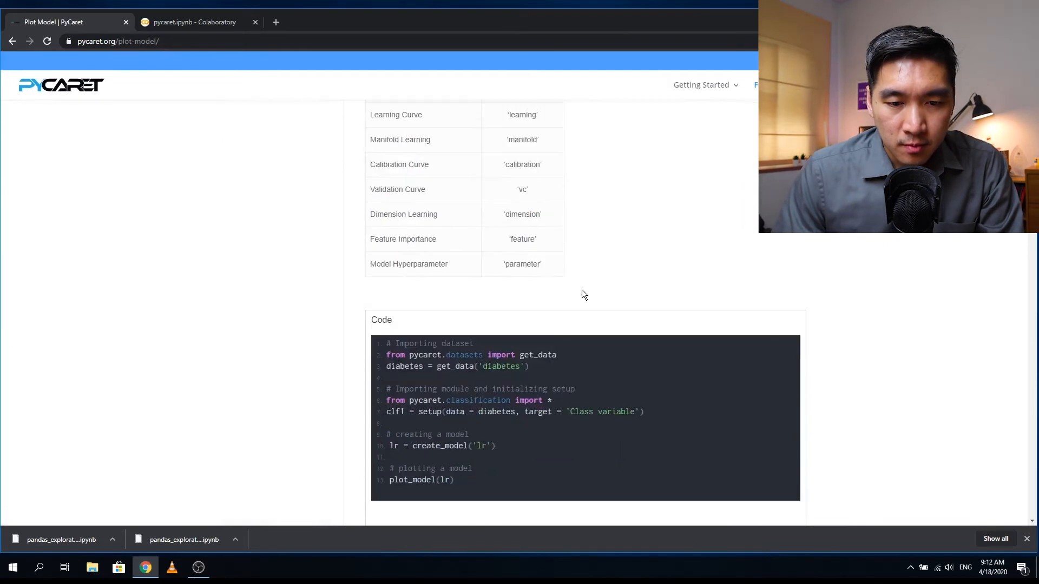
On the Plot Model page, highlight the 'auc' abbreviation and the plot_model(lr) example with its ROC curve.
scroll("down", 3)
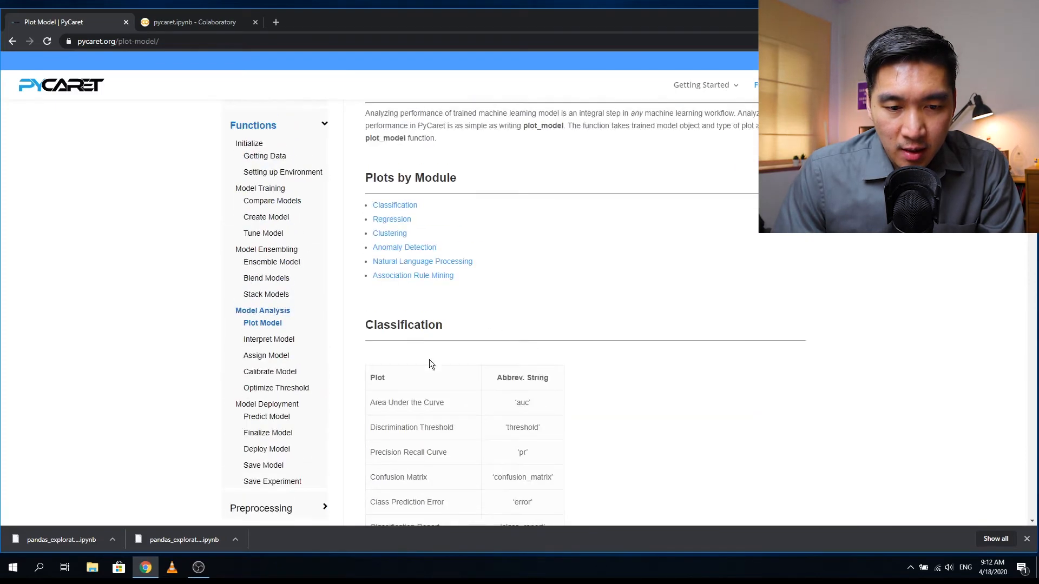
double_click(523, 402)
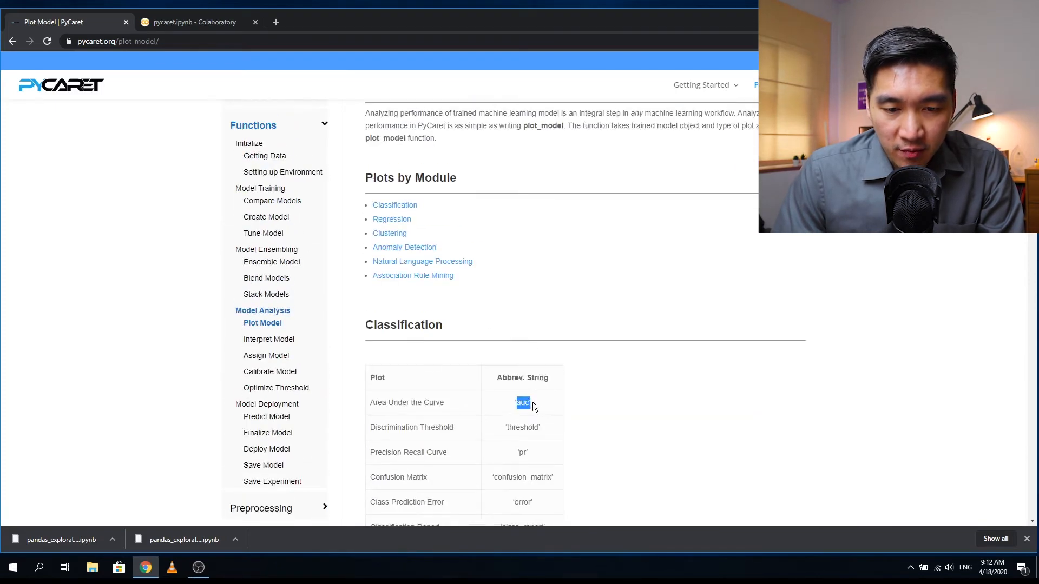
scroll("down", 3)
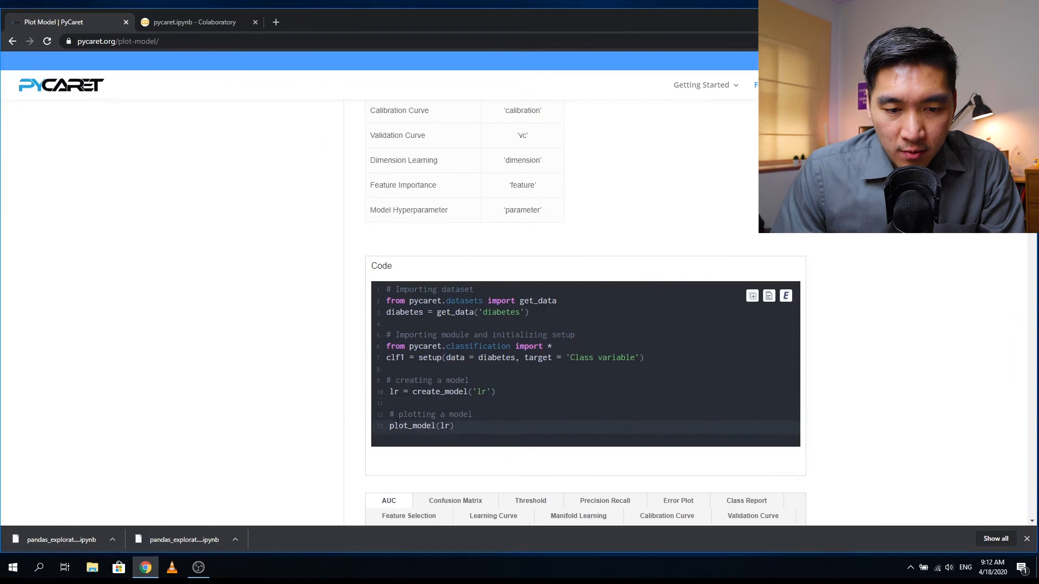
double_click(447, 427)
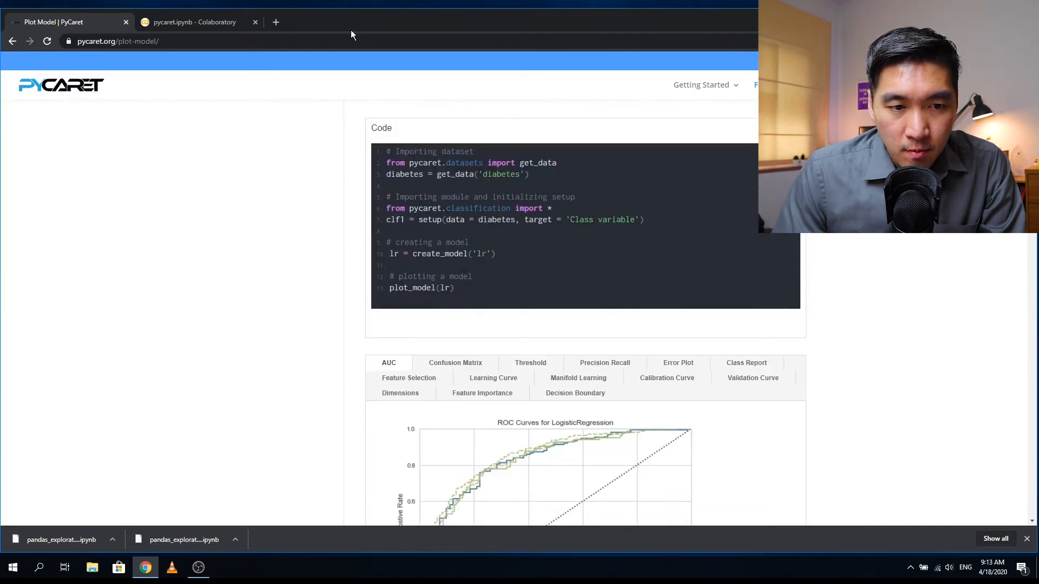
Run plot_model(rf) in a new cell to render the ROC curves with per-class AUC values.
left_click(195, 21)
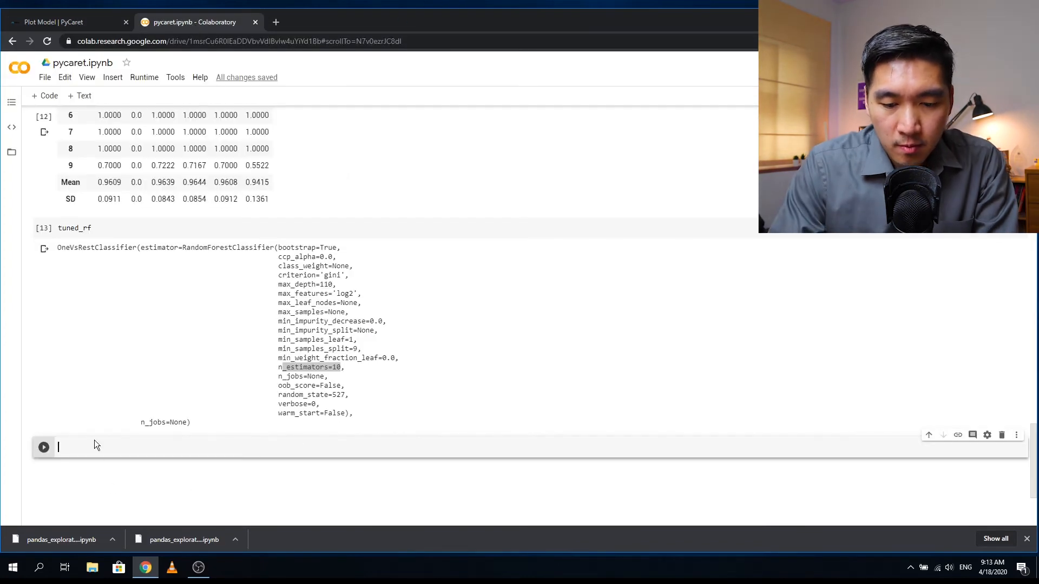
type("plot_model(rf)")
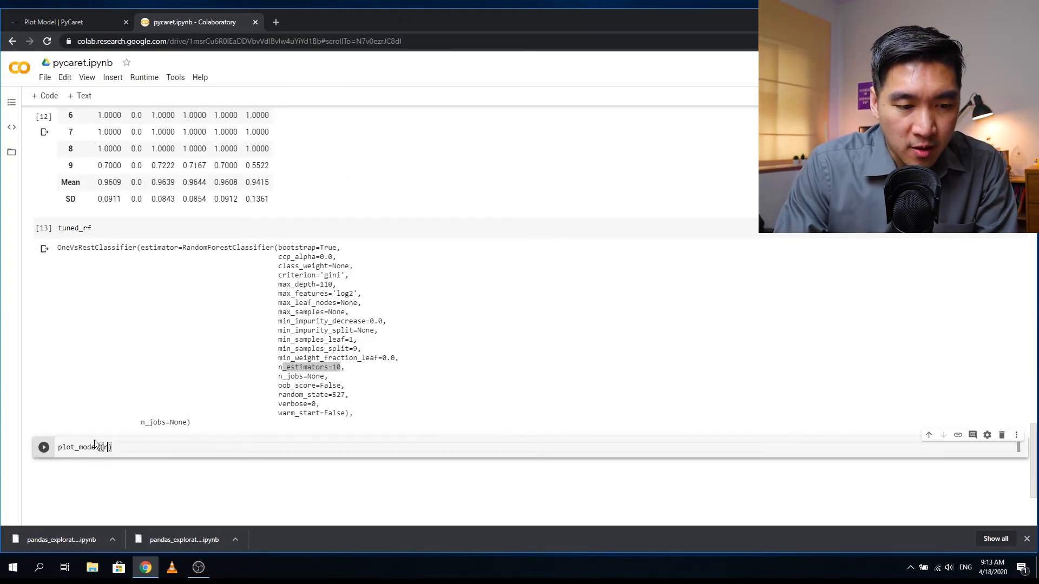
left_click(44, 447)
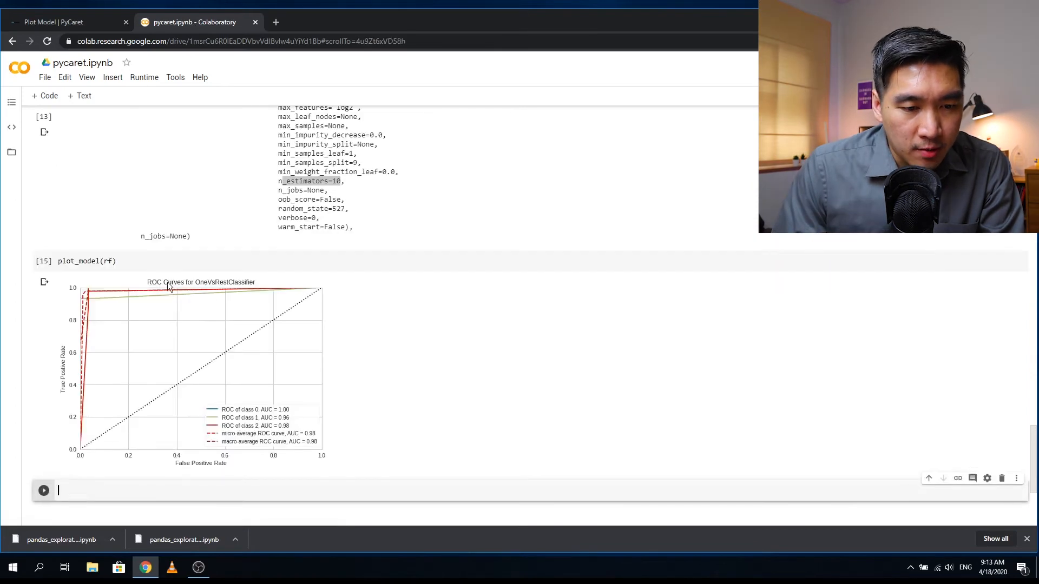
mouse_move(108, 305)
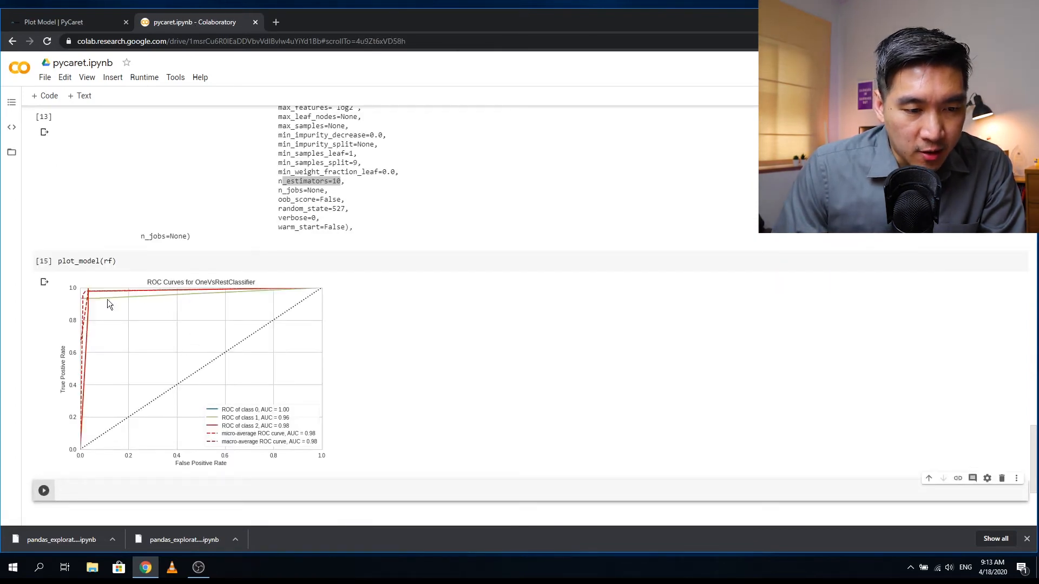
mouse_move(128, 200)
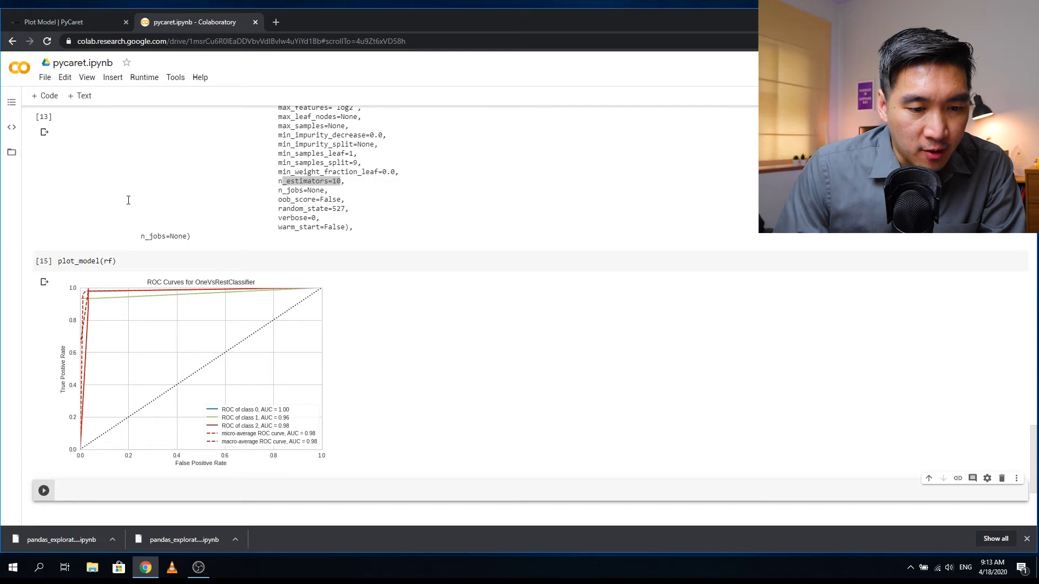
mouse_move(265, 419)
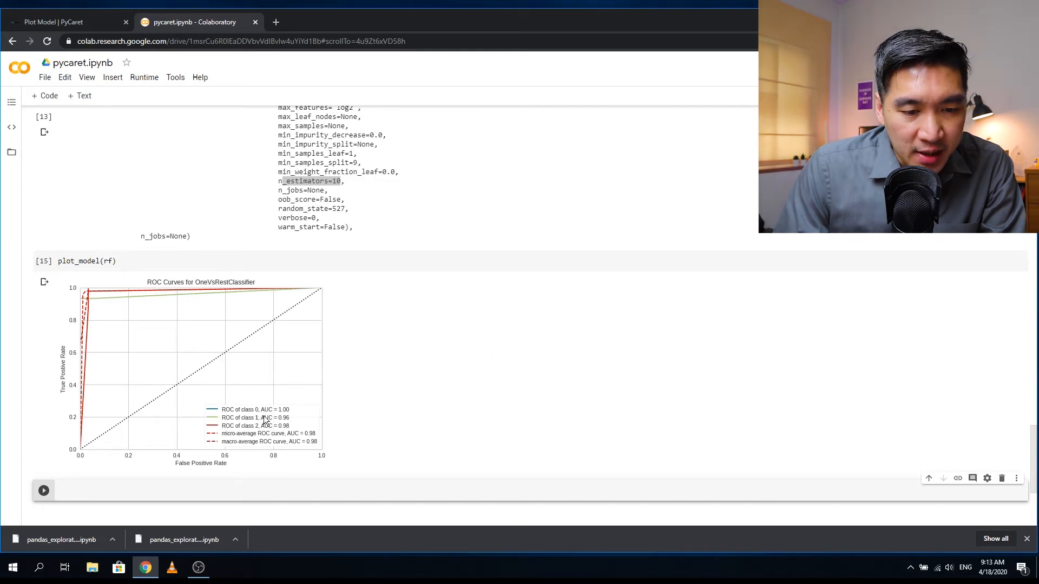
mouse_move(91, 325)
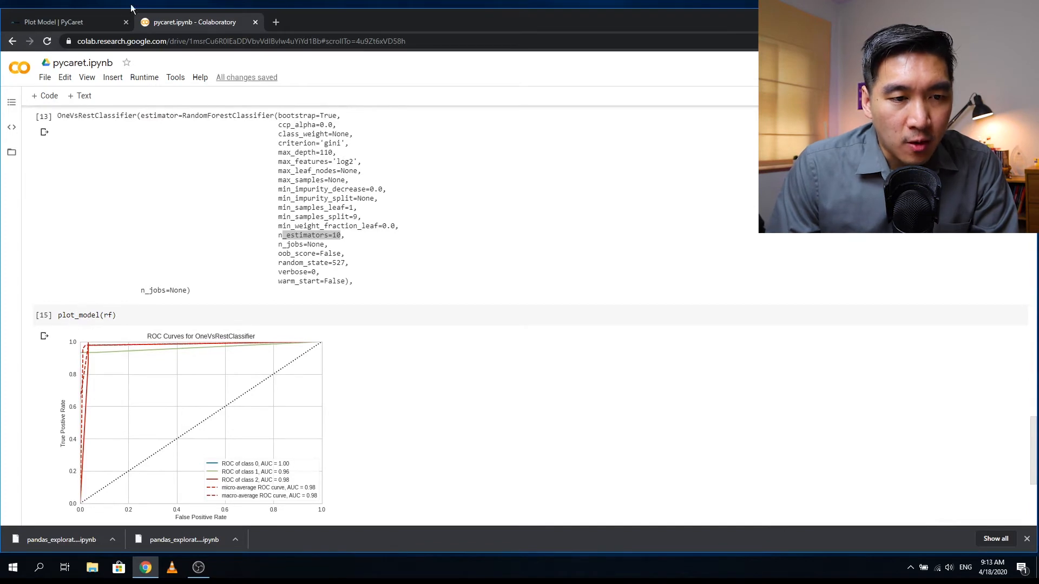
Take 'confusion_matrix' from the PyCaret plot table and run plot_model(rf, 'confusion_matrix').
left_click(60, 22)
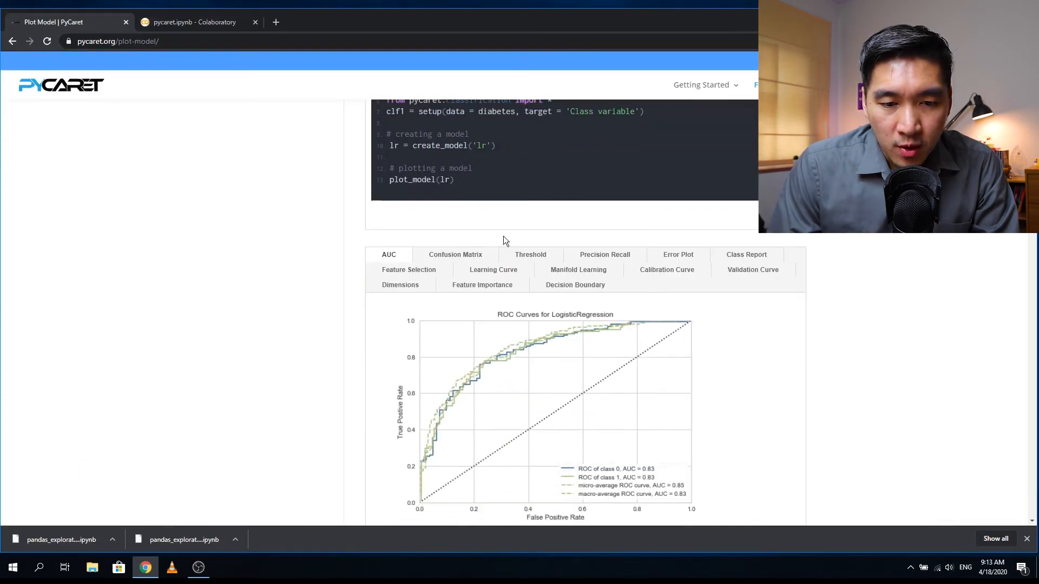
left_click(454, 254)
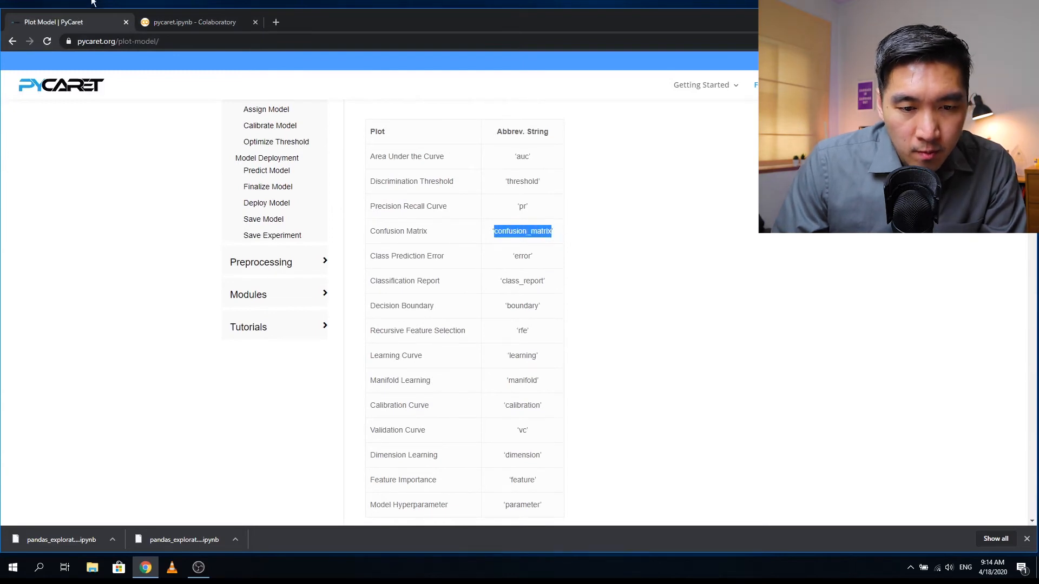
left_click(189, 22)
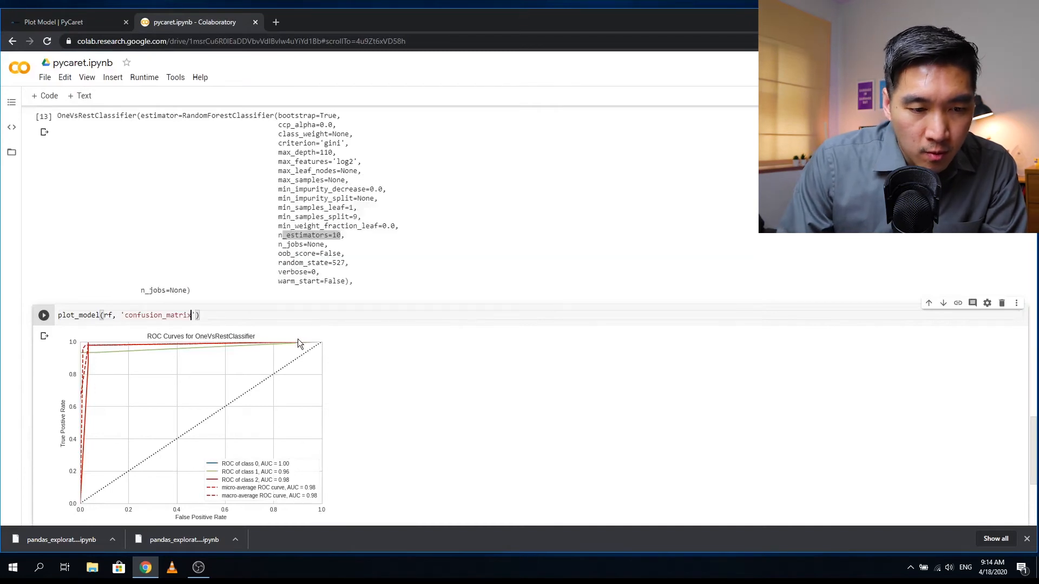
left_click(43, 315)
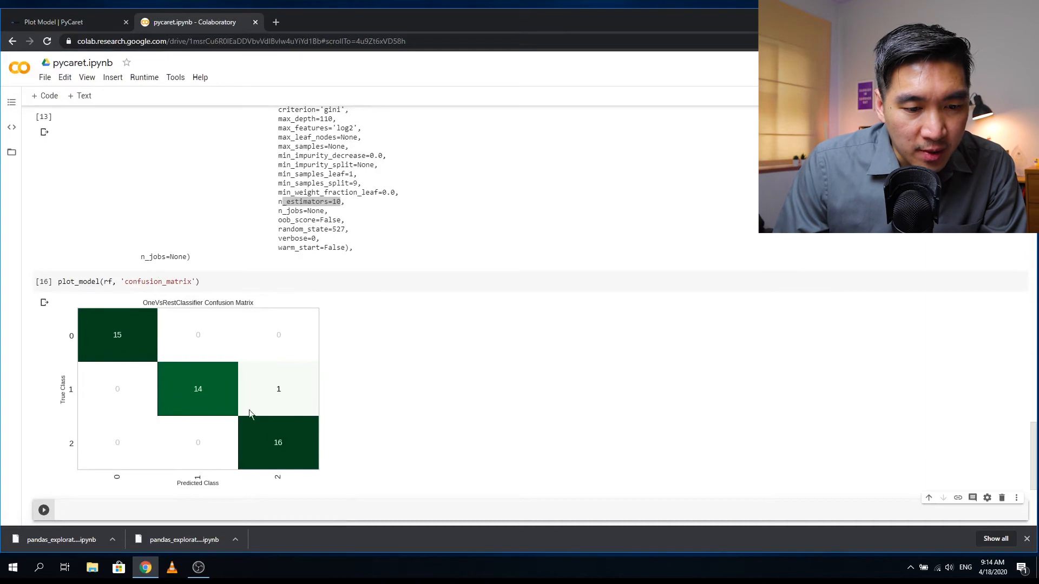
Check the plot names in the docs again and come back to the pycaret notebook.
left_click(54, 22)
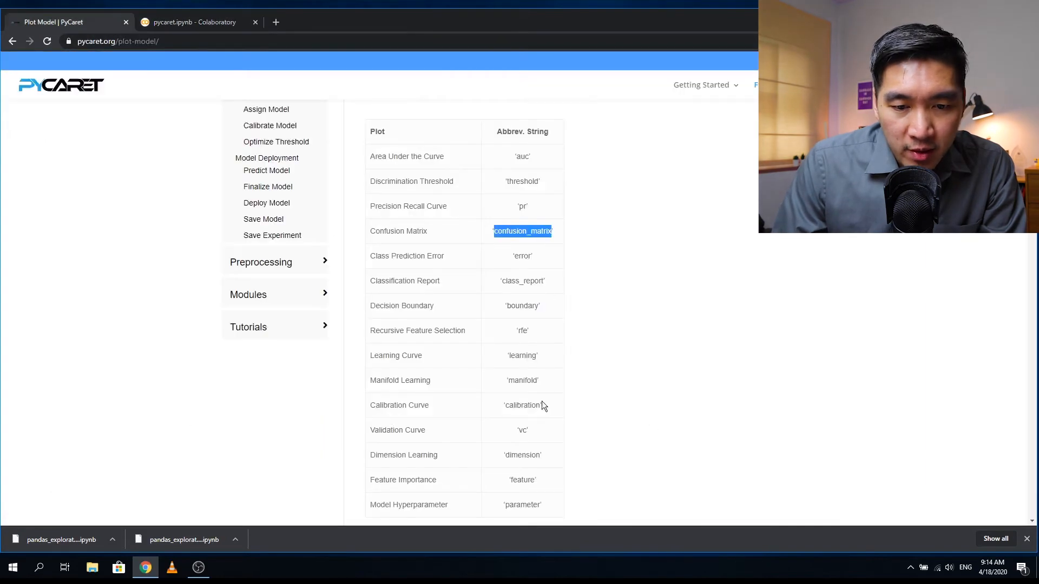
left_click(195, 22)
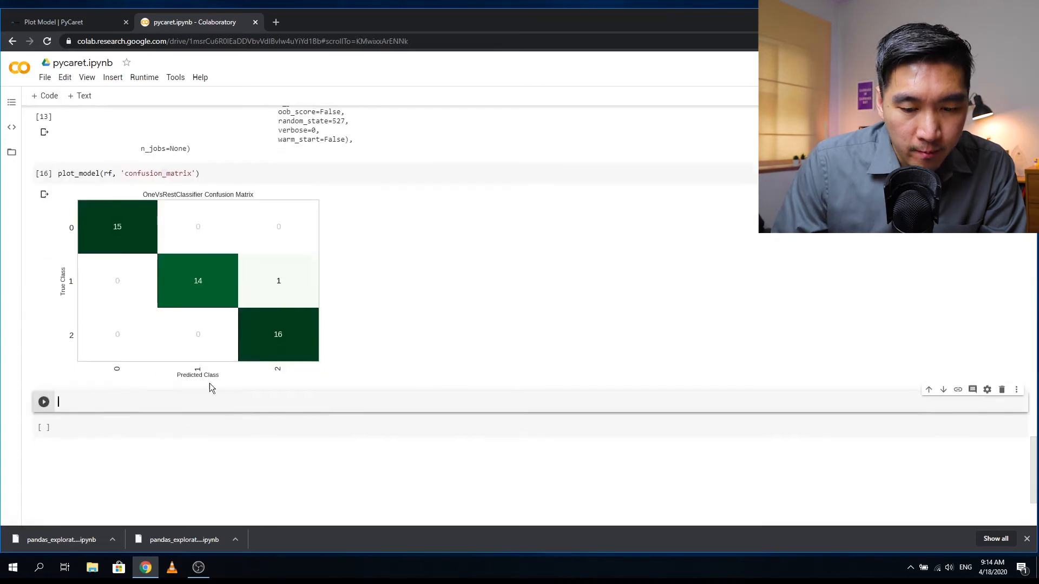
Run plot_model(rf, 'learning') for the learning curve, then move to the Interpret Model docs.
type("plot_model(rf, '')")
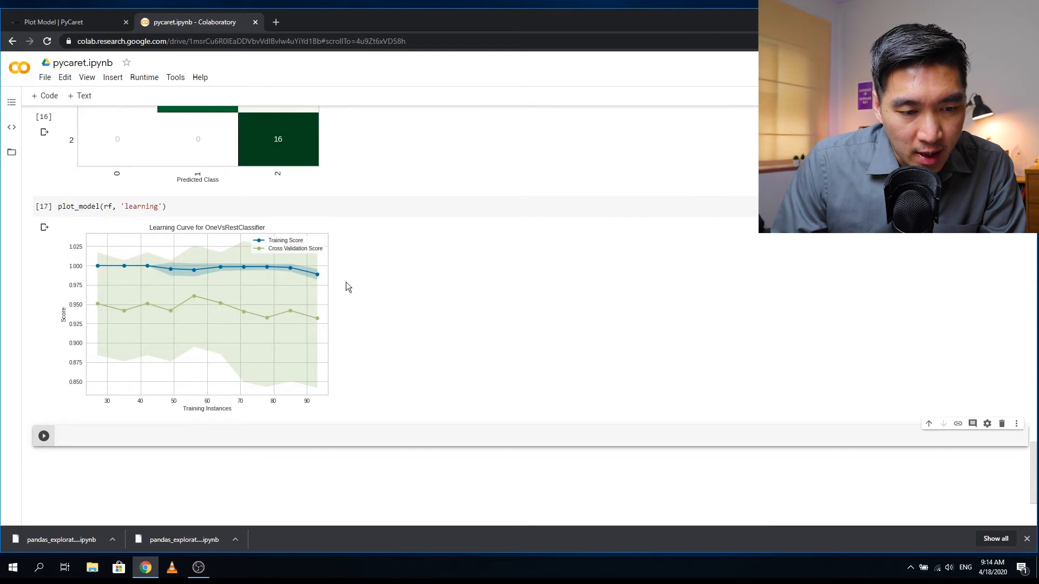
mouse_move(305, 292)
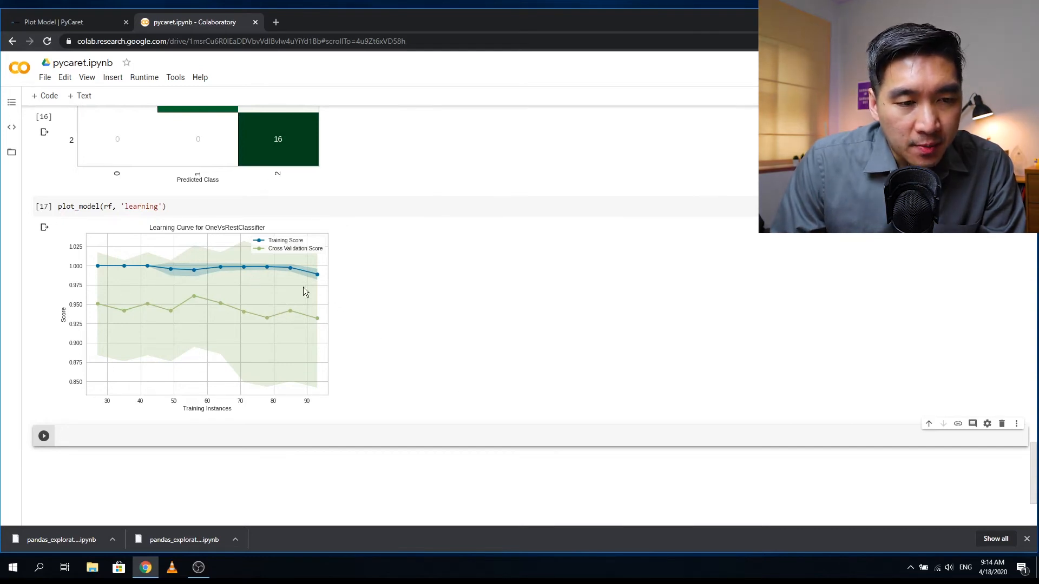
left_click(60, 22)
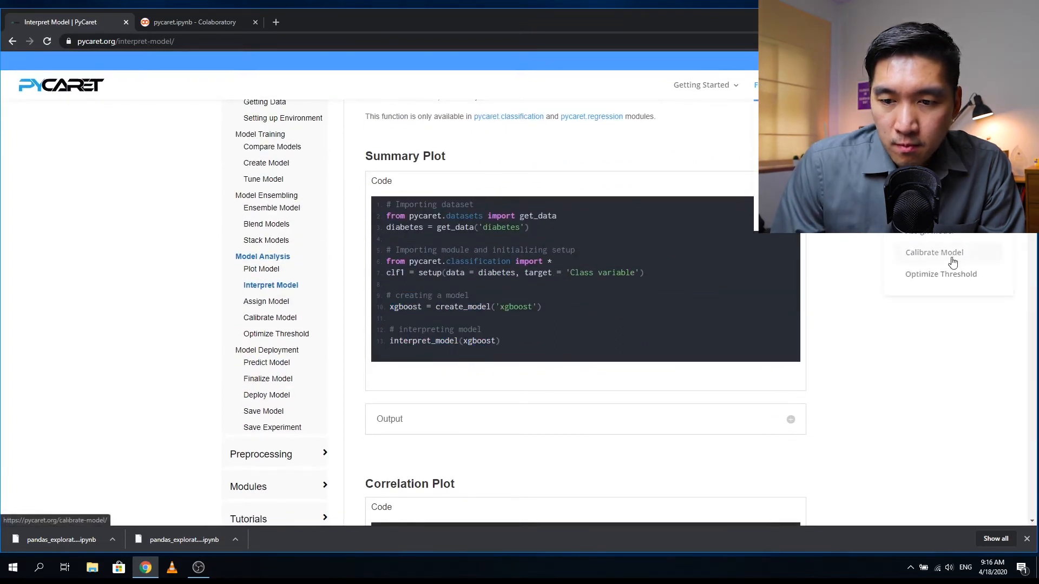
Go from Calibrate Model to the Predict Model documentation via the Functions dropdown.
left_click(933, 253)
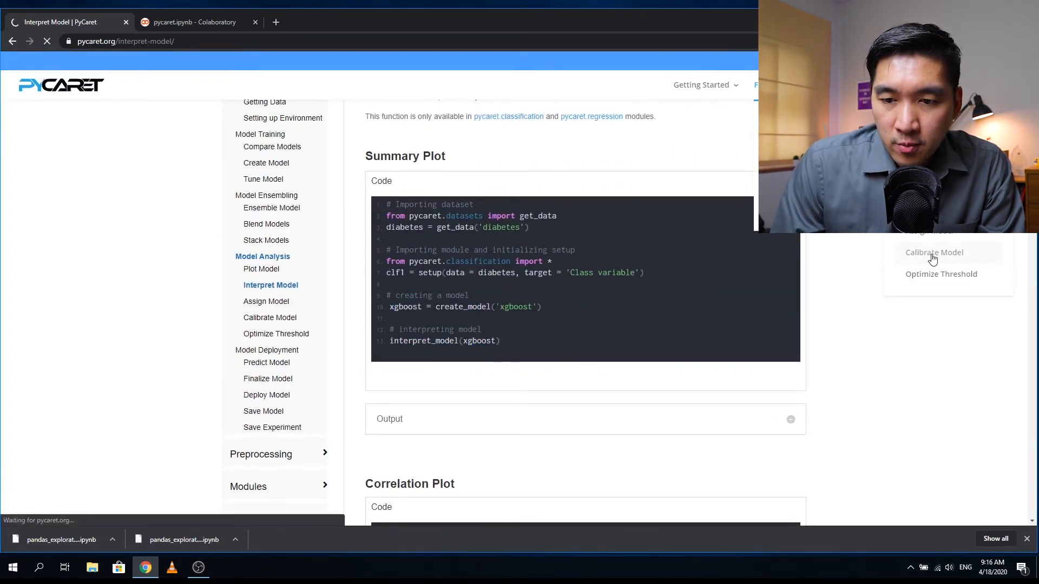
left_click(933, 254)
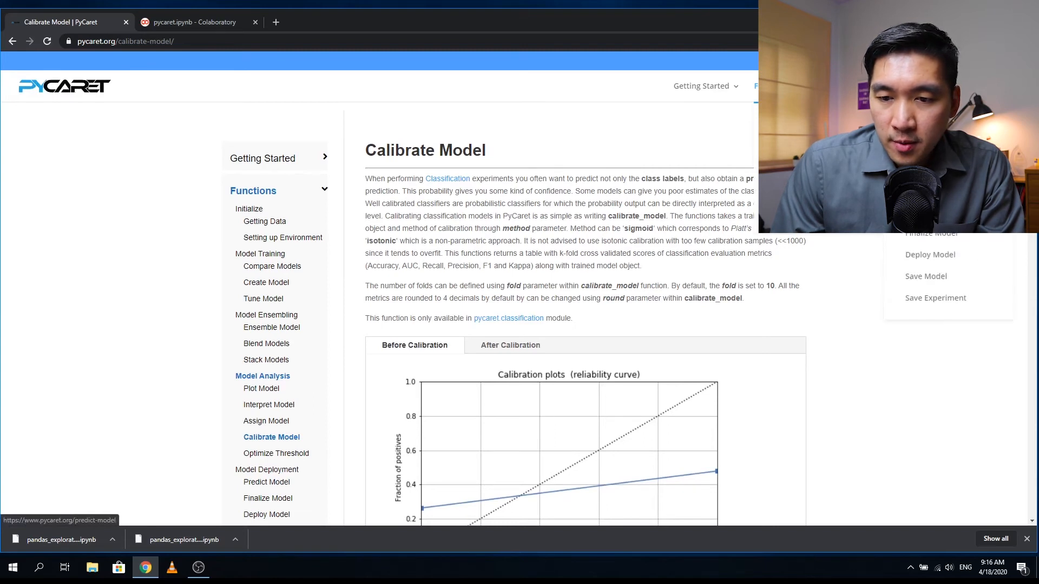
mouse_move(935, 265)
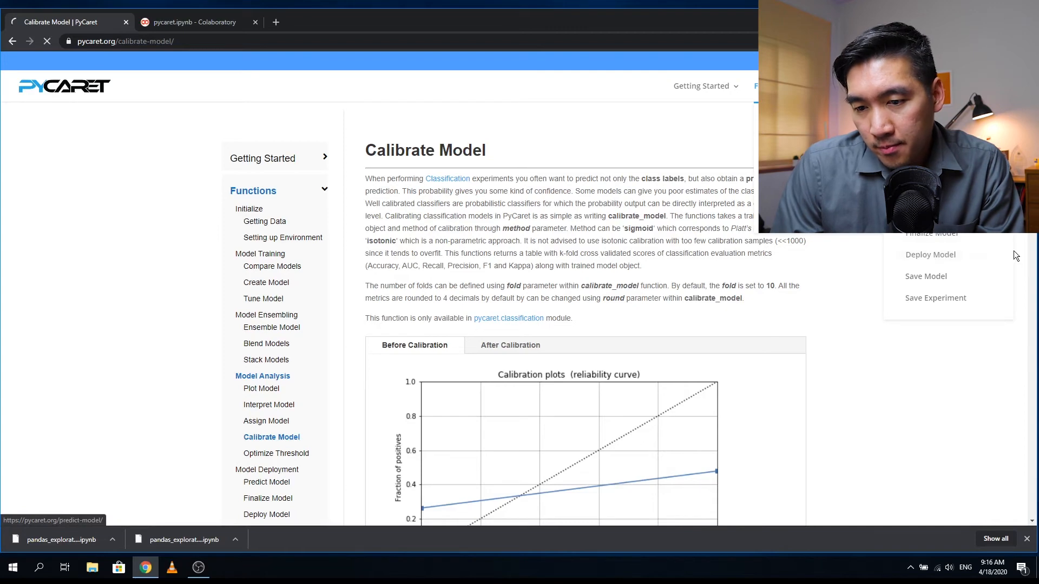
left_click(266, 482)
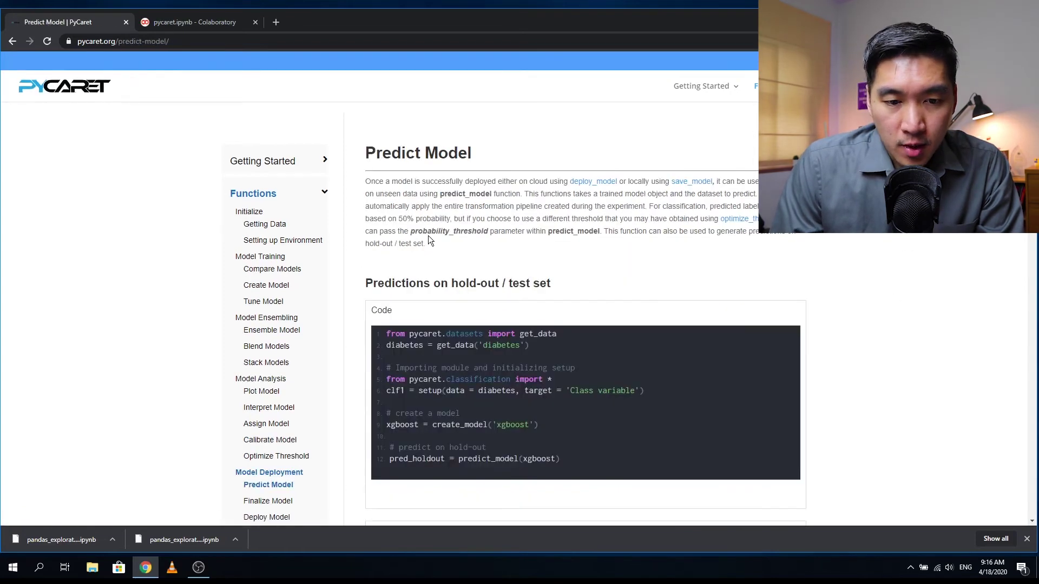
Read down the hold-out, unseen-data and cloud prediction code examples.
scroll("down", 3)
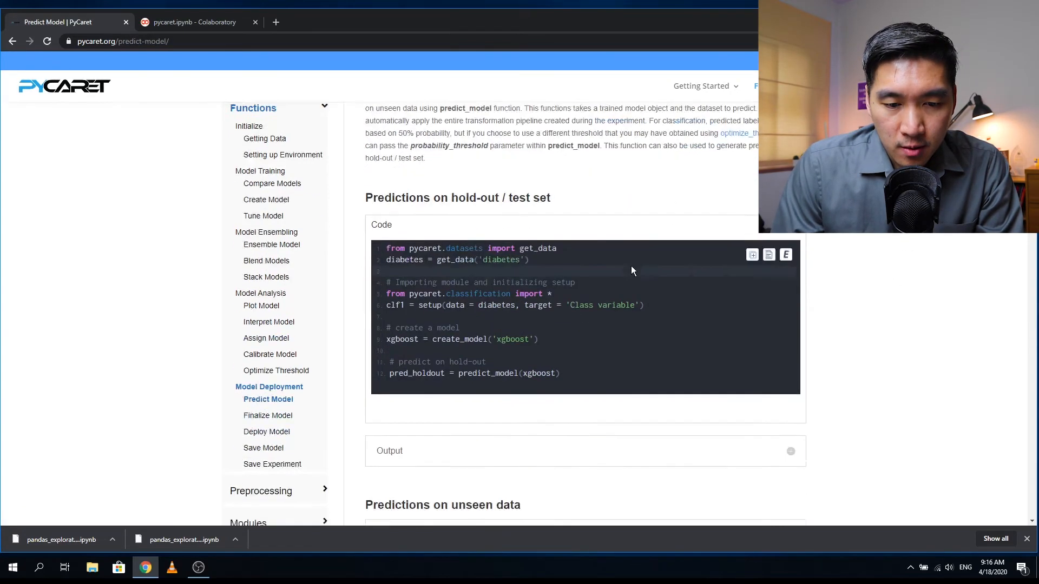
scroll("down", 3)
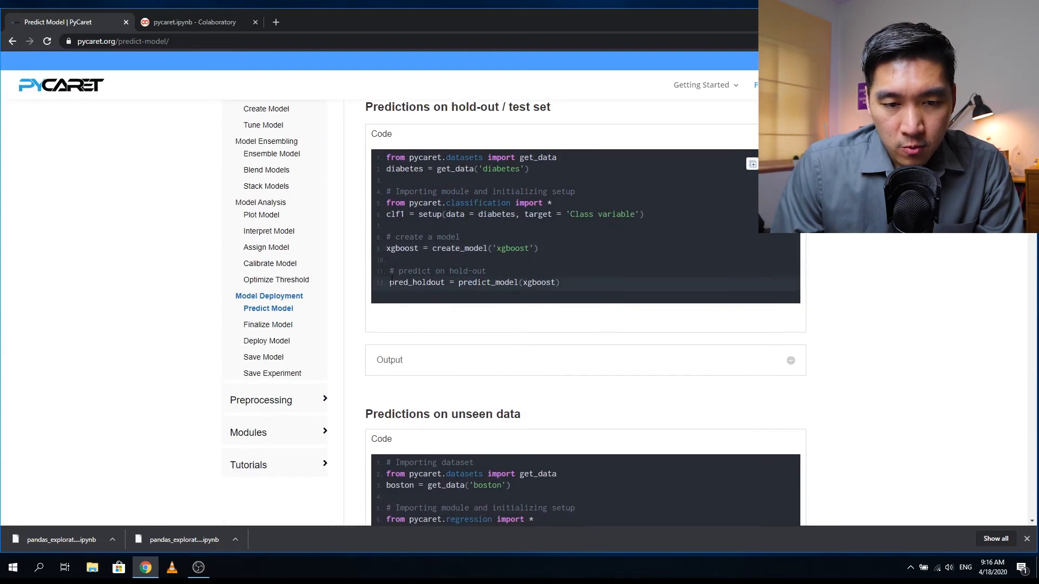
scroll("down", 3)
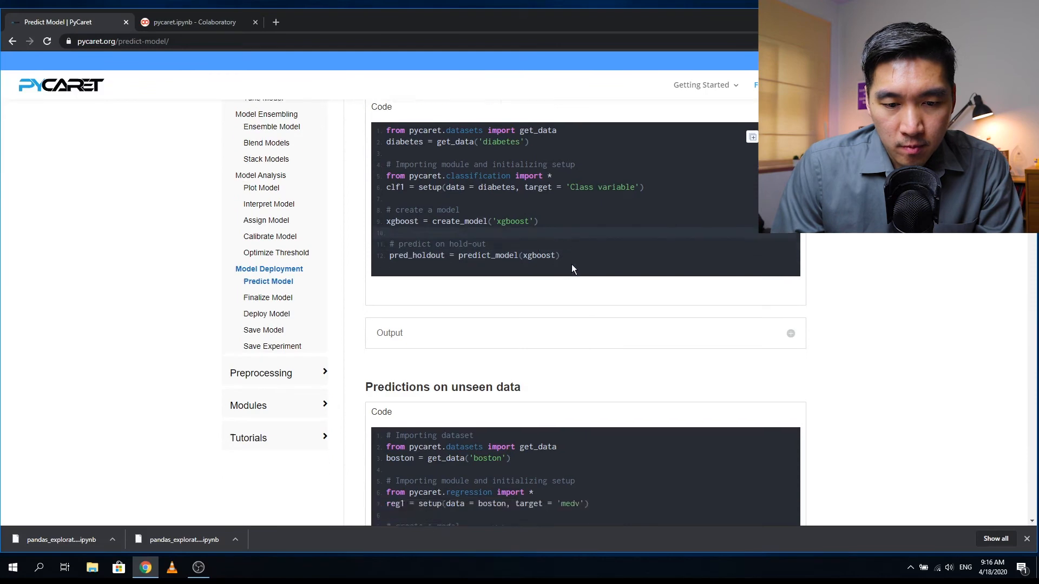
scroll("down", 3)
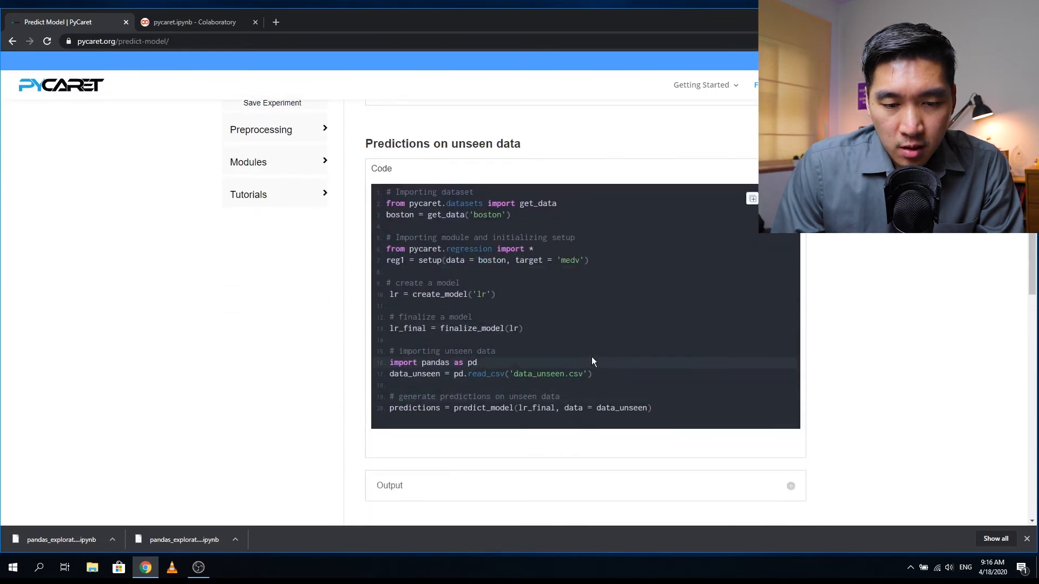
scroll("down", 3)
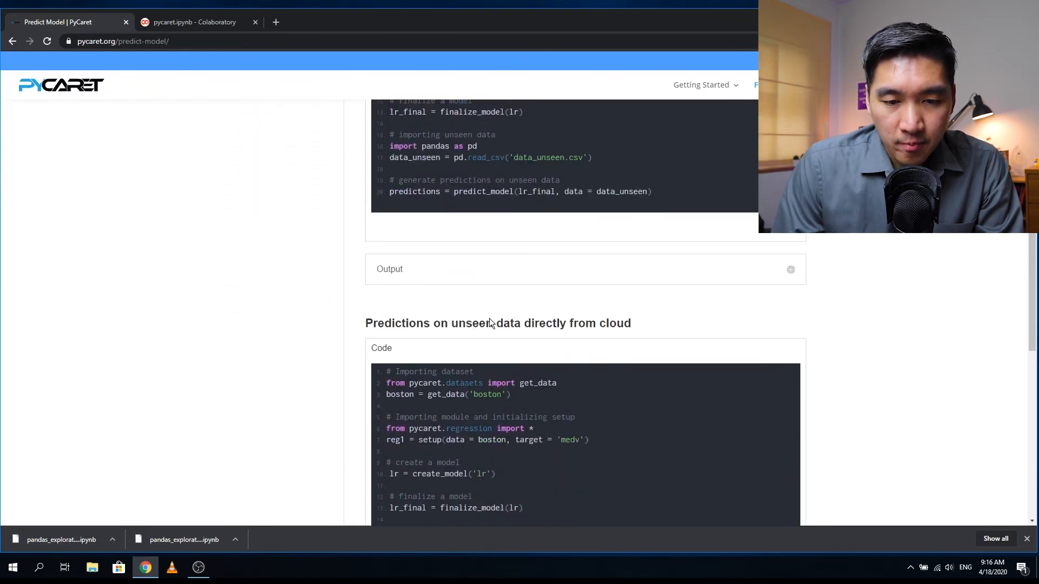
scroll("down", 3)
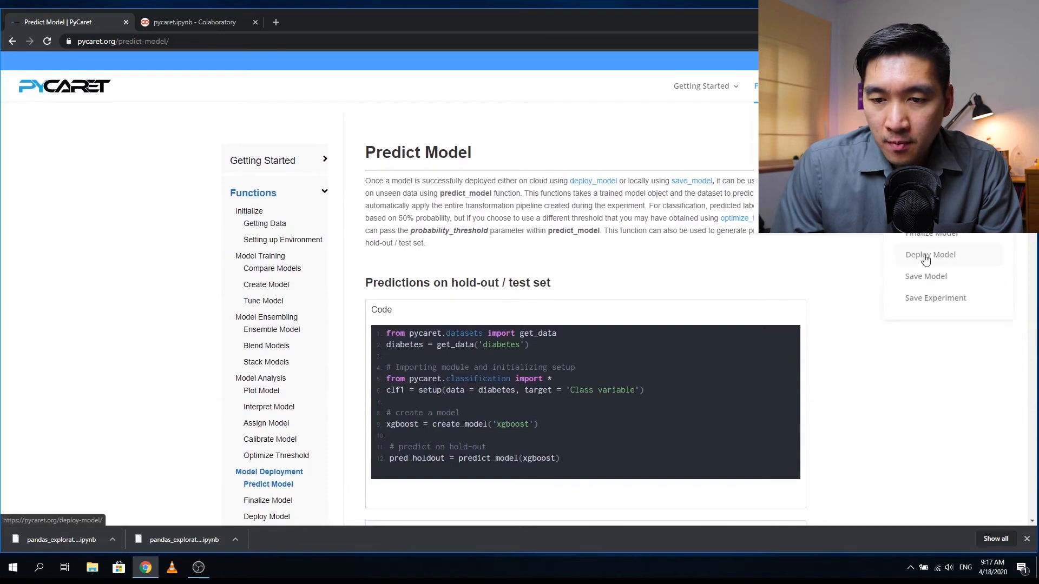
Look over the Deploy Model docs' AWS section, then head to the beginner Binary Classification Tutorial (CLF101).
left_click(931, 254)
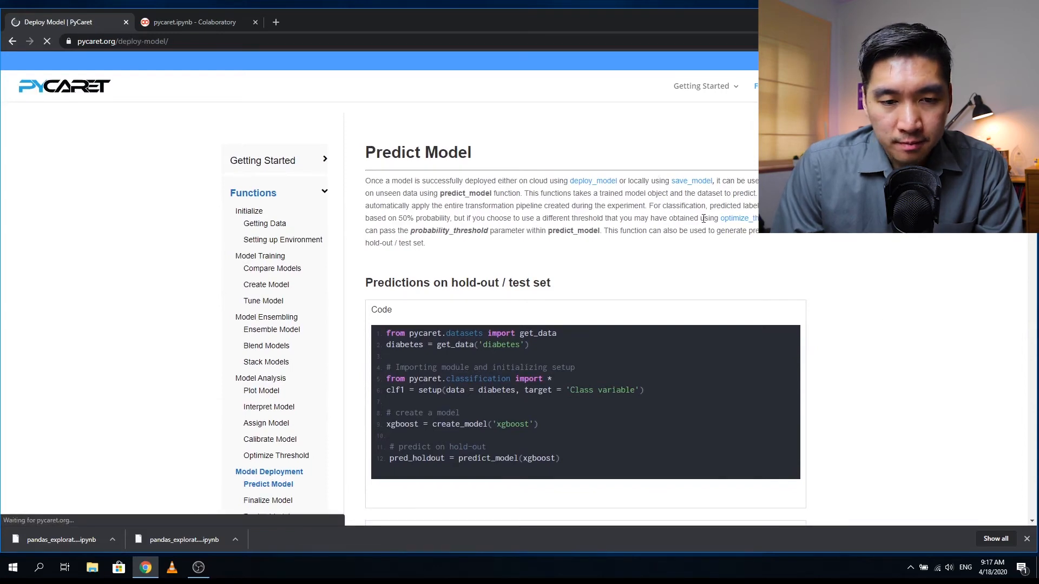
left_click(267, 516)
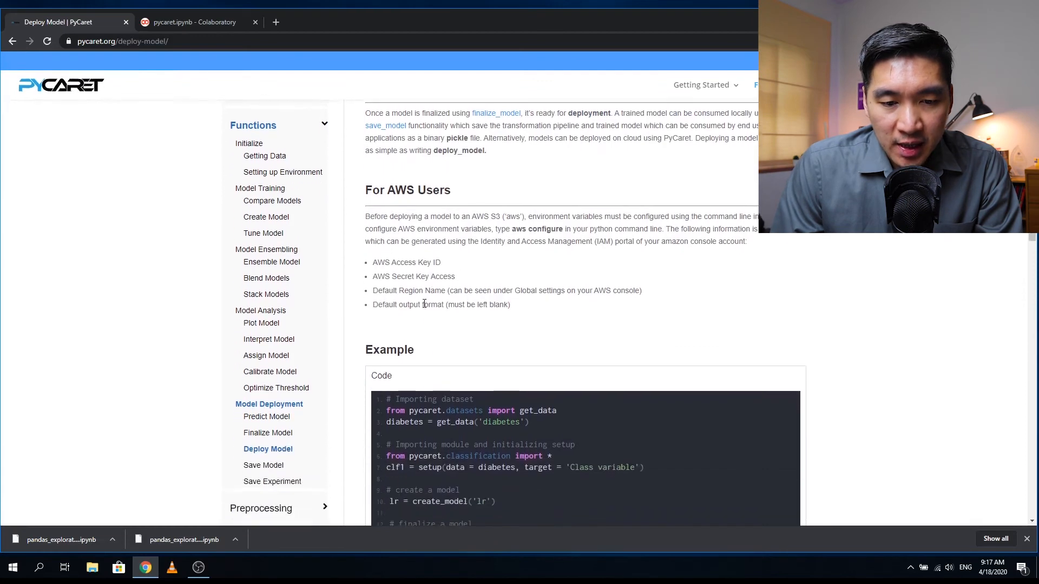
scroll("down", 3)
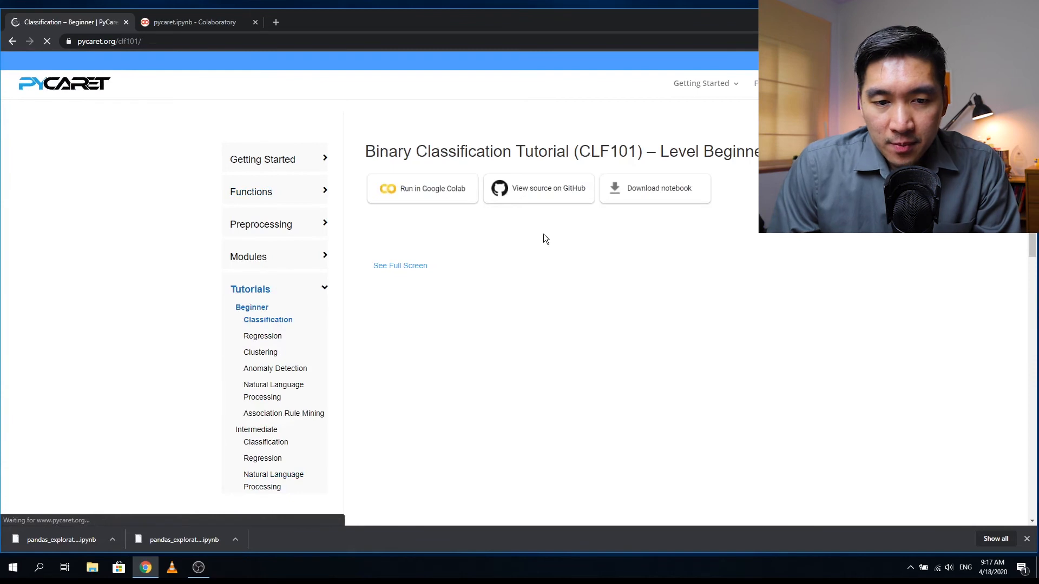
mouse_move(504, 295)
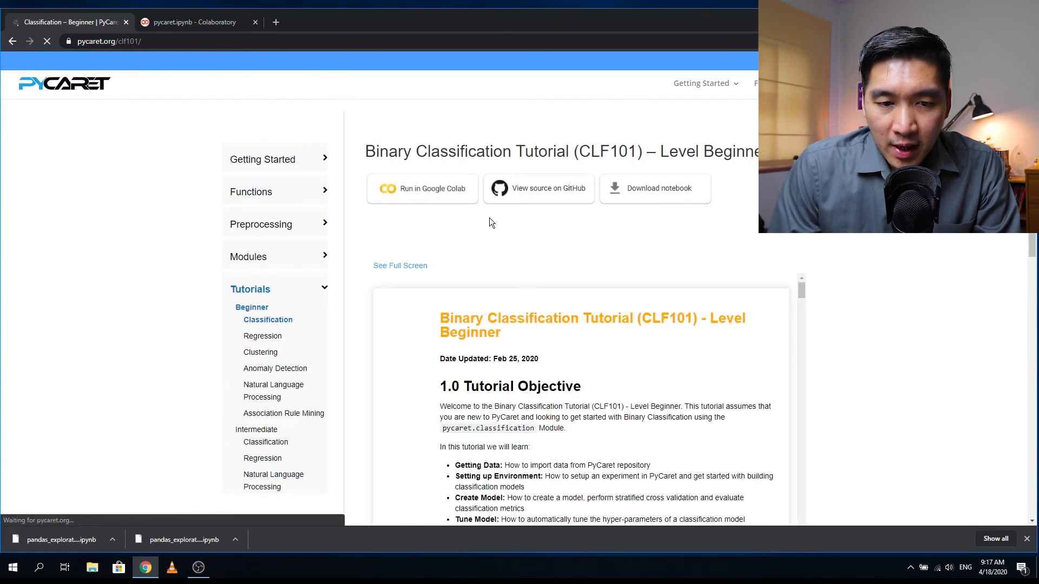
Load the CLF101 tutorial notebook in Colab and read through section 8 model comparison and creation.
left_click(422, 189)
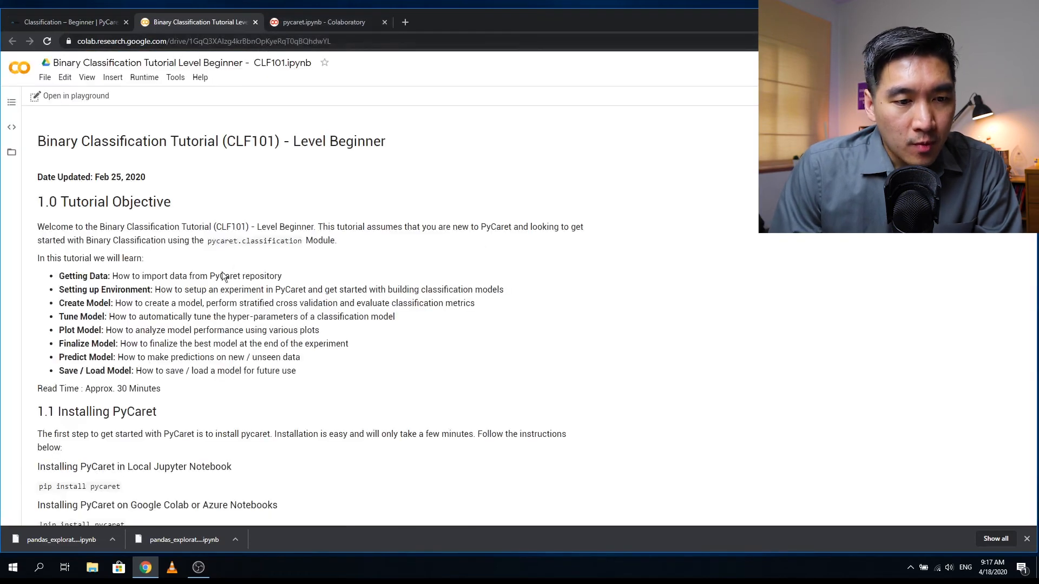
scroll("down", 3)
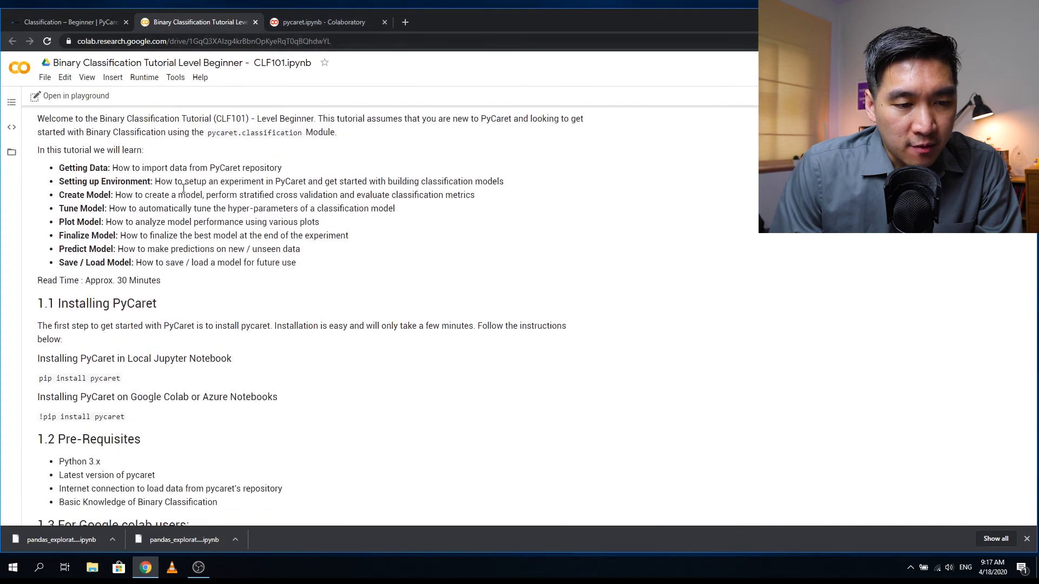
scroll("down", 3)
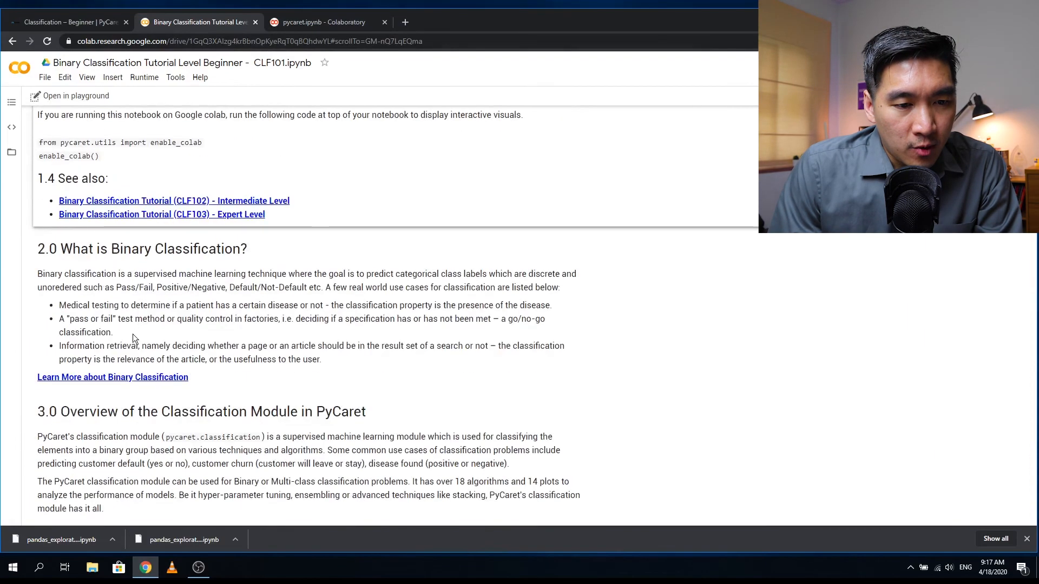
scroll("down", 3)
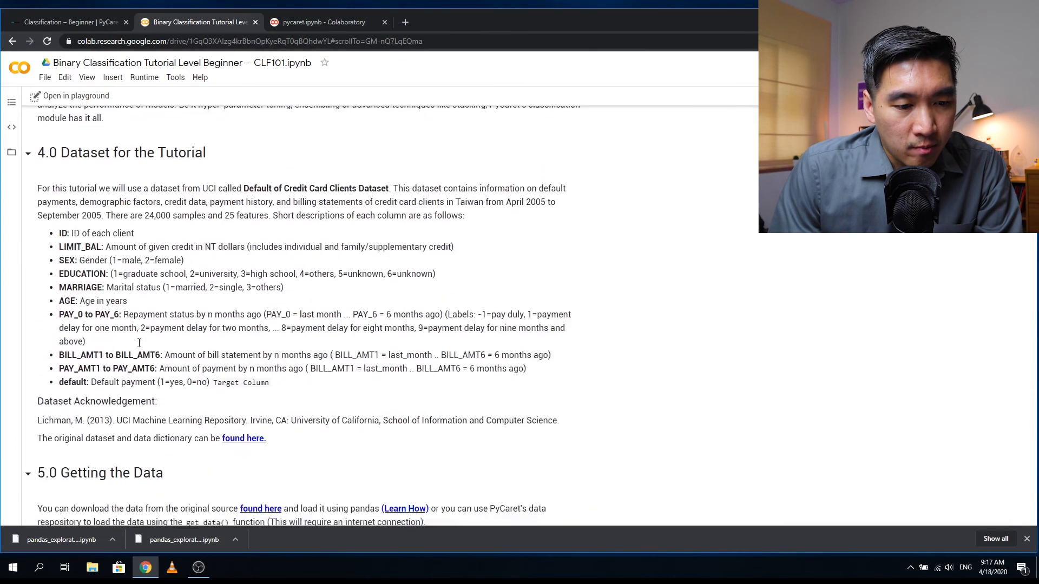
scroll("down", 3)
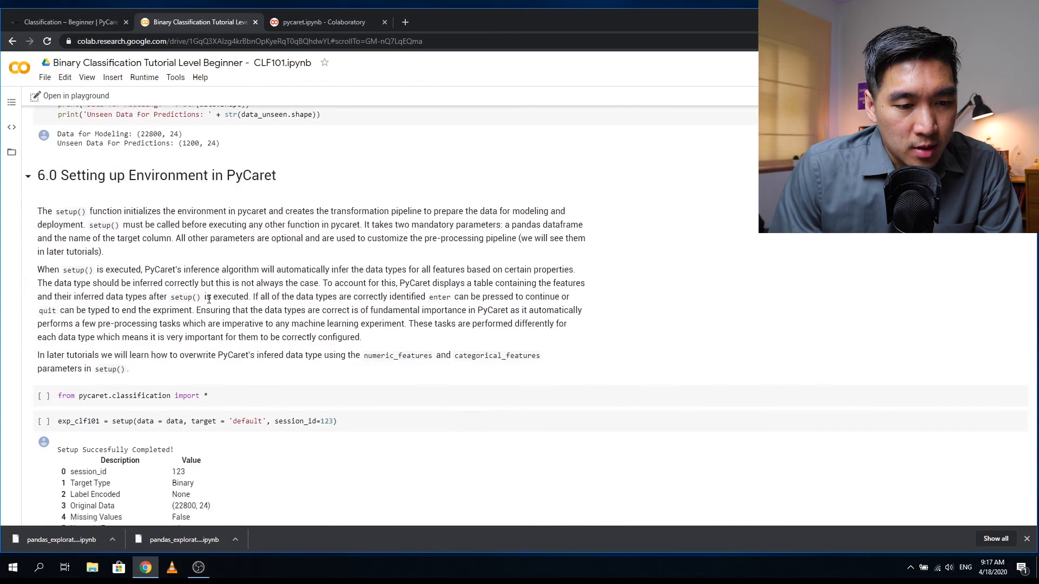
scroll("down", 3)
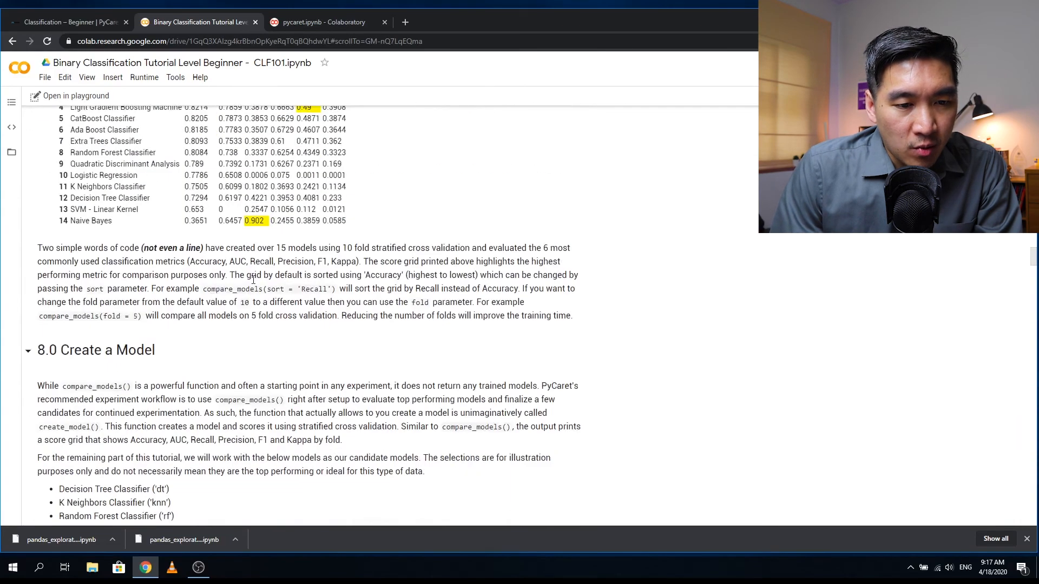
scroll("down", 3)
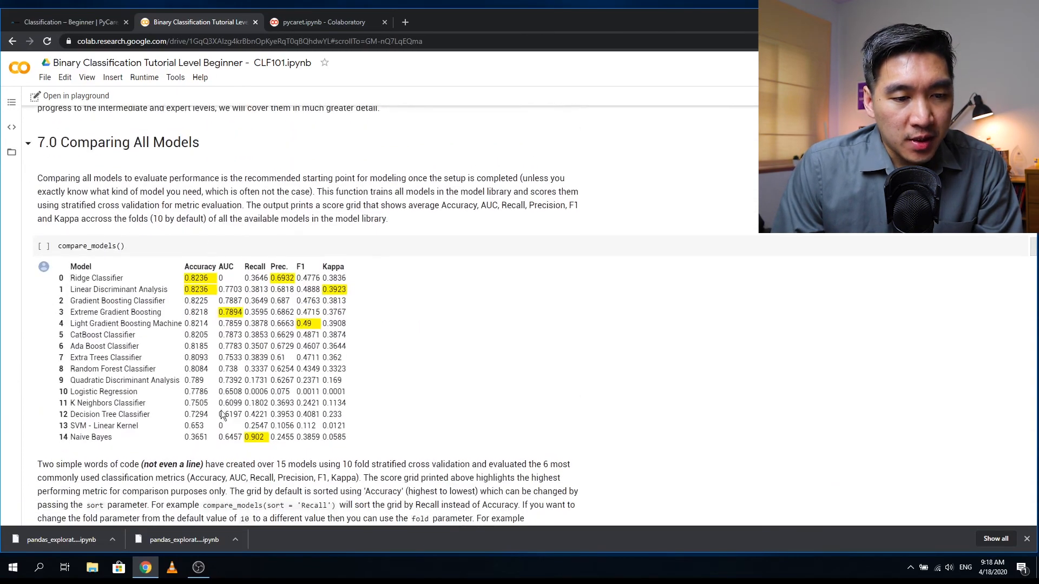
Continue down the tuned models to section 9.3 tuned Random Forest fold scores.
scroll("down", 3)
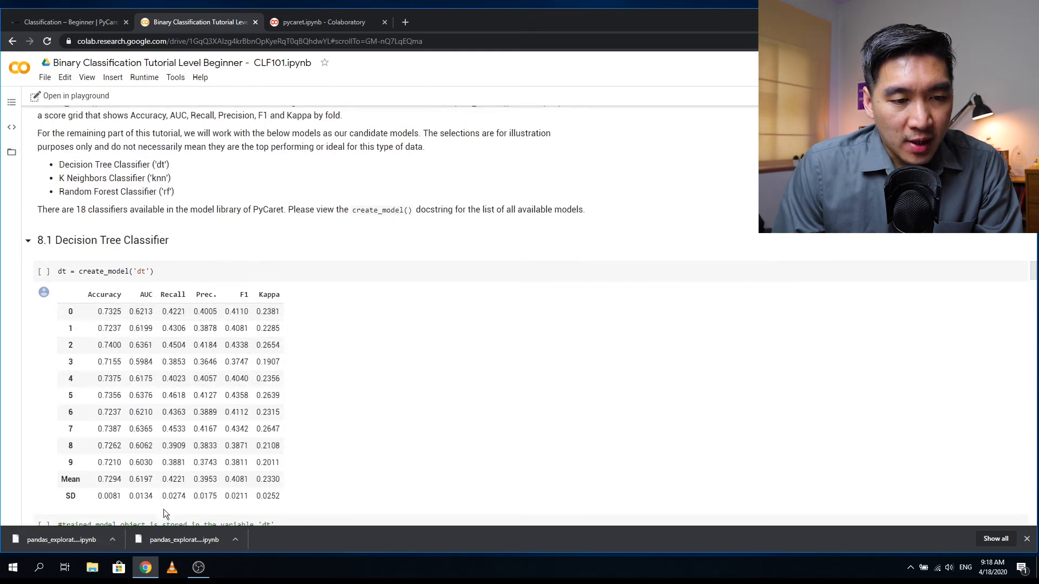
scroll("down", 3)
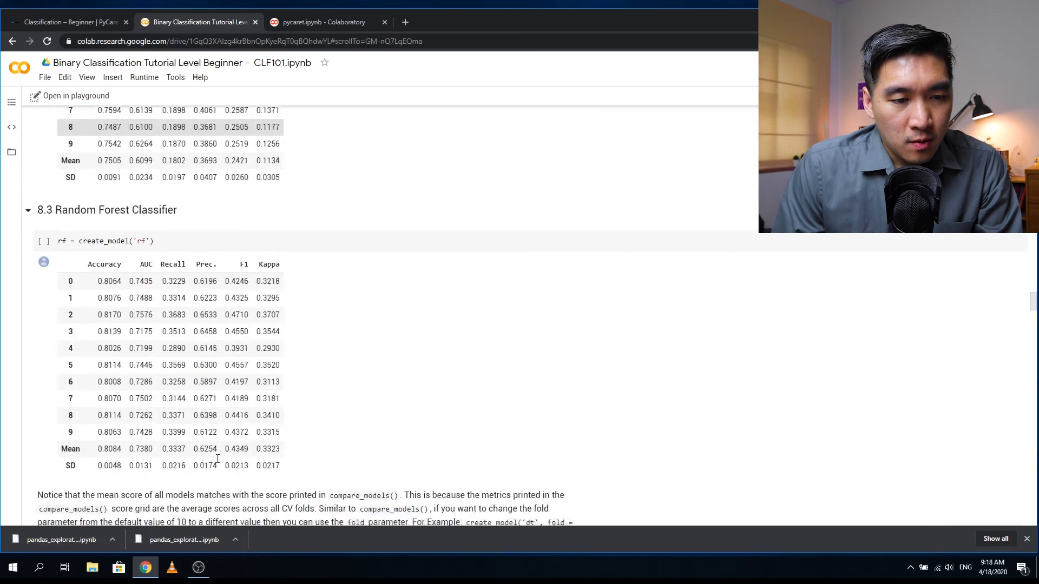
scroll("down", 3)
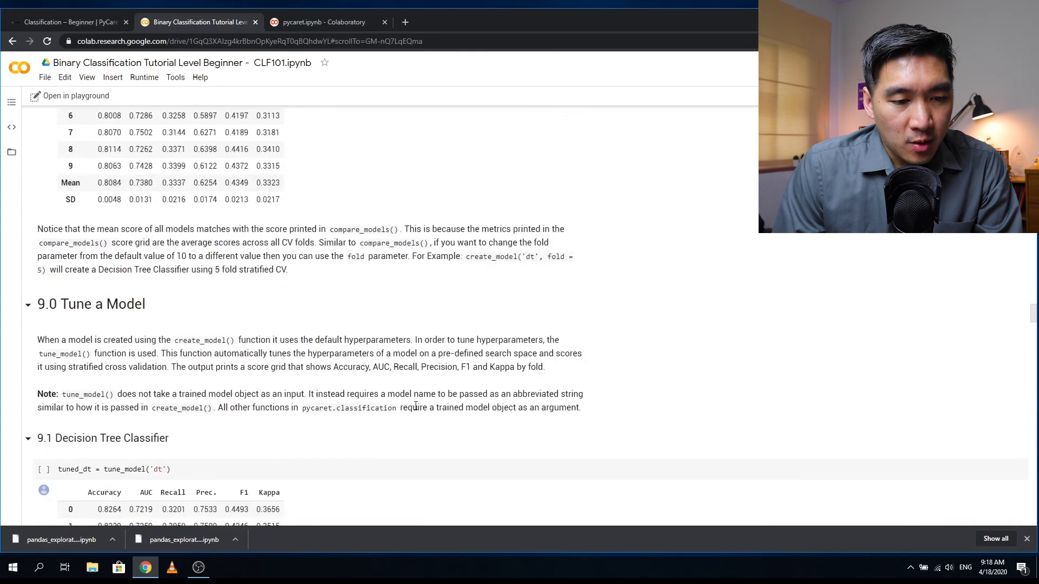
scroll("down", 3)
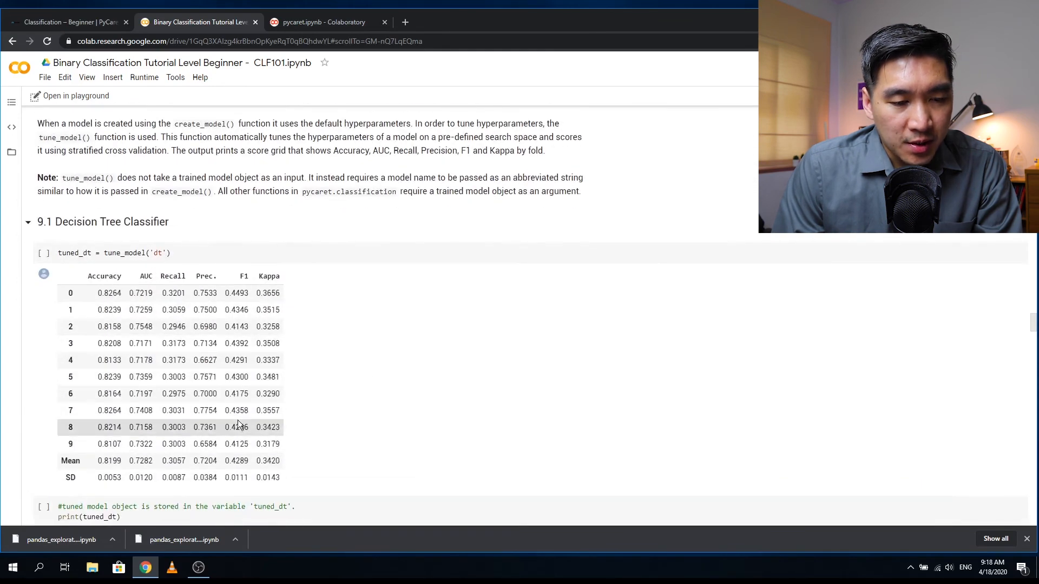
scroll("down", 3)
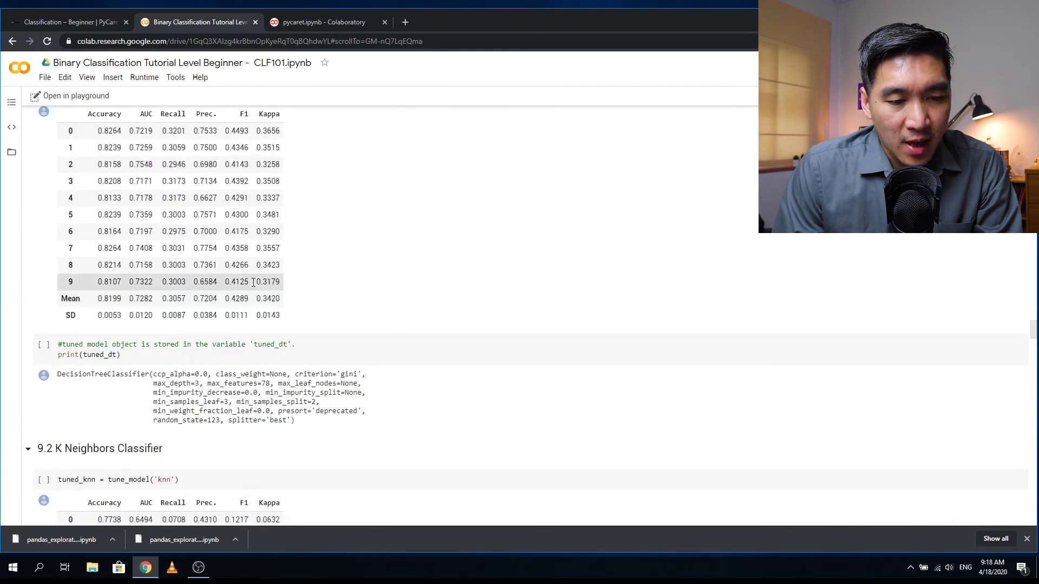
scroll("down", 3)
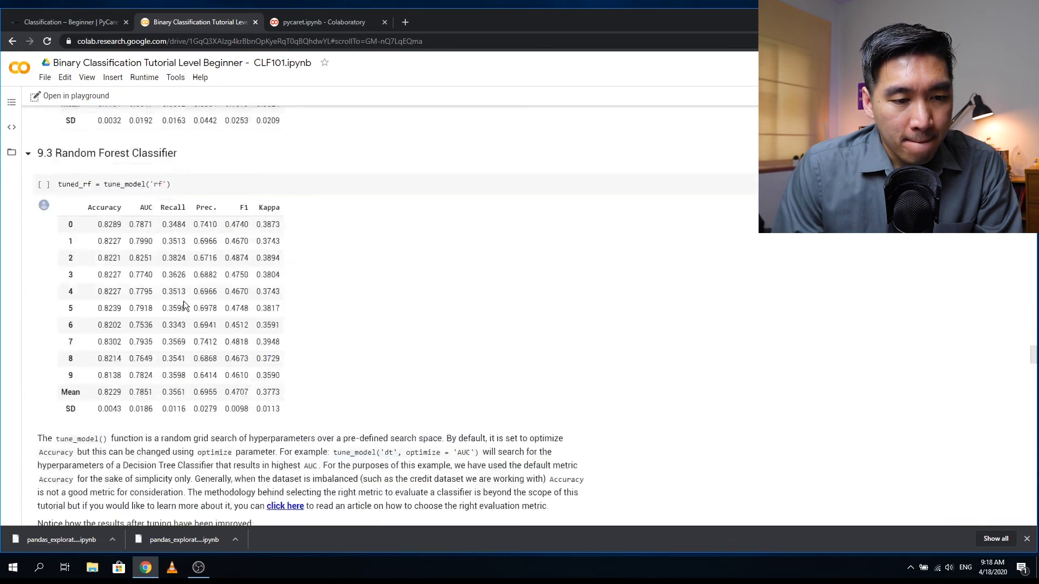
scroll("down", 3)
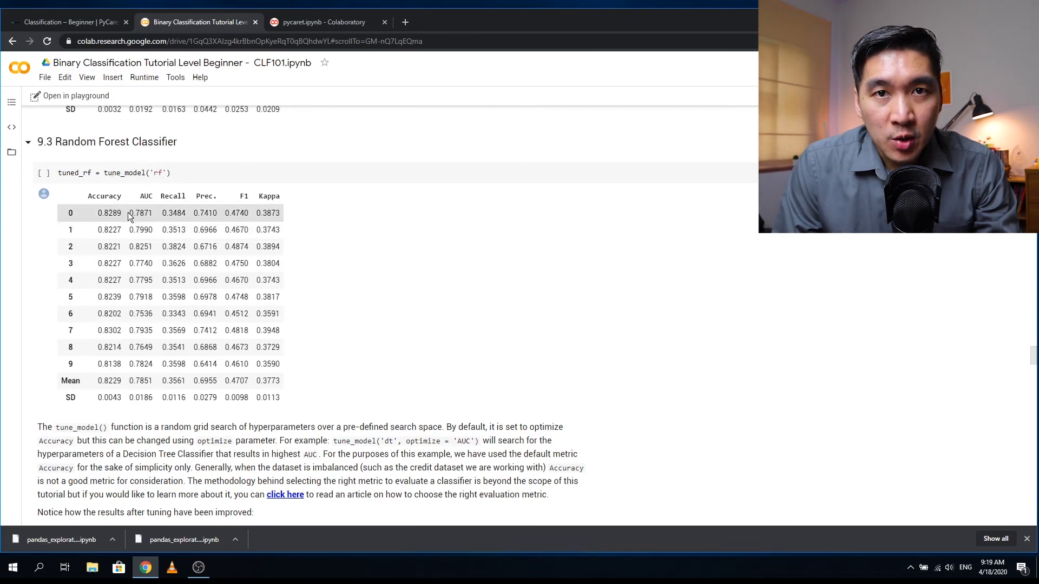
mouse_move(106, 210)
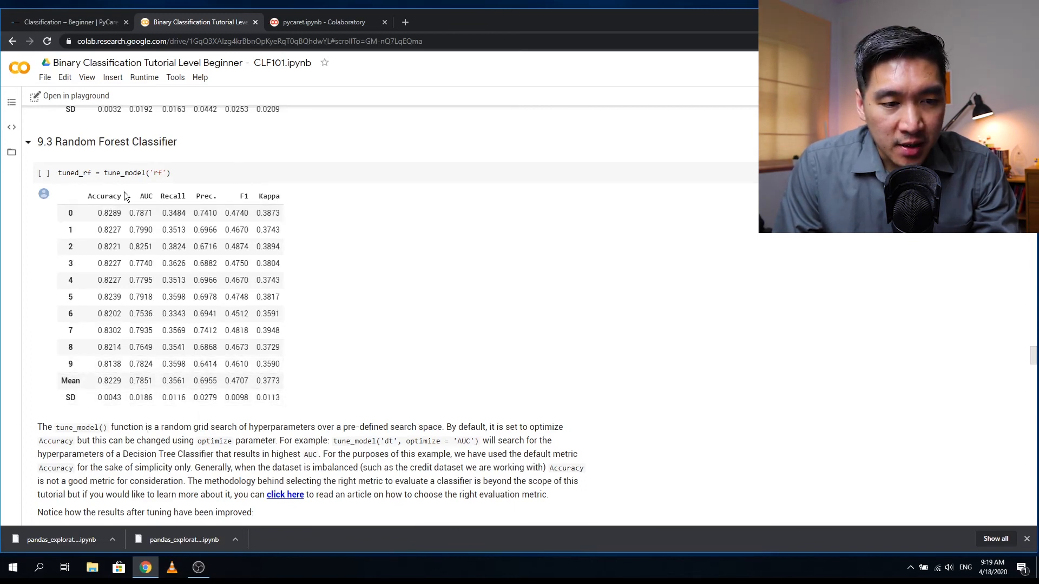
mouse_move(225, 463)
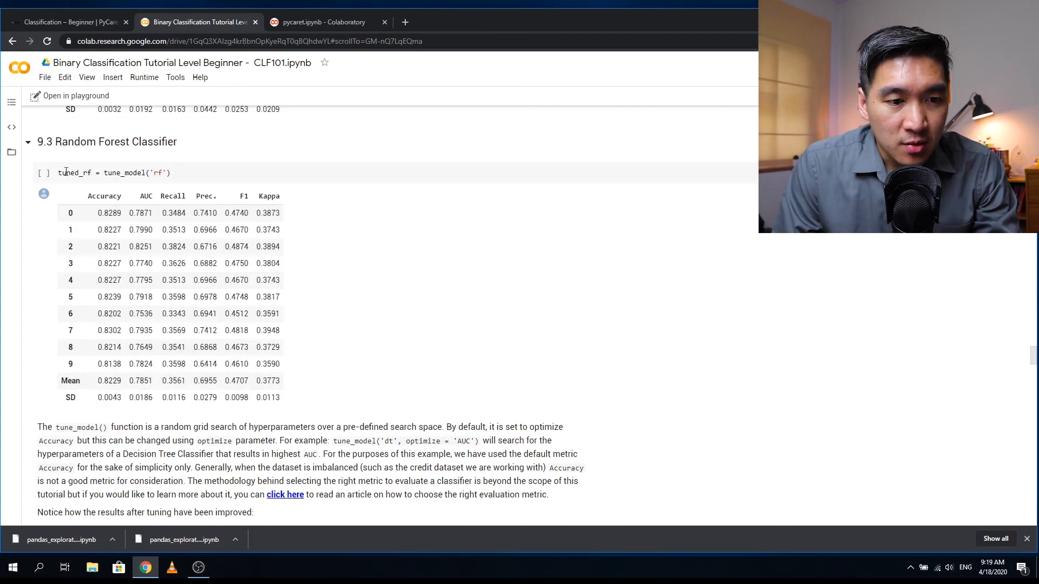
Move down from the tuned_rf score grid to section 10.1 AUC Plot with the ROC curves.
scroll("down", 3)
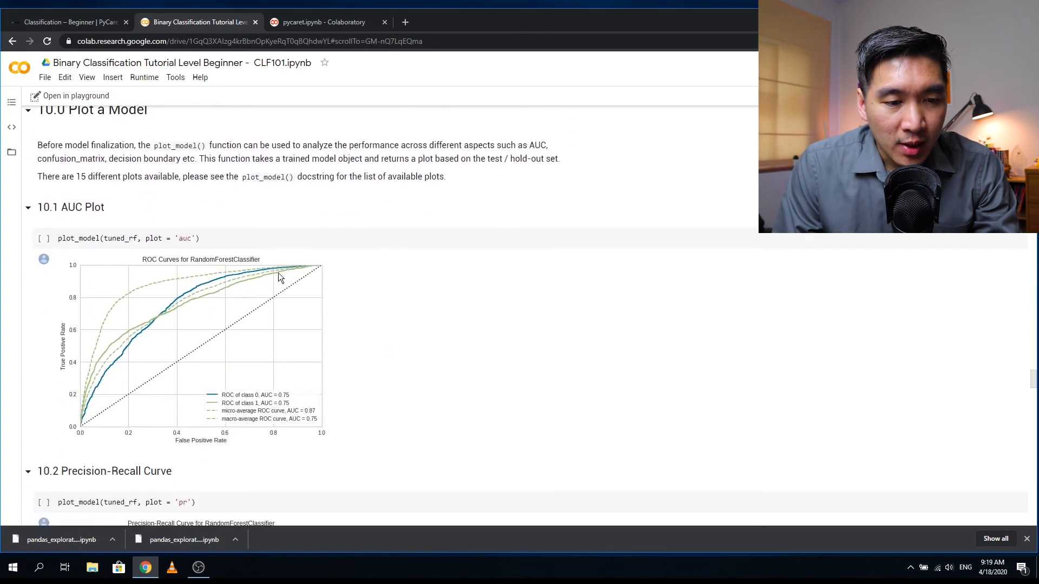
mouse_move(221, 367)
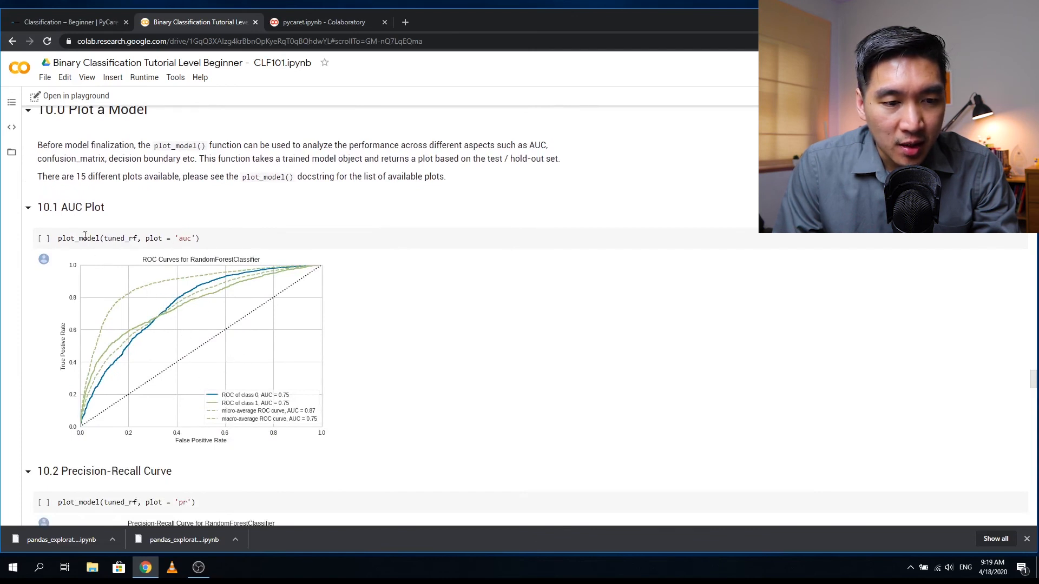
Read past 10.2 Precision-Recall and 10.3 Feature Importance to the 10.4 Confusion Matrix and evaluate_model(tuned_rf).
scroll("down", 3)
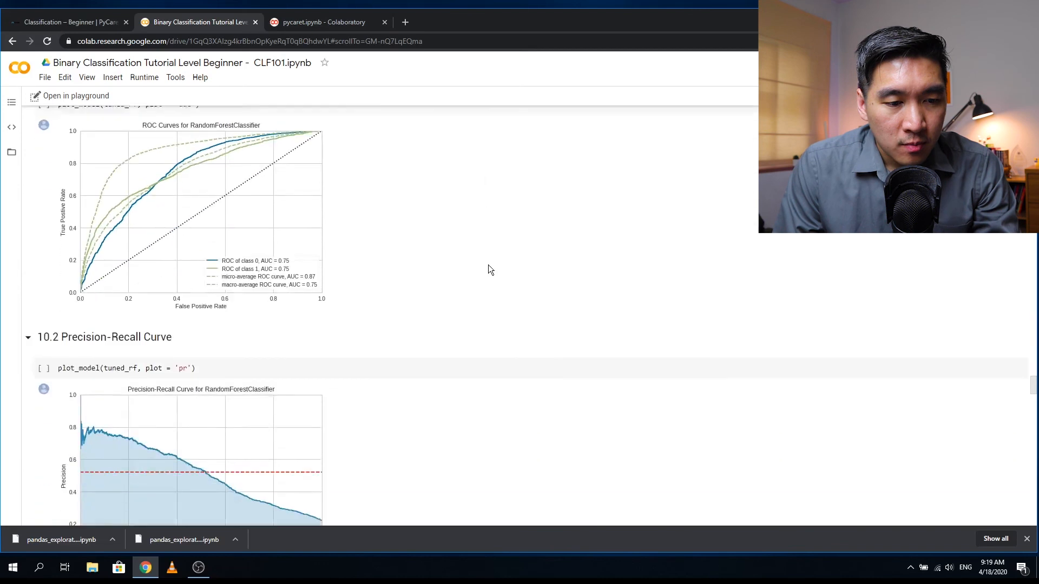
scroll("down", 3)
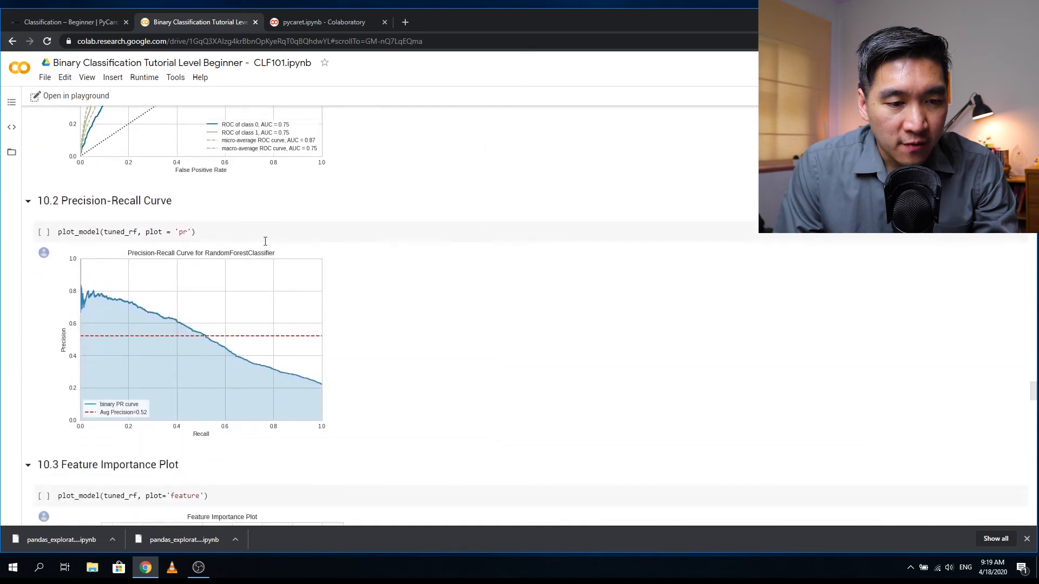
mouse_move(173, 307)
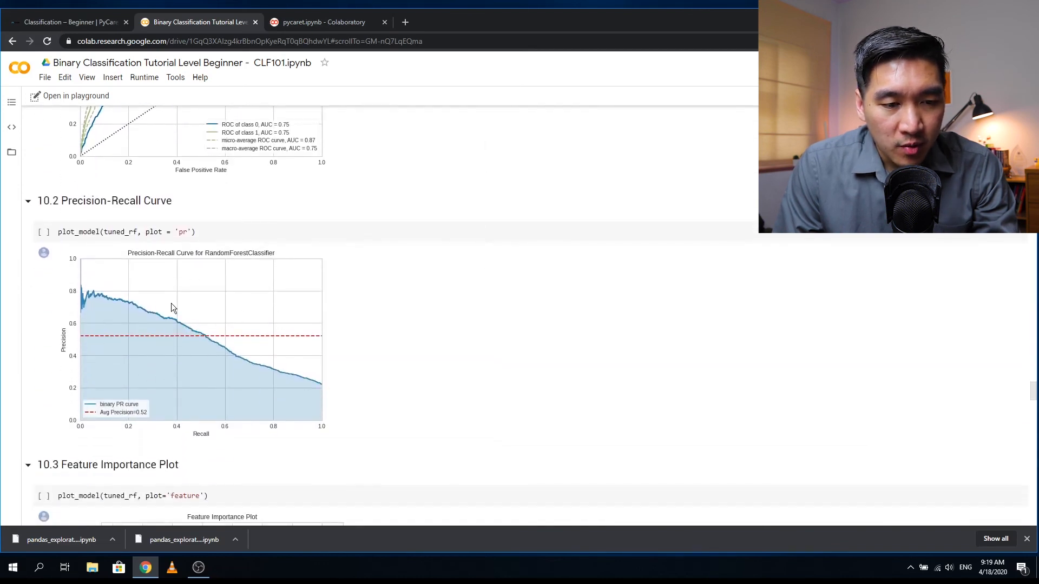
mouse_move(132, 276)
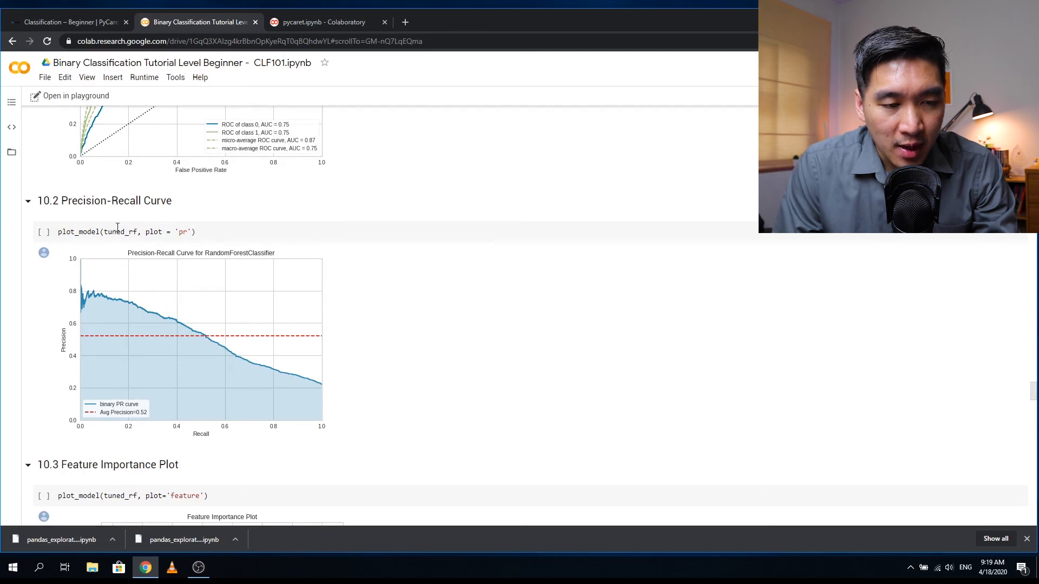
scroll("down", 3)
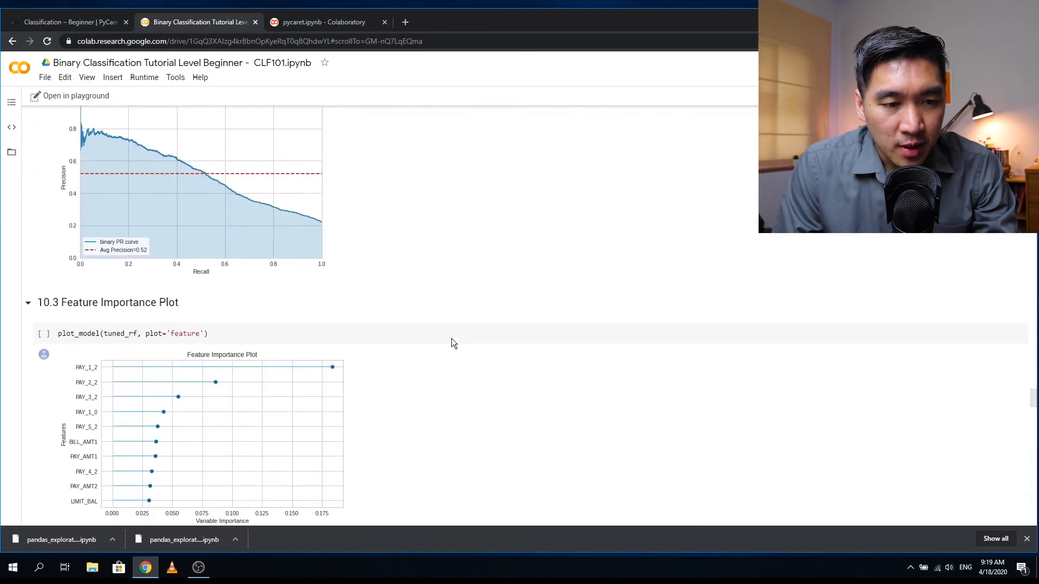
scroll("up", 3)
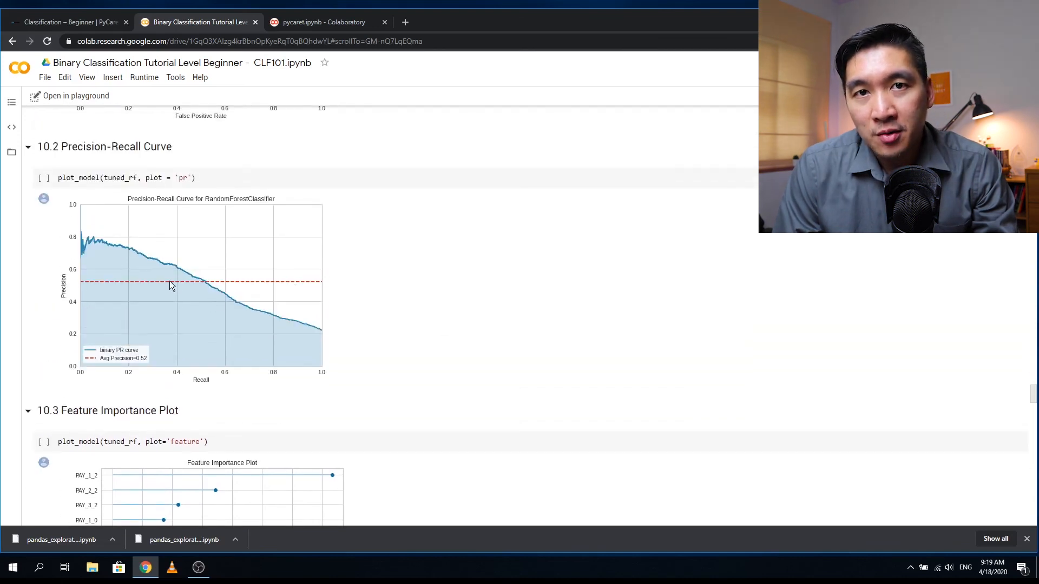
scroll("down", 3)
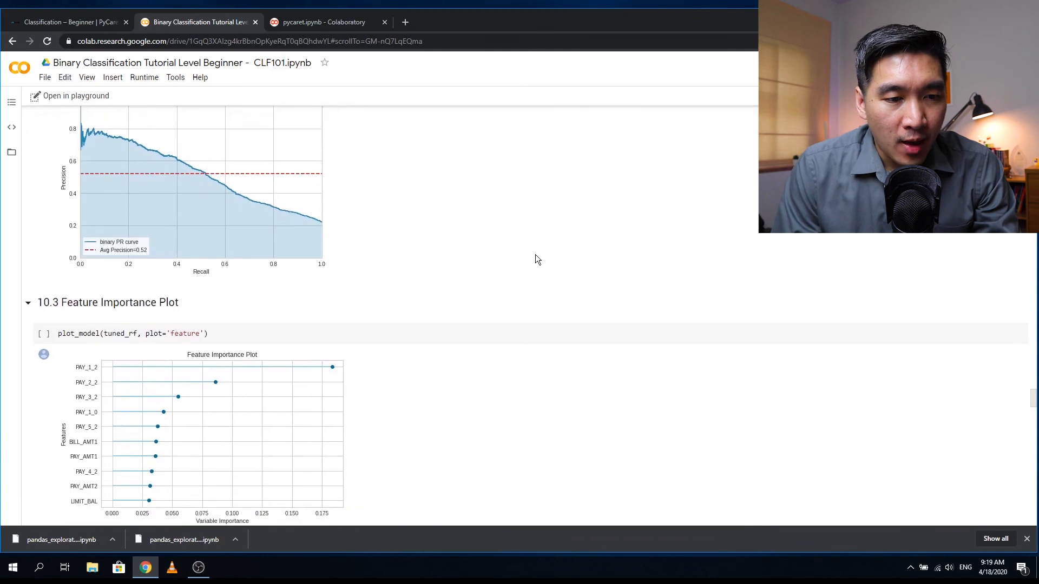
mouse_move(247, 268)
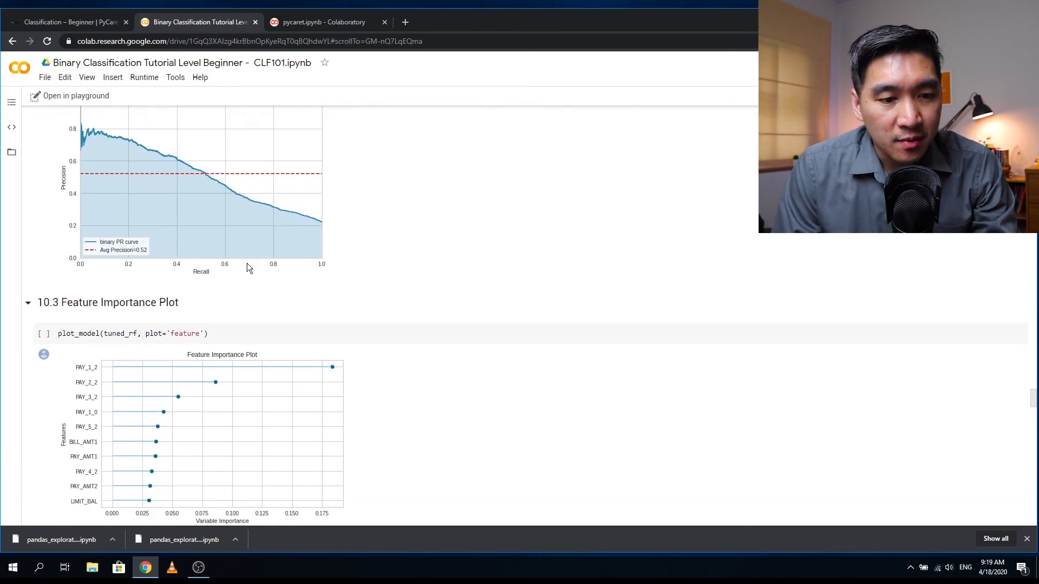
scroll("down", 3)
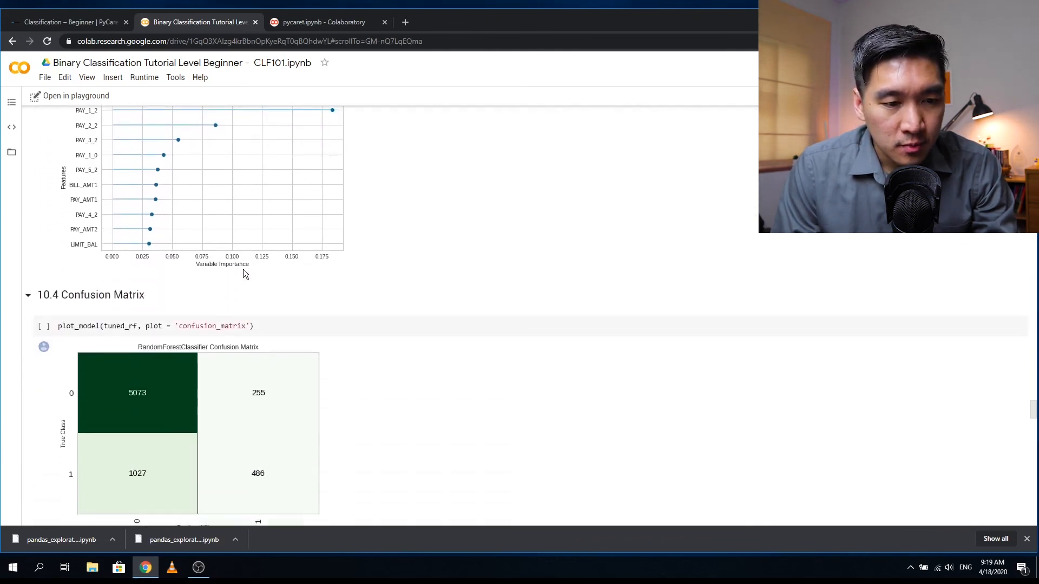
scroll("down", 3)
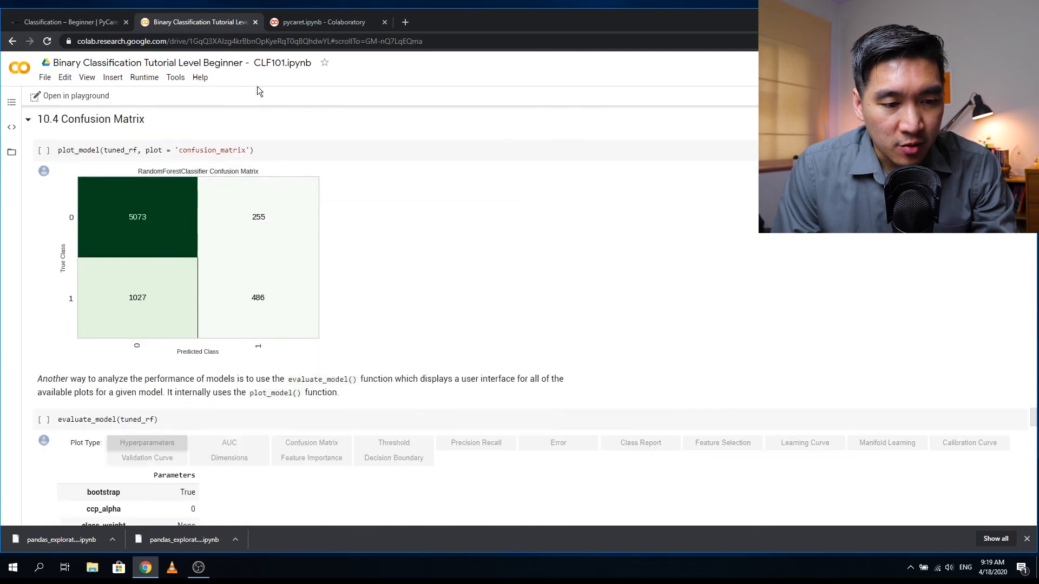
Skim finalize_model and predict_model results (AUC 0.8189), then return to the CLF101 tutorial page.
scroll("down", 3)
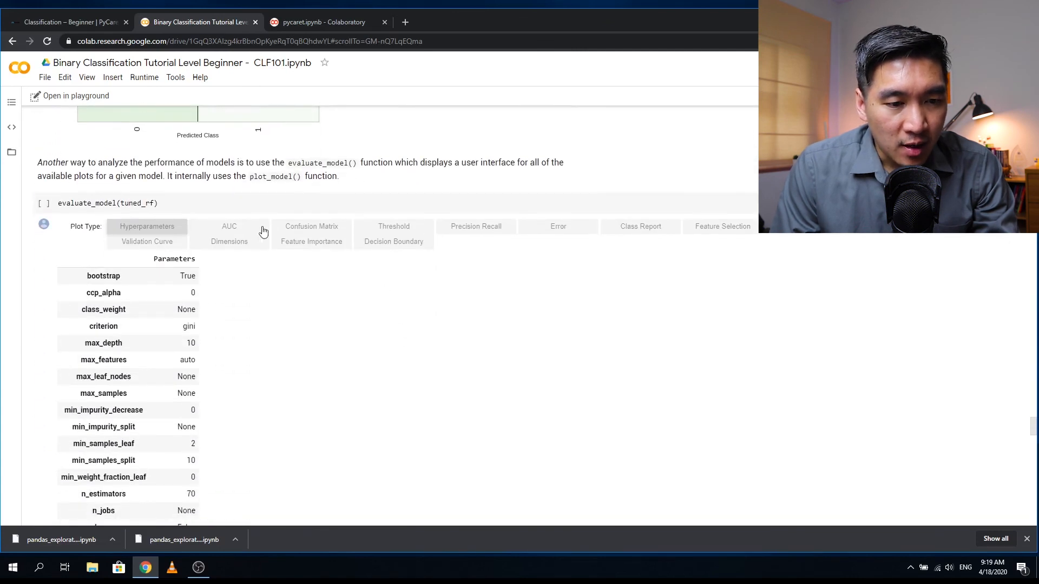
mouse_move(293, 285)
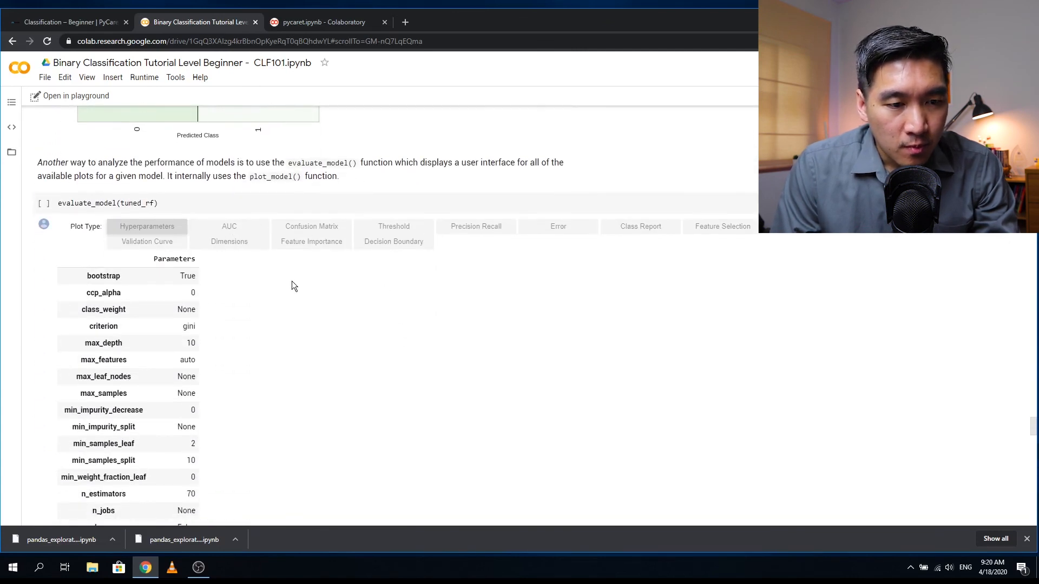
scroll("down", 3)
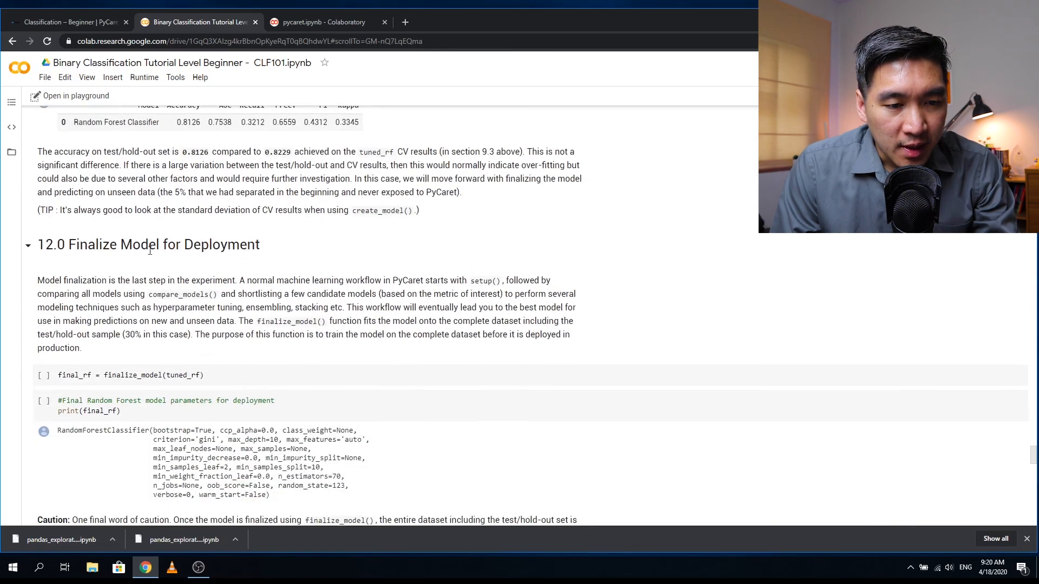
scroll("down", 3)
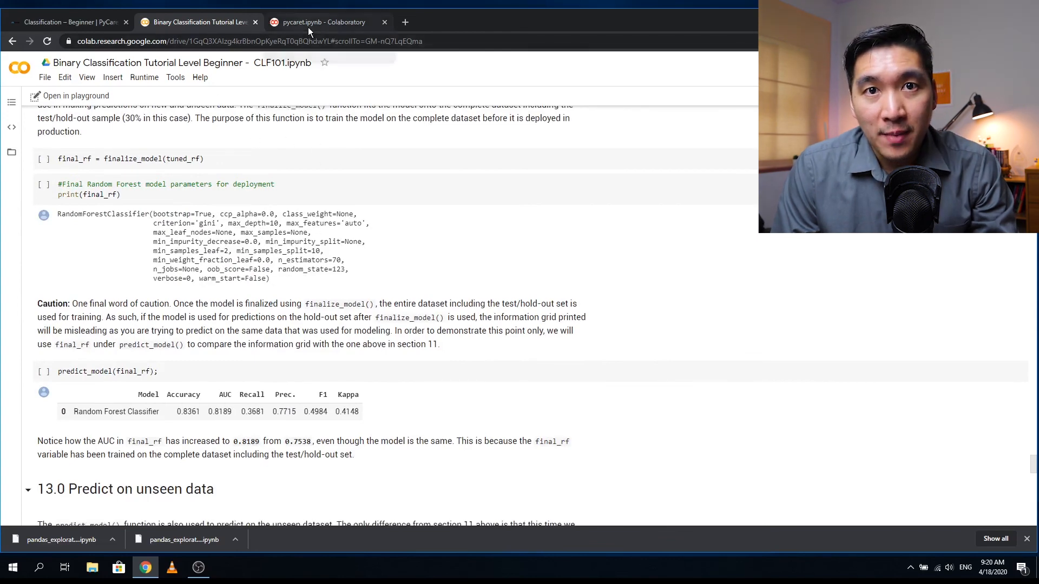
left_click(71, 22)
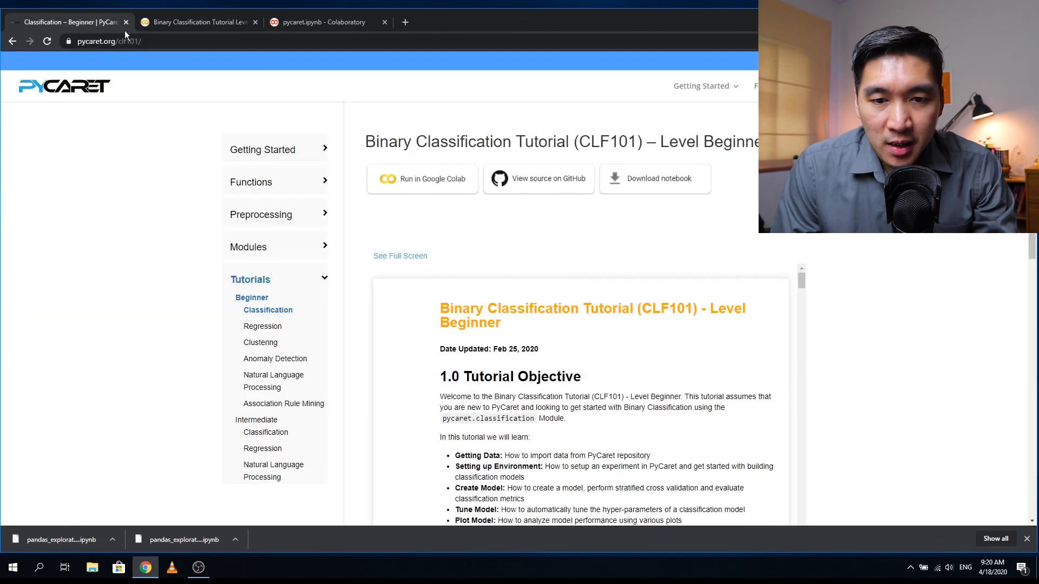